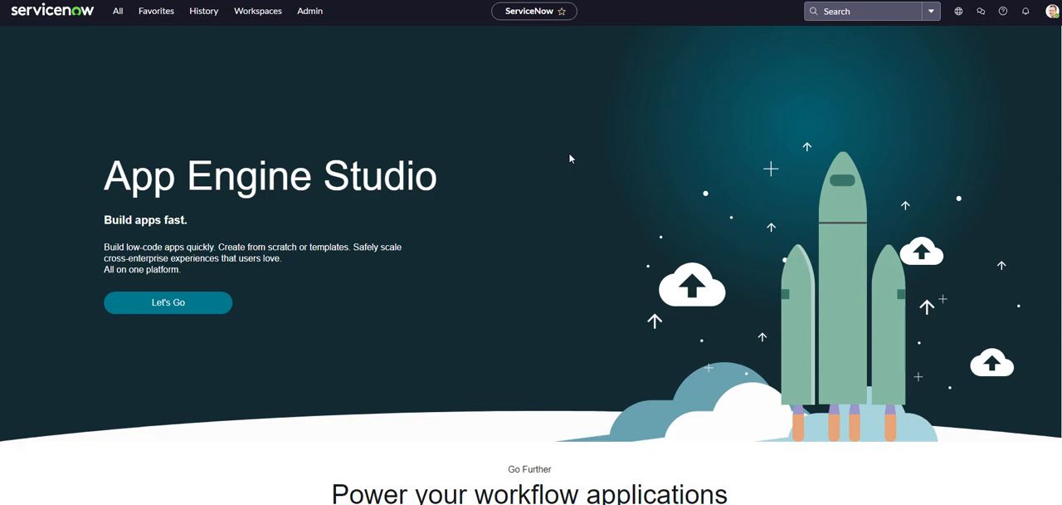
pyautogui.moveTo(465, 17)
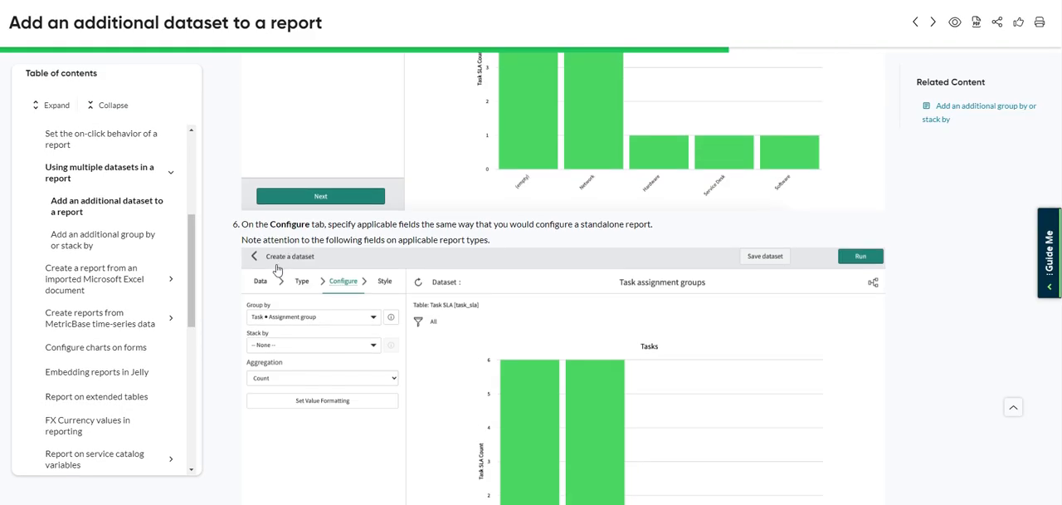
# Step: Scroll through the 'Add an additional dataset to a report' procedure down to its Result section
pyautogui.scroll(3)
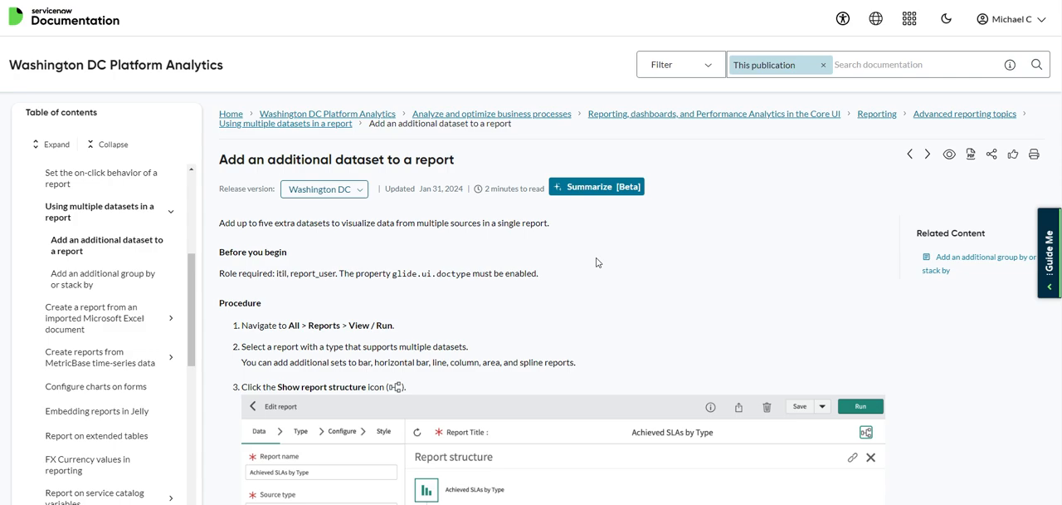
pyautogui.moveTo(438, 221)
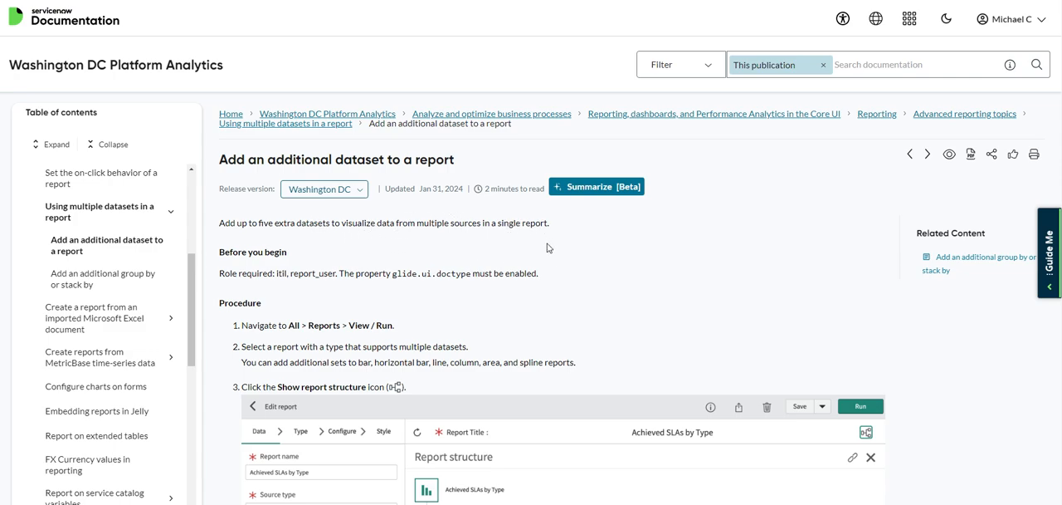
pyautogui.scroll(-3)
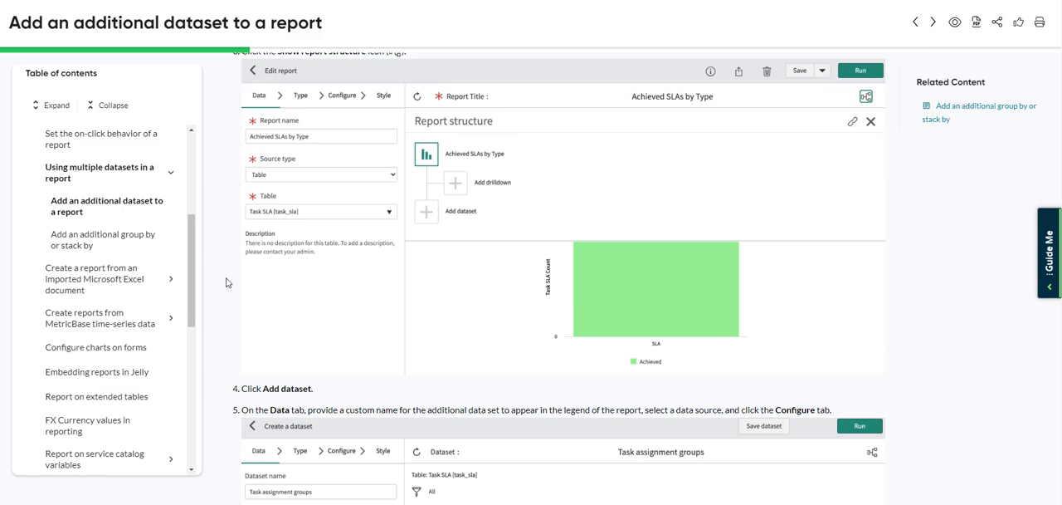
pyautogui.moveTo(226, 286)
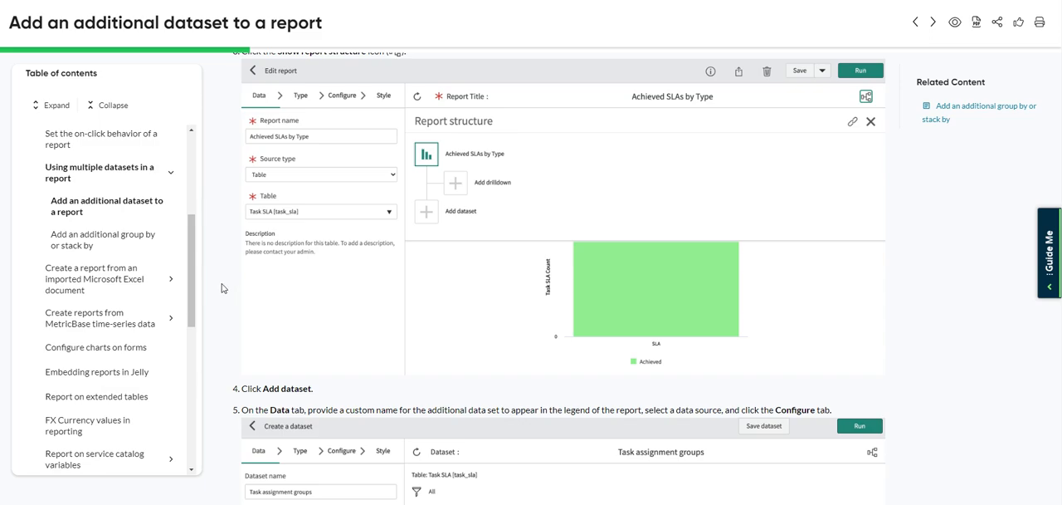
pyautogui.scroll(-3)
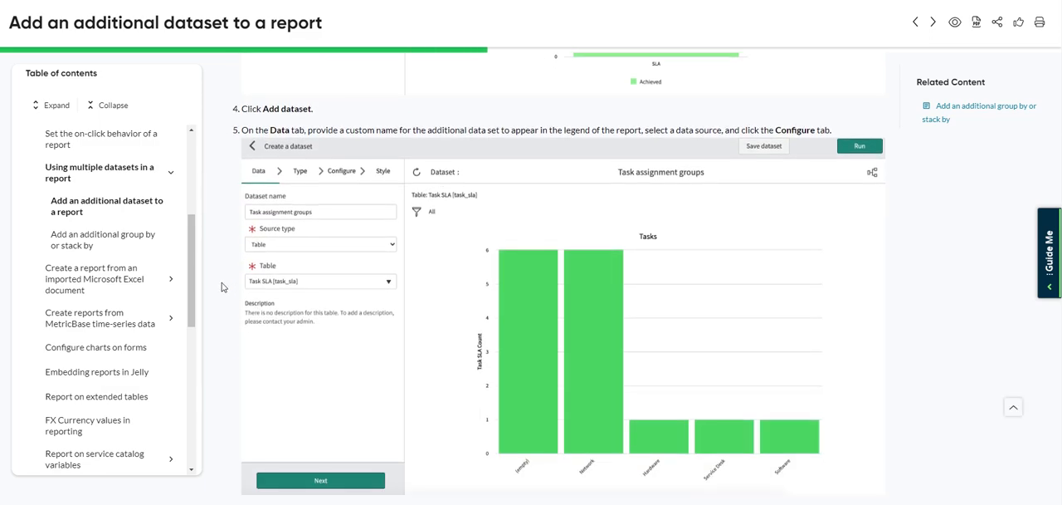
pyautogui.scroll(-3)
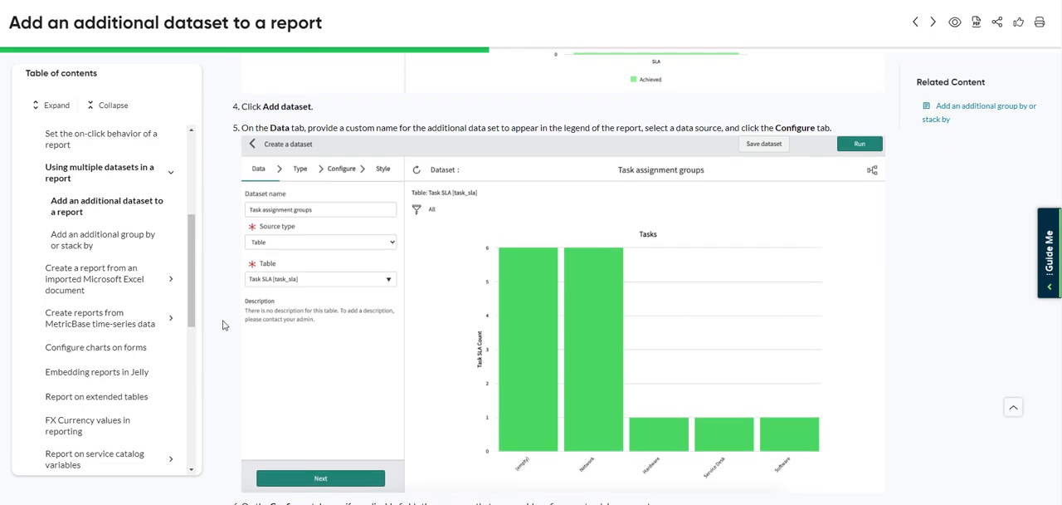
pyautogui.scroll(3)
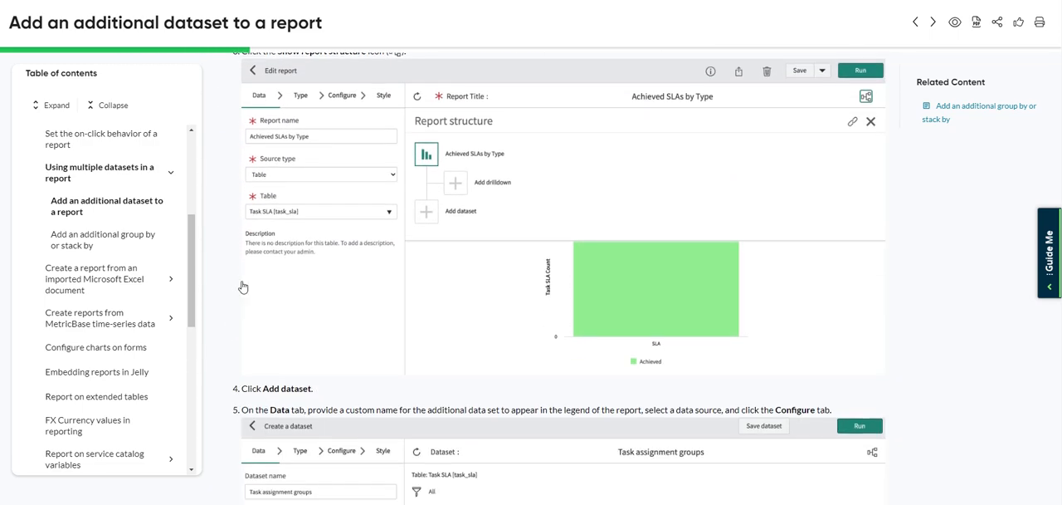
pyautogui.scroll(3)
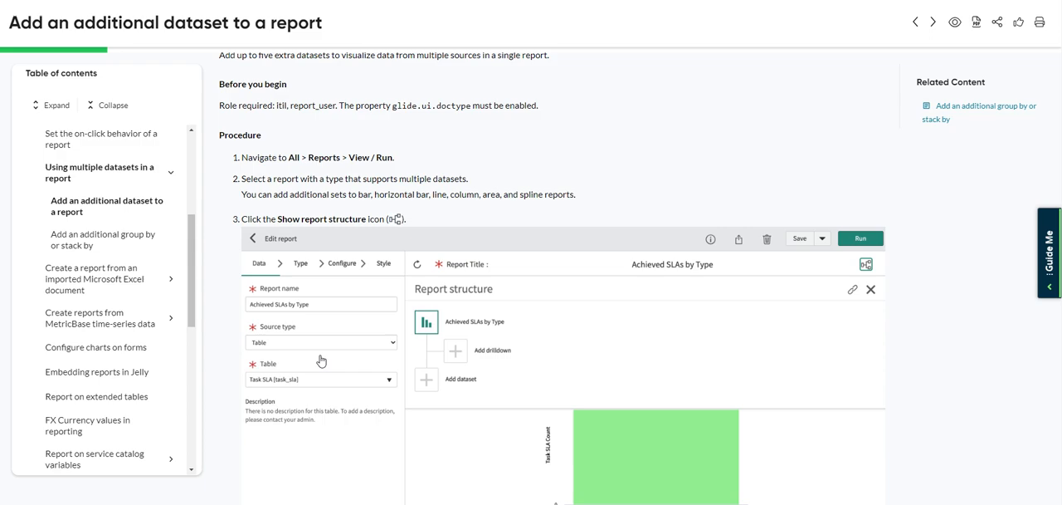
pyautogui.scroll(-3)
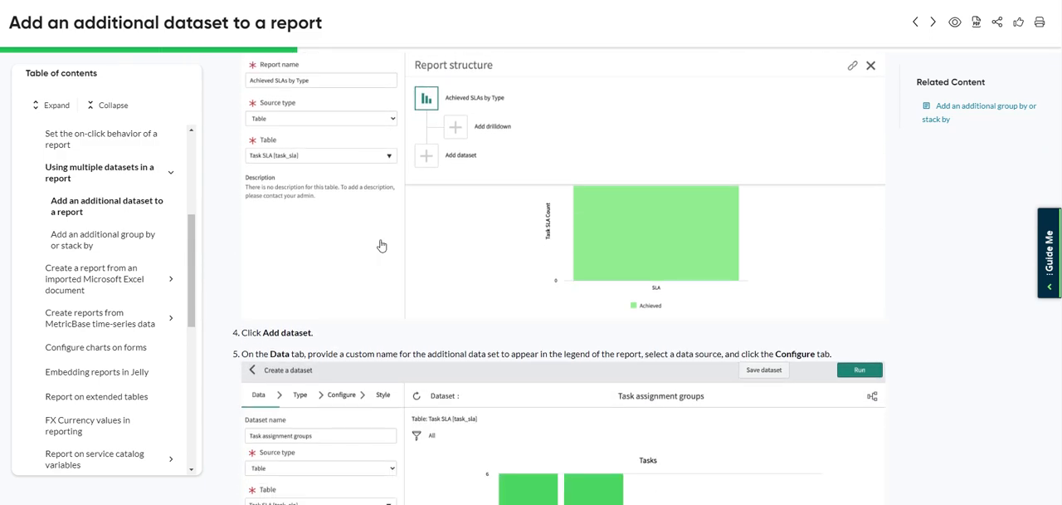
pyautogui.scroll(-3)
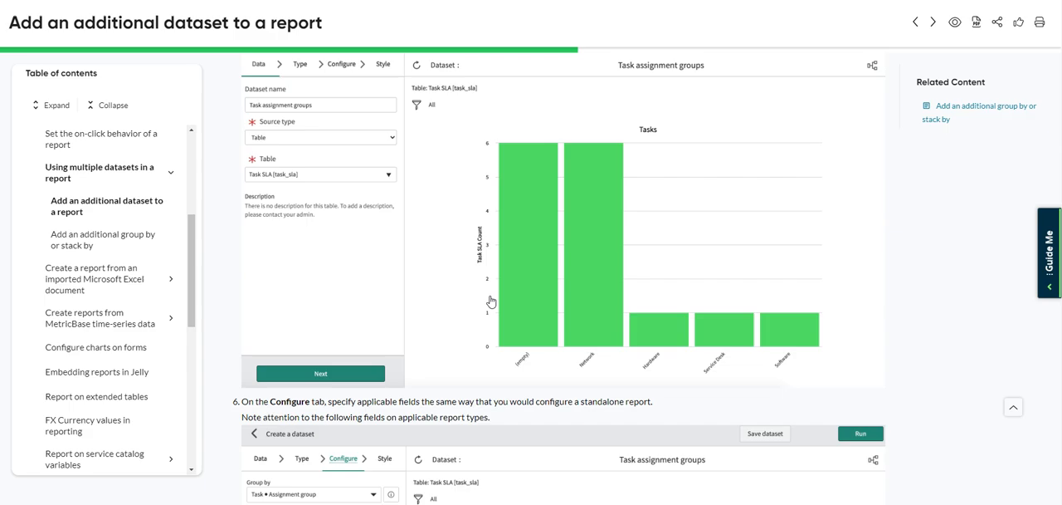
pyautogui.scroll(-3)
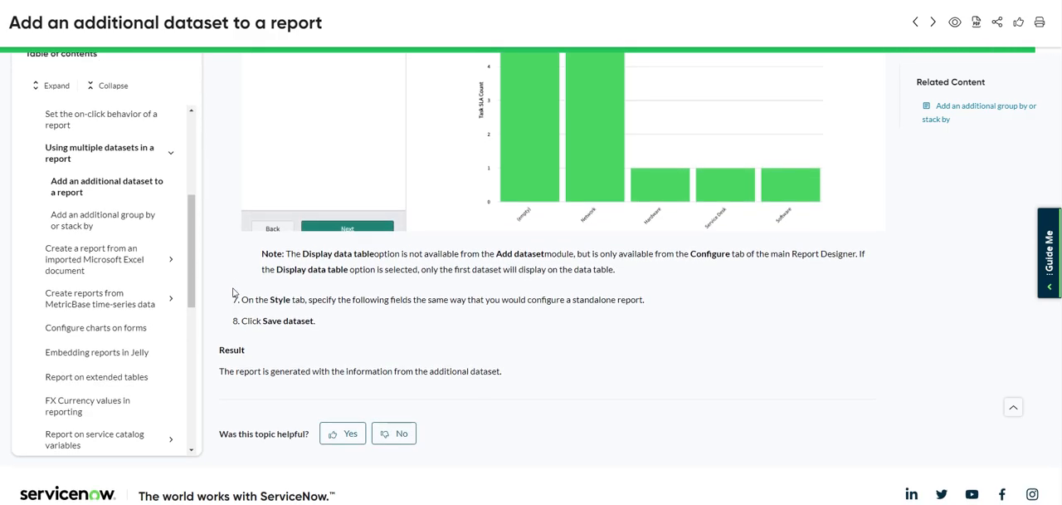
pyautogui.scroll(3)
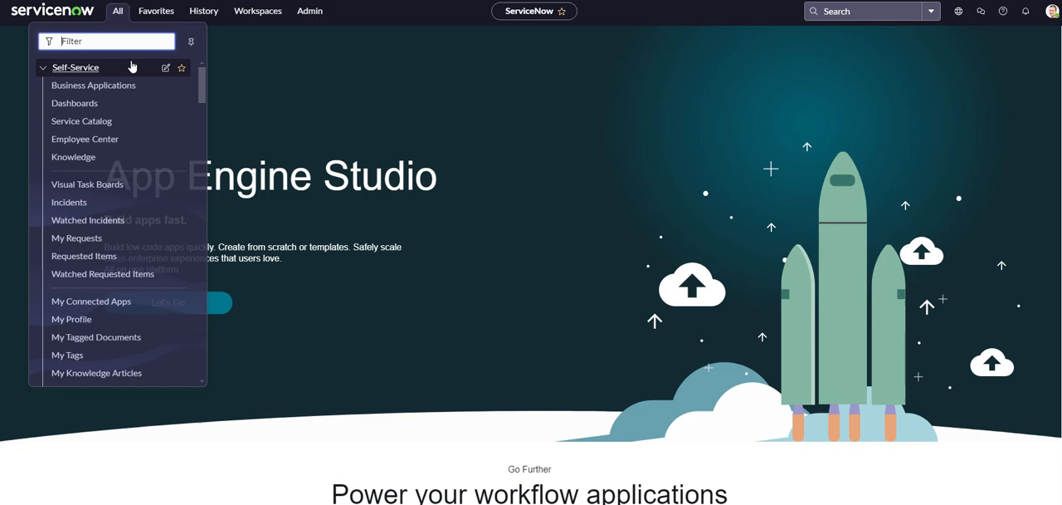
# Step: Filter the All menu for 'view / run' and go to Reports > View / Run
pyautogui.write('view')
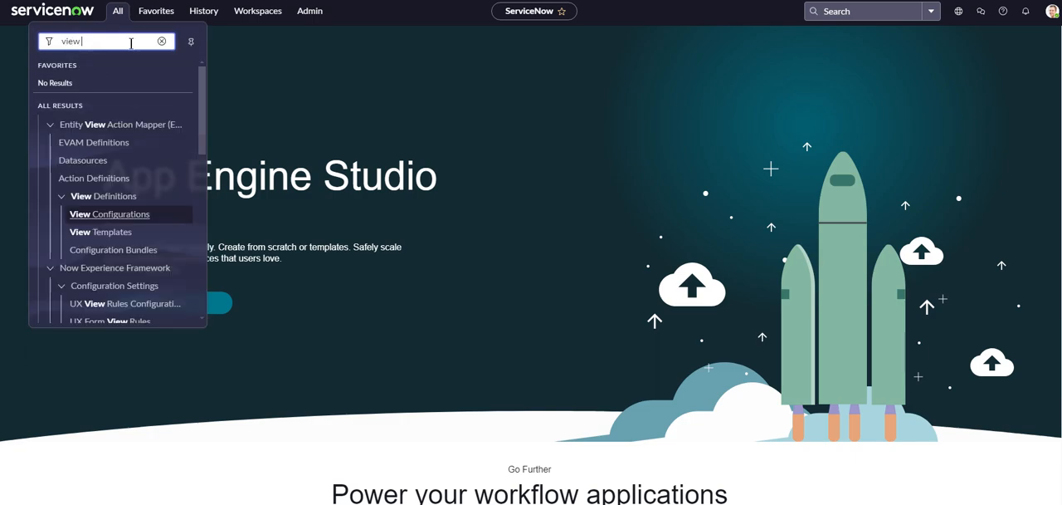
pyautogui.write('/ run')
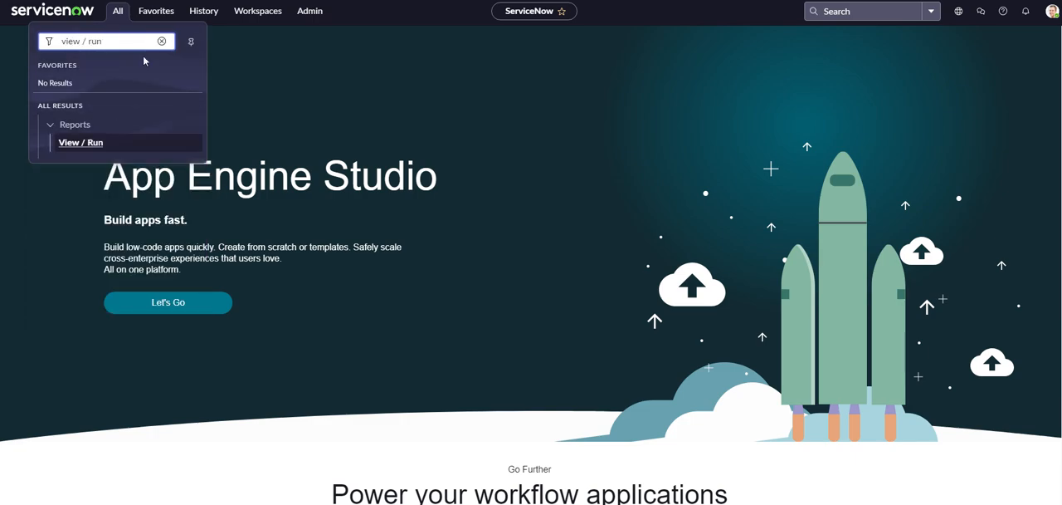
pyautogui.click(80, 142)
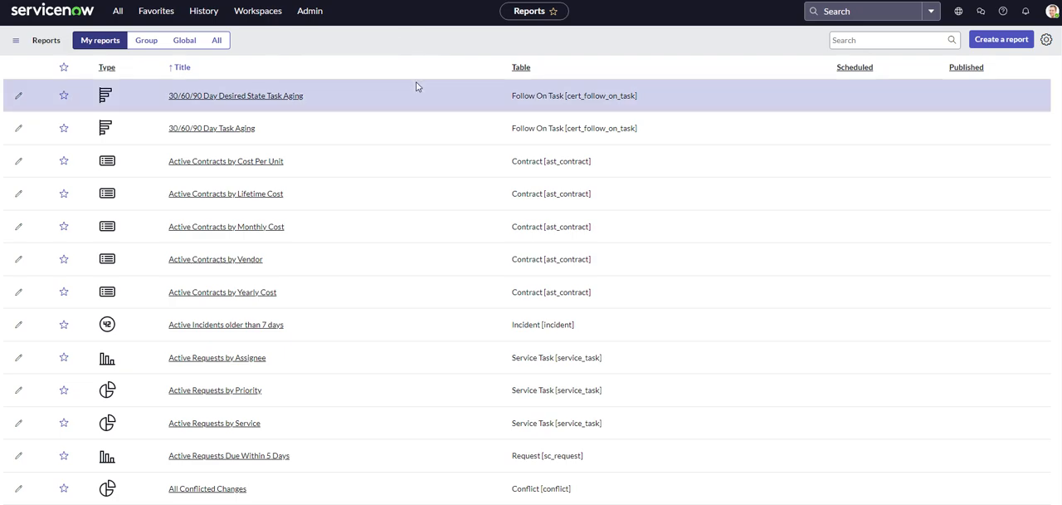
pyautogui.moveTo(324, 56)
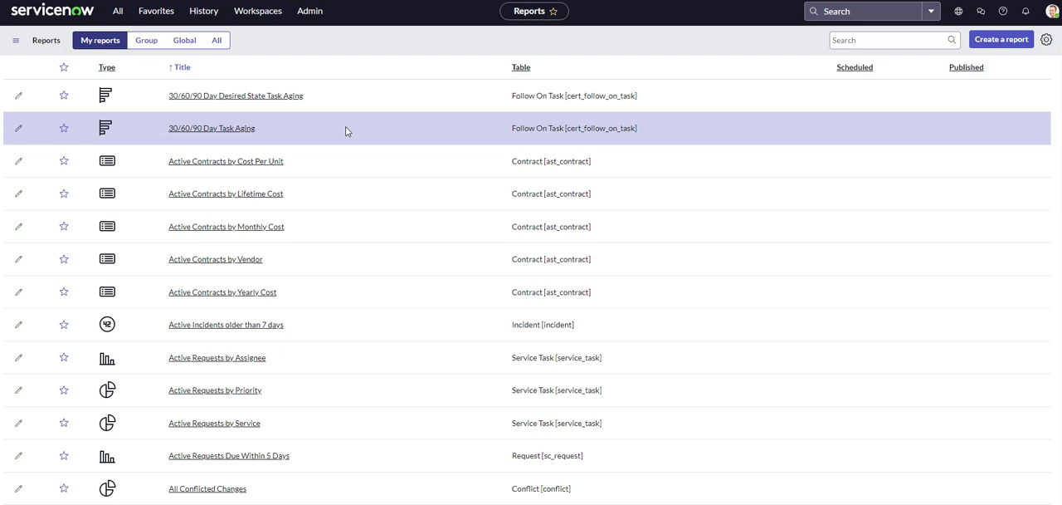
pyautogui.moveTo(370, 67)
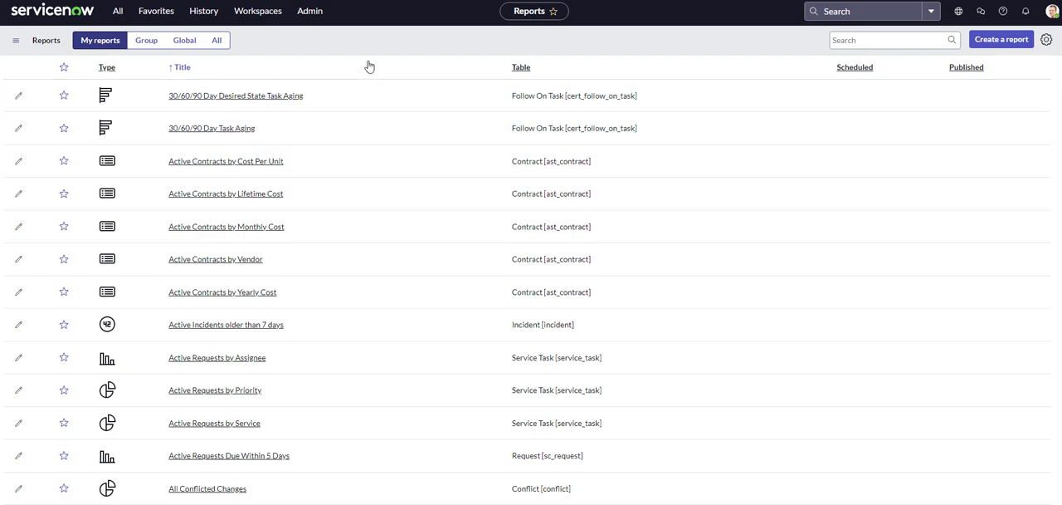
pyautogui.moveTo(375, 44)
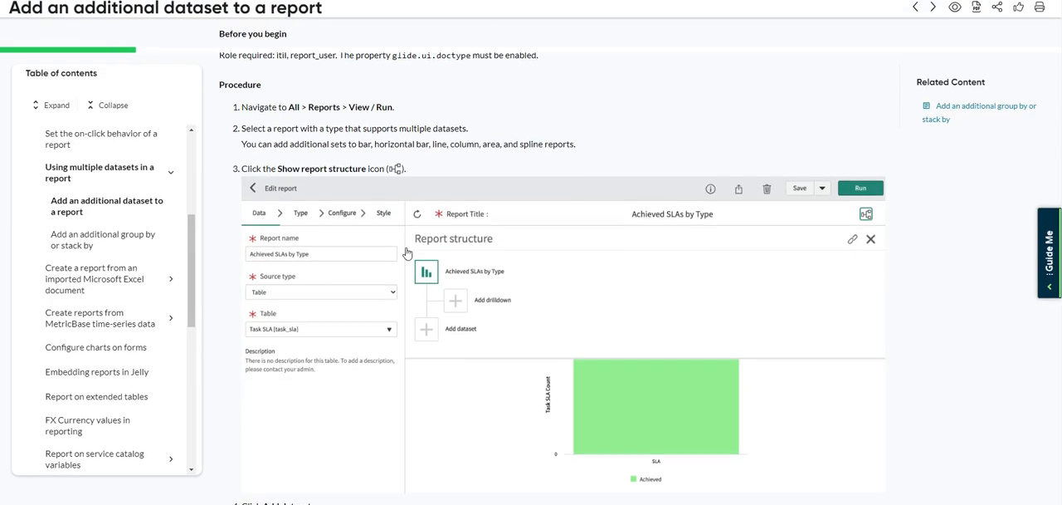
pyautogui.scroll(-3)
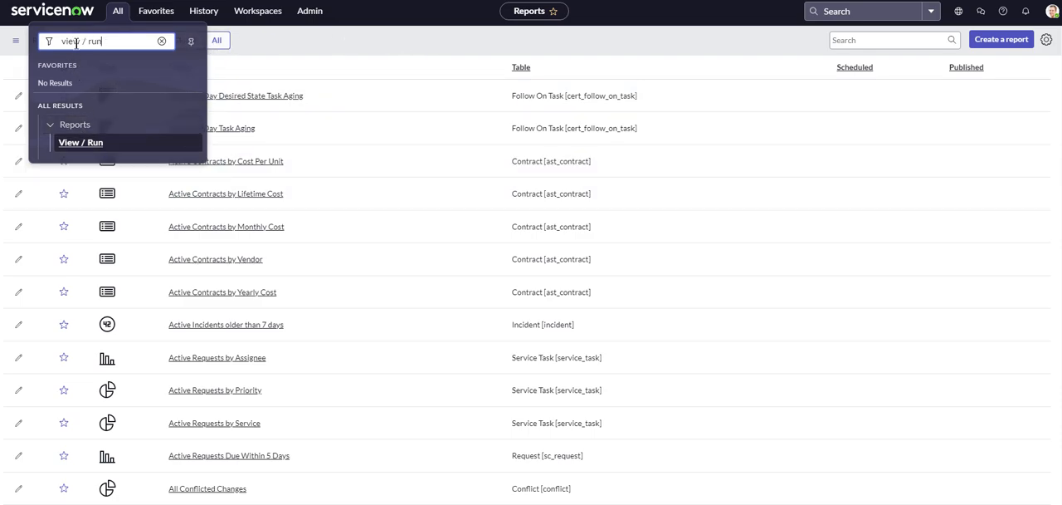
pyautogui.moveTo(86, 150)
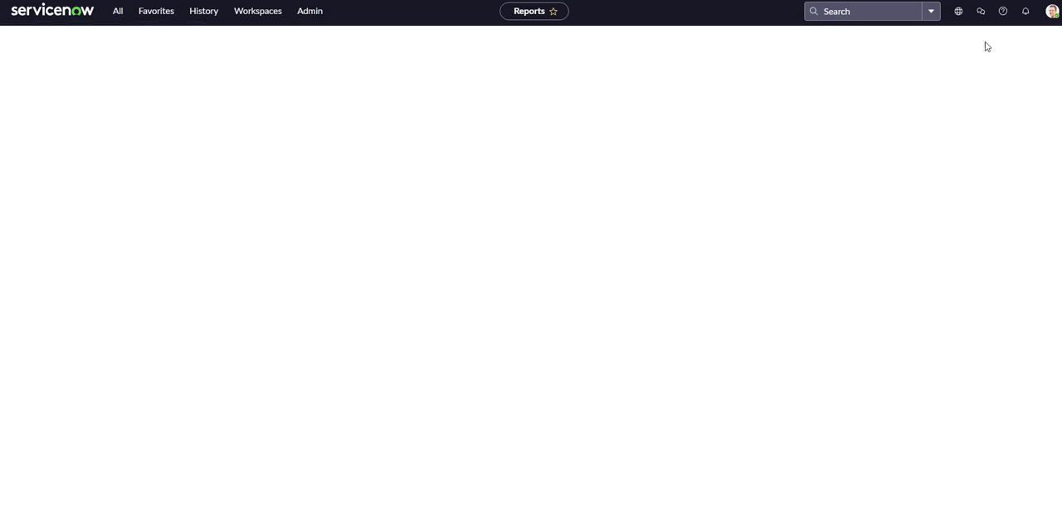
pyautogui.moveTo(236, 66)
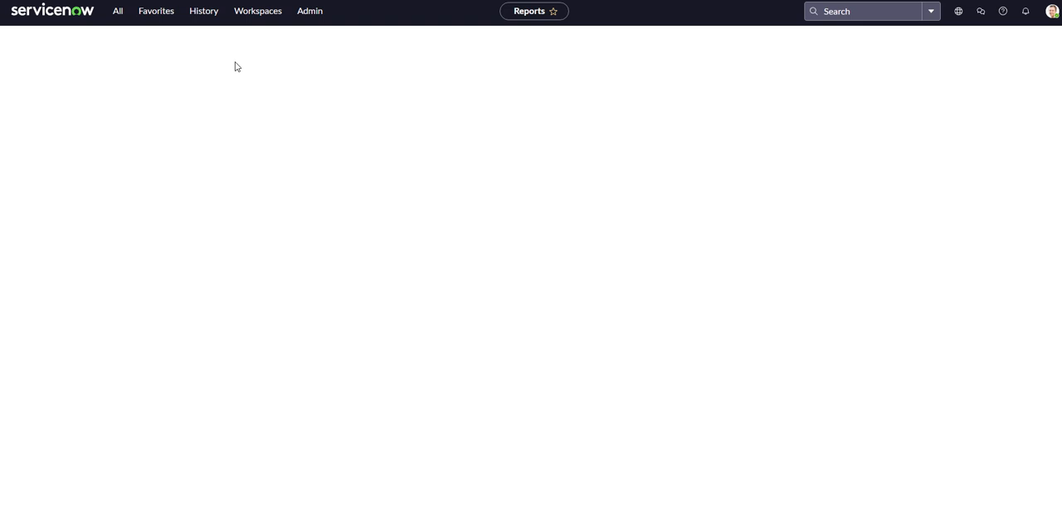
# Step: Name the new report 'Dataset Youtube Test' and source it from the Task [task] table
pyautogui.click(527, 10)
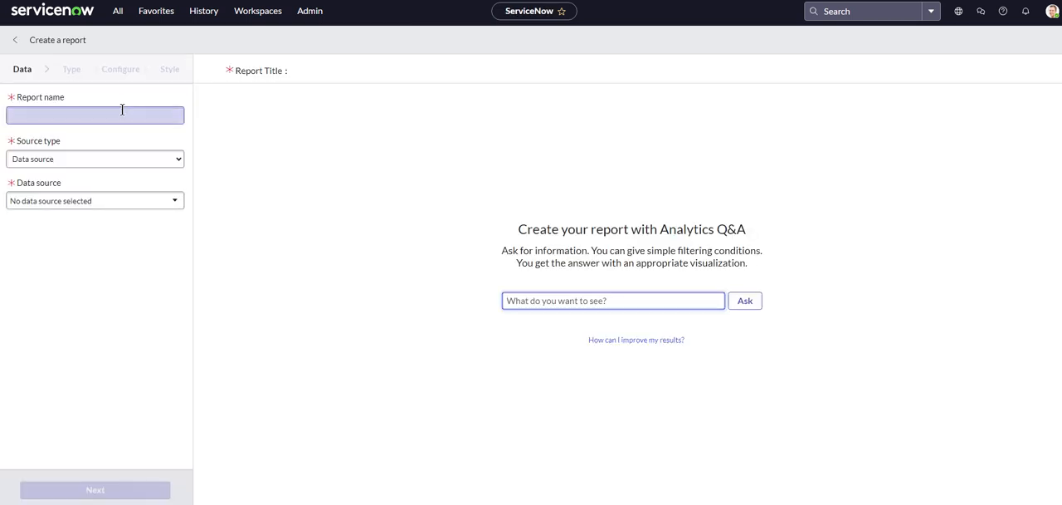
pyautogui.click(94, 115)
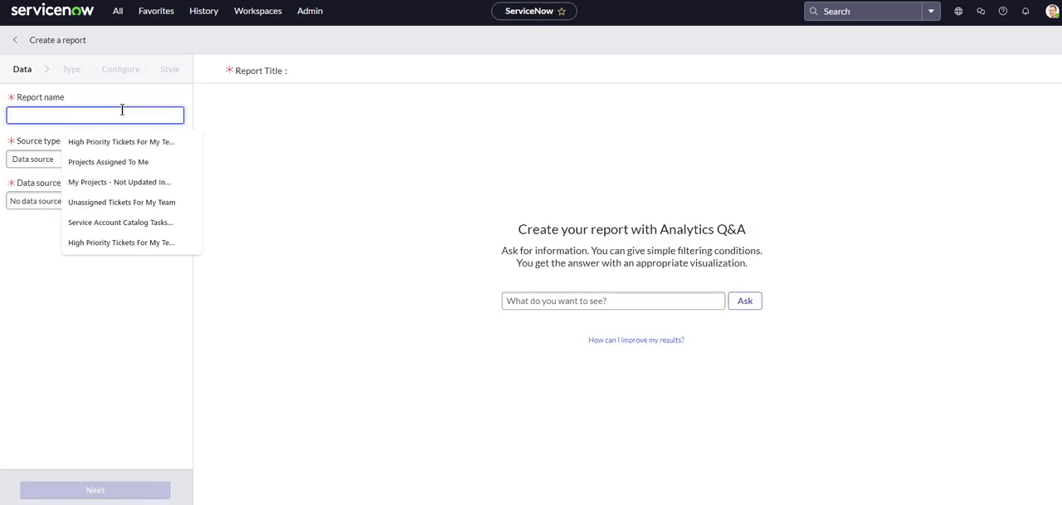
pyautogui.write('Dataset')
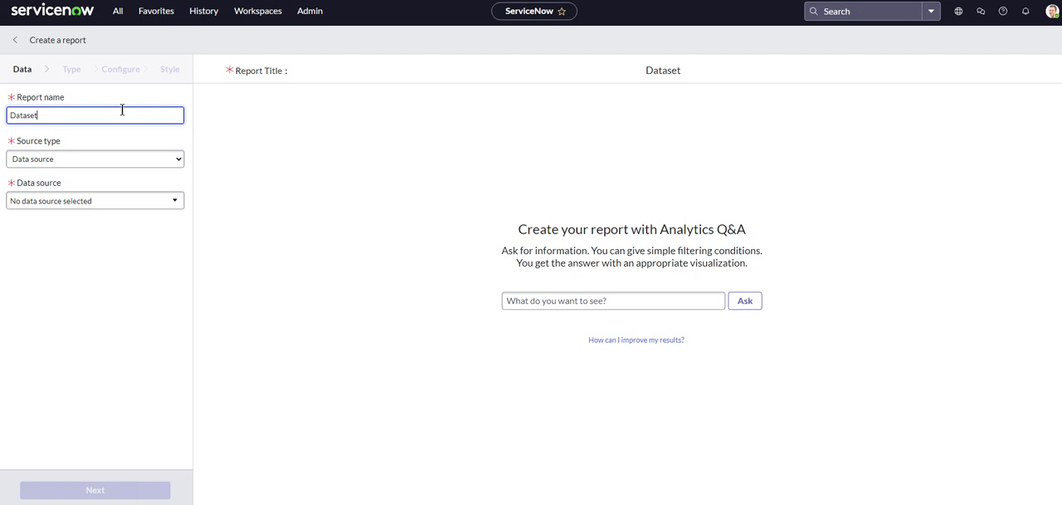
pyautogui.write('Youtube Test')
pyautogui.write('tas')
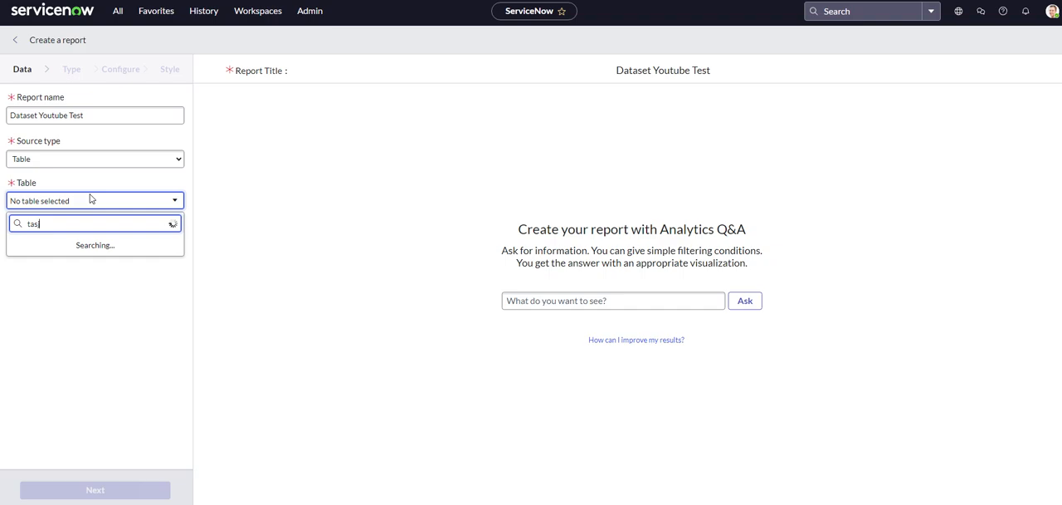
pyautogui.write('k')
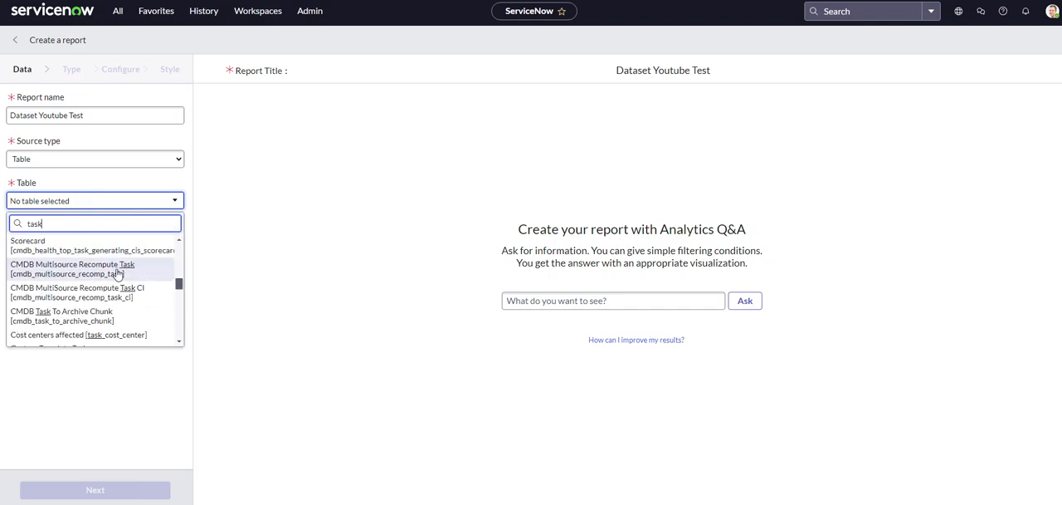
pyautogui.scroll(-3)
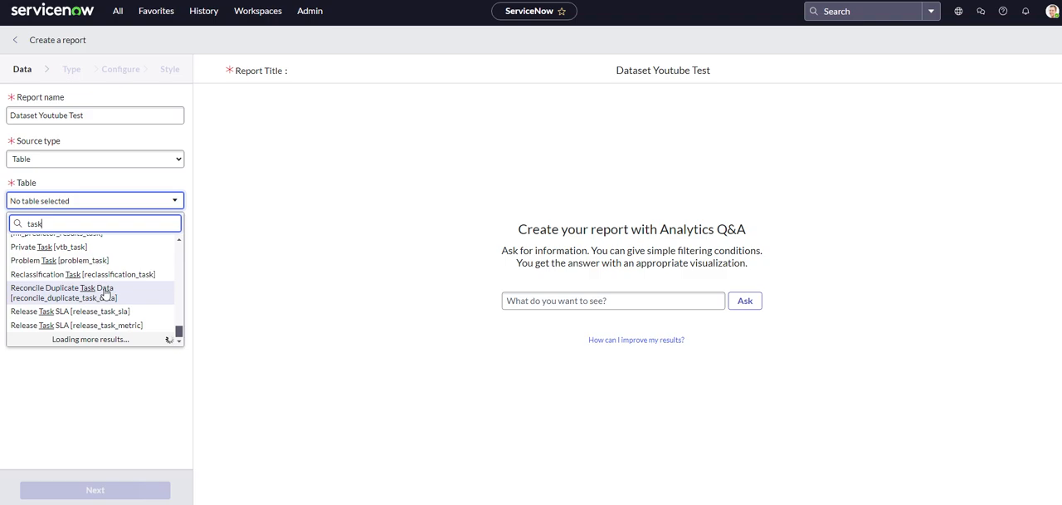
pyautogui.scroll(3)
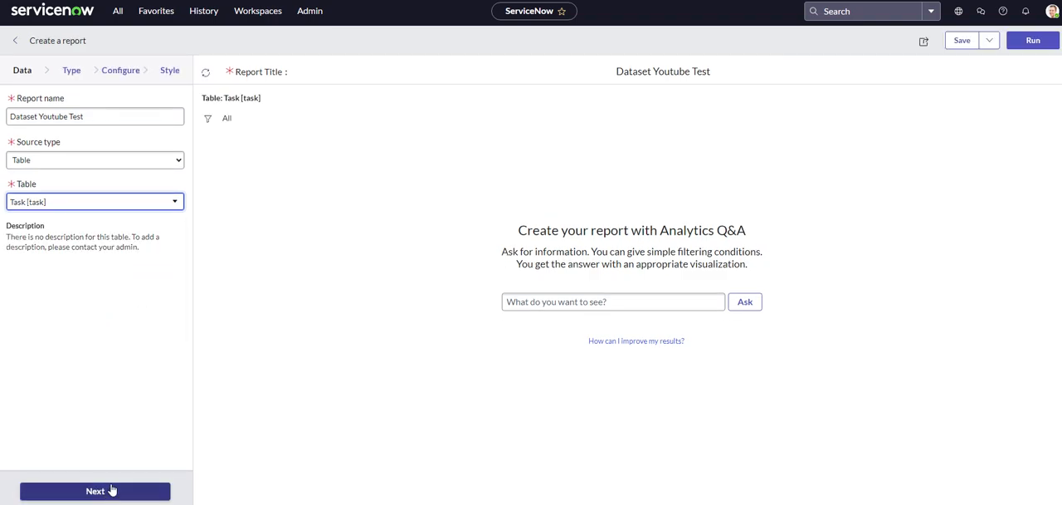
# Step: Choose the Bar chart type and save the report as Dataset Youtube Test
pyautogui.click(95, 492)
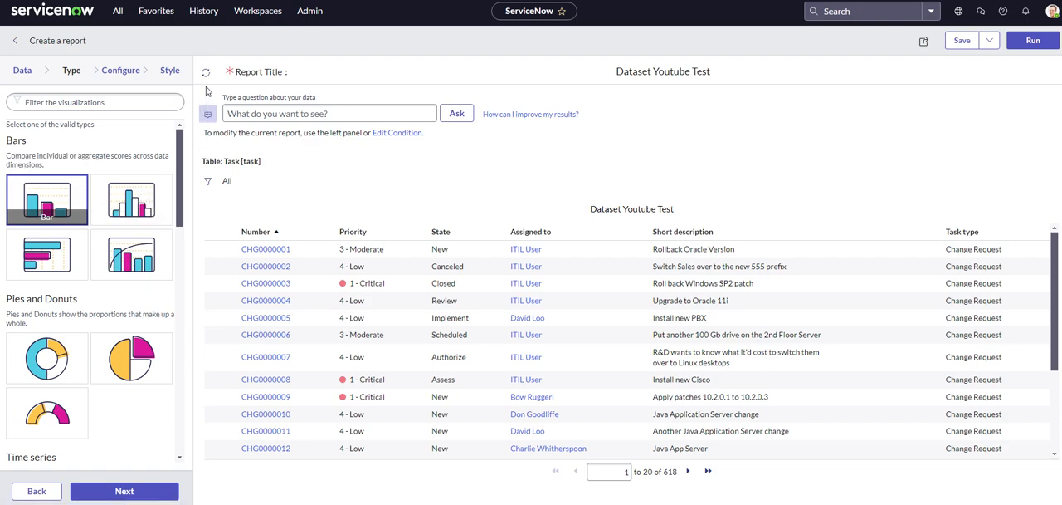
pyautogui.moveTo(47, 199)
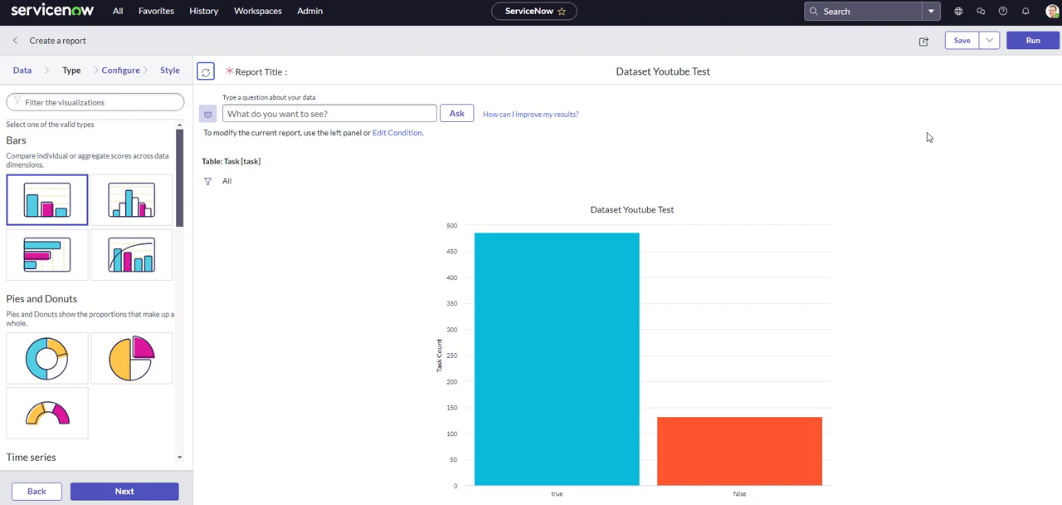
pyautogui.click(663, 72)
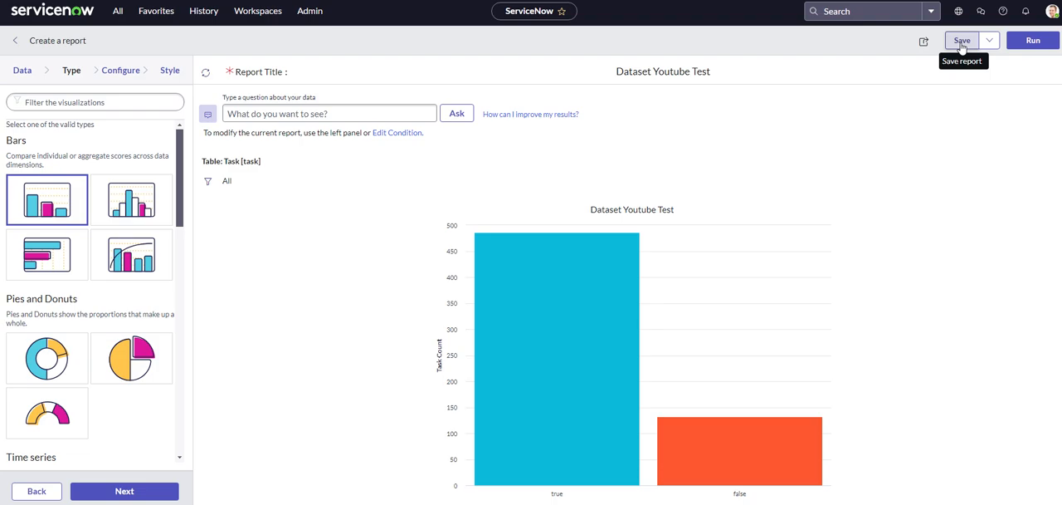
pyautogui.click(963, 40)
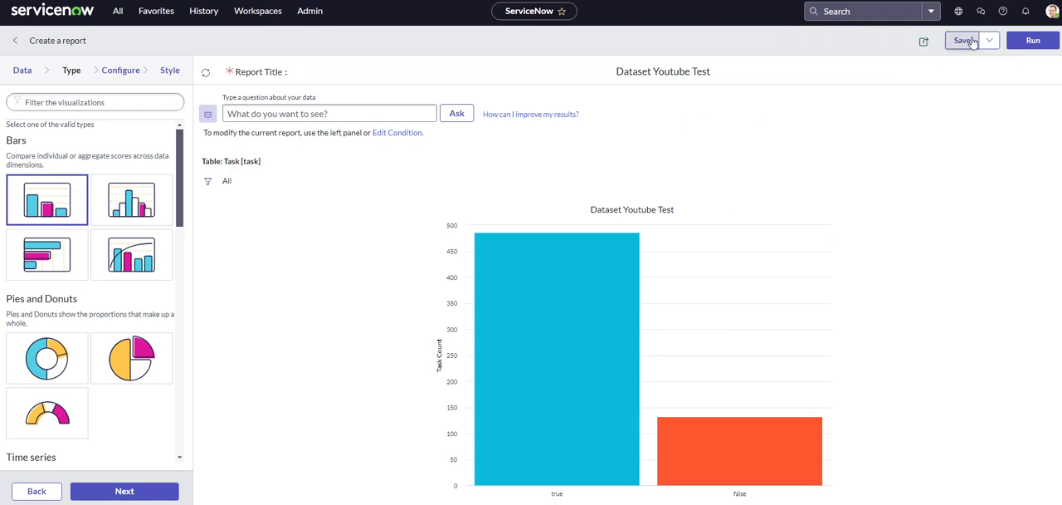
pyautogui.click(966, 40)
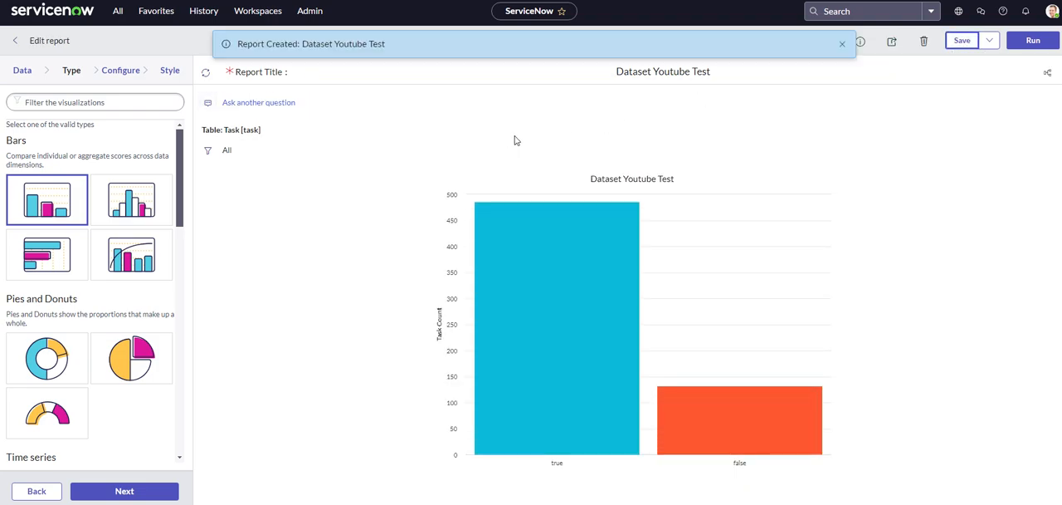
pyautogui.click(841, 43)
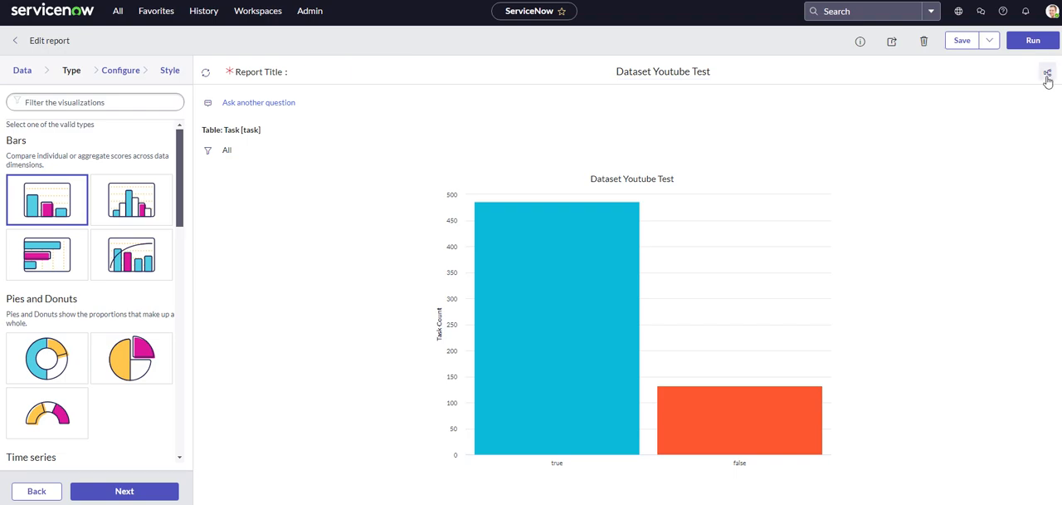
pyautogui.click(1048, 71)
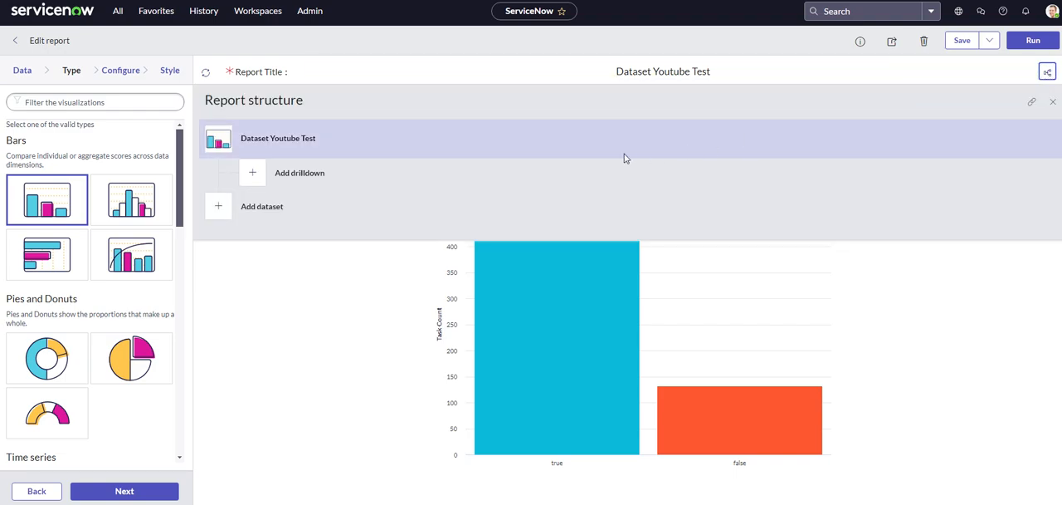
pyautogui.moveTo(262, 206)
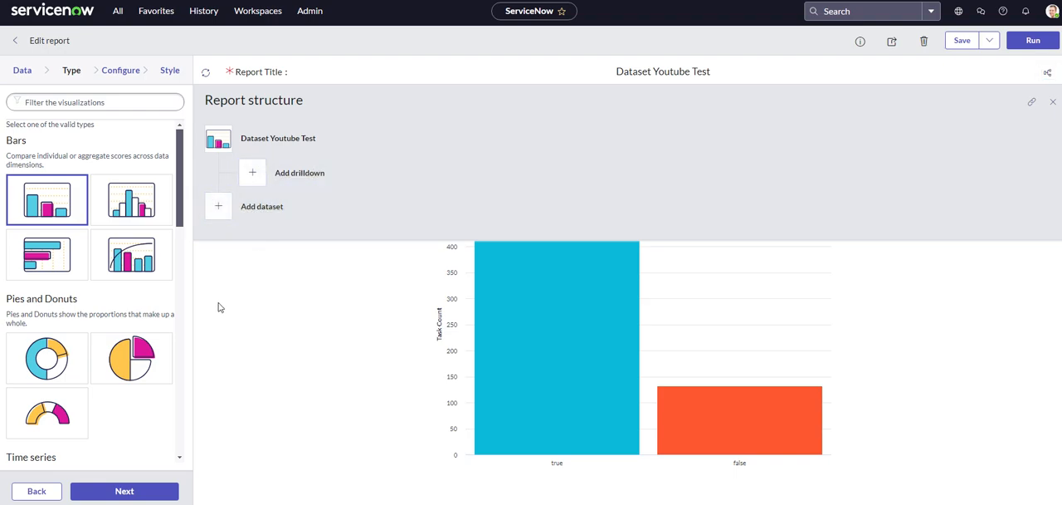
pyautogui.click(1047, 71)
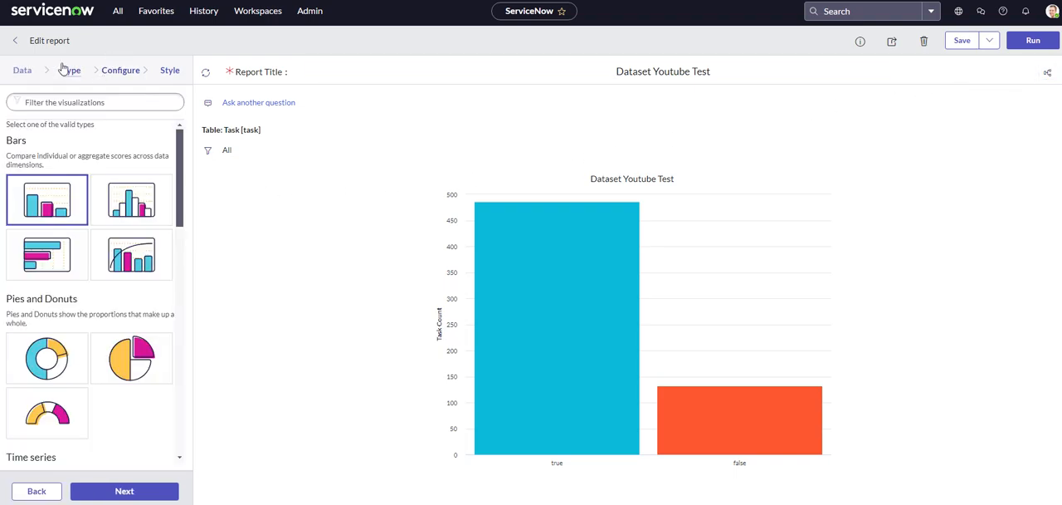
# Step: Go to the Configure step showing Group by Active with Count aggregation
pyautogui.click(120, 70)
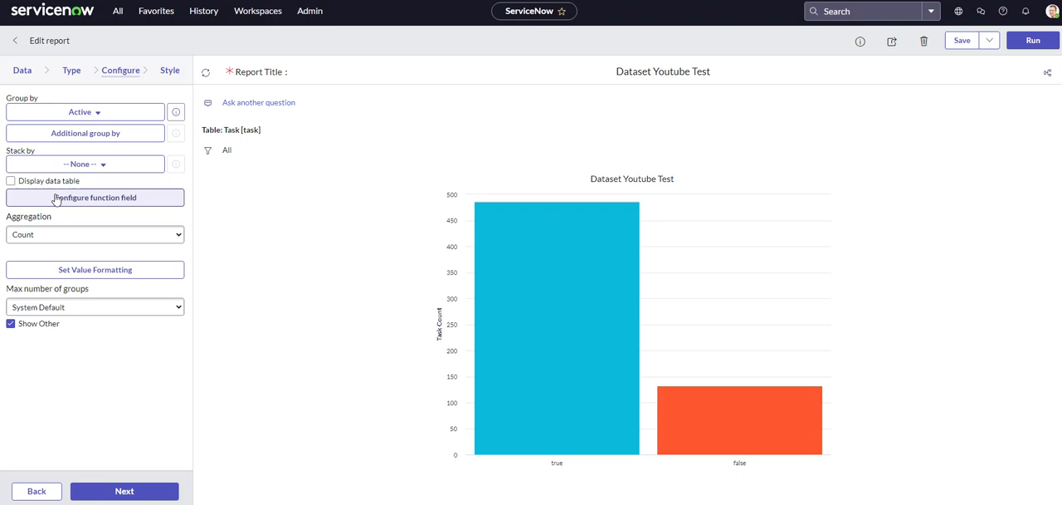
pyautogui.moveTo(47, 206)
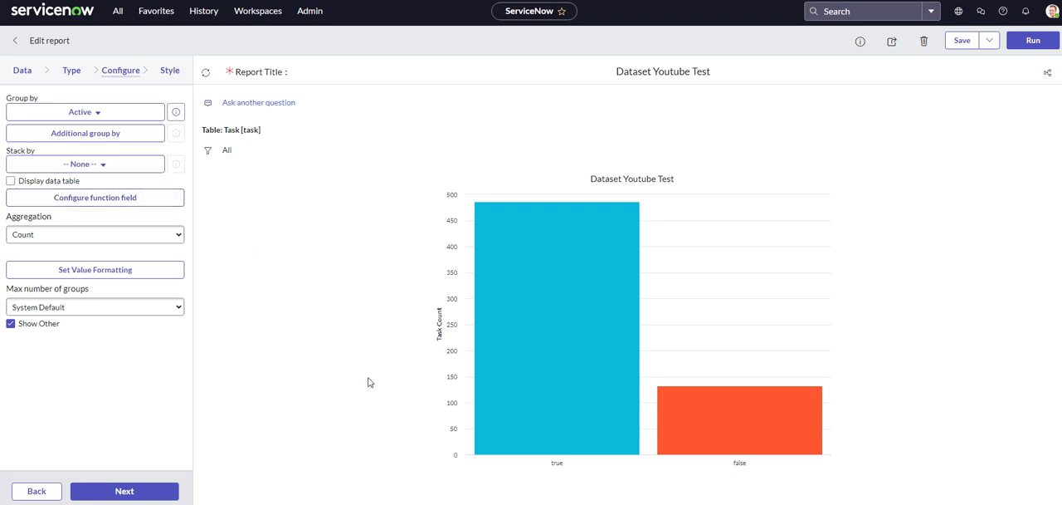
pyautogui.moveTo(289, 299)
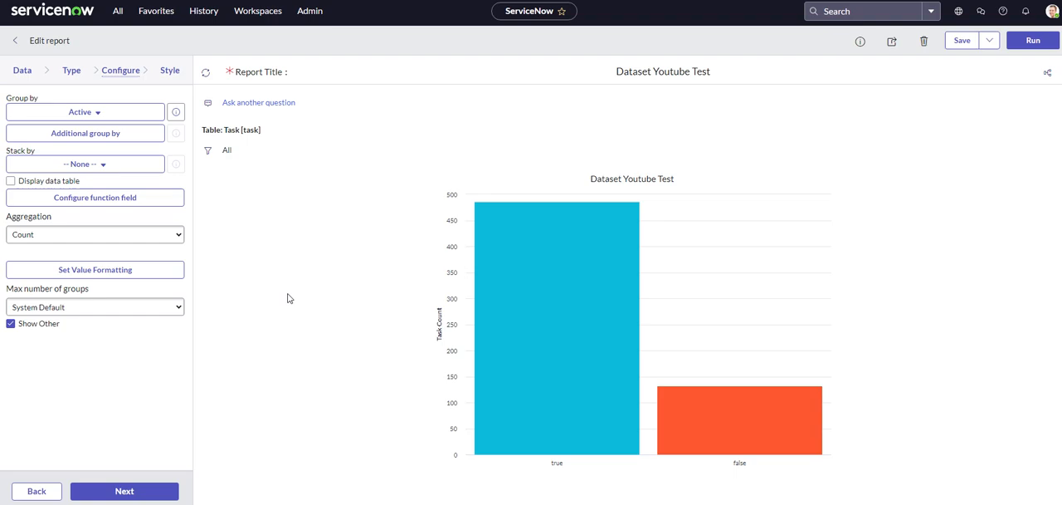
pyautogui.moveTo(150, 73)
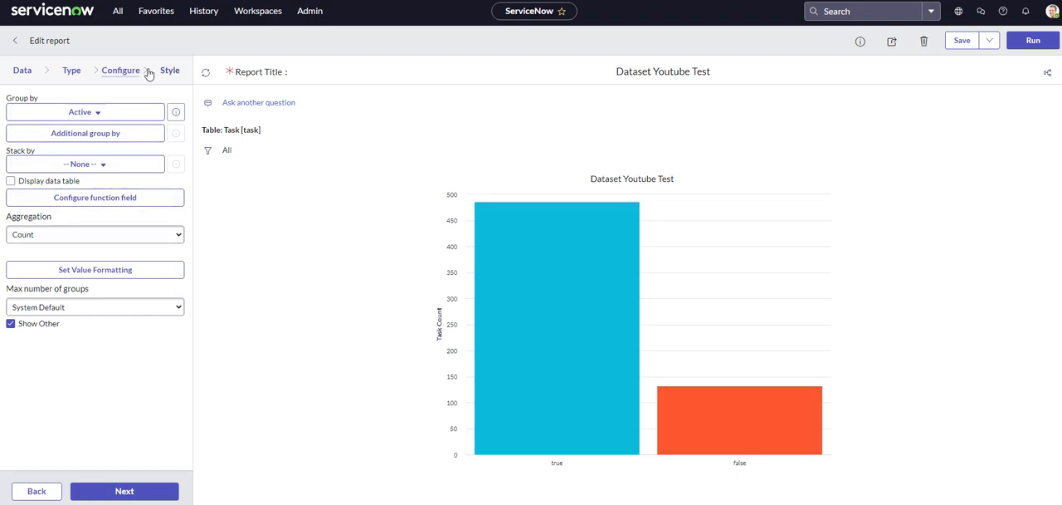
# Step: In the Style step, enable Display data labels on the chart bars
pyautogui.click(169, 70)
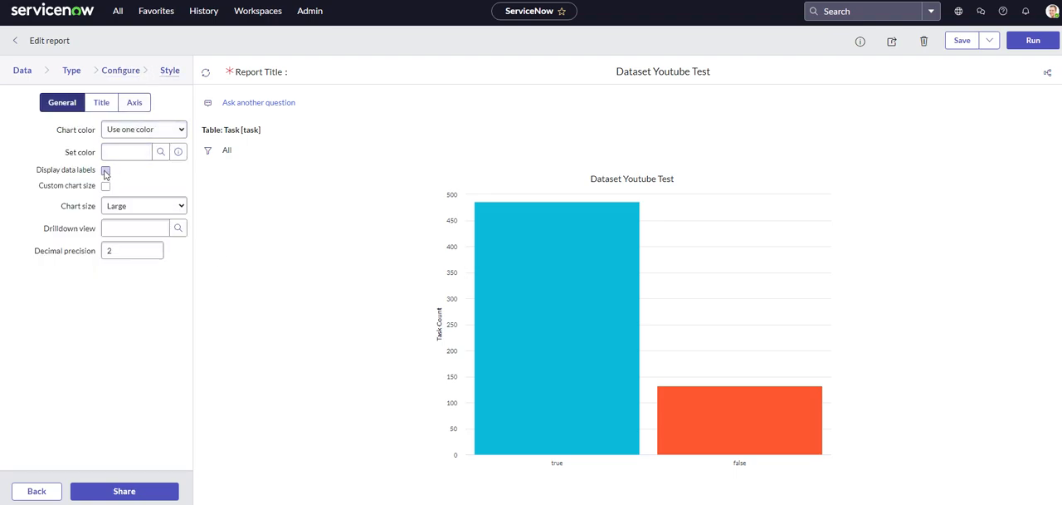
pyautogui.click(106, 170)
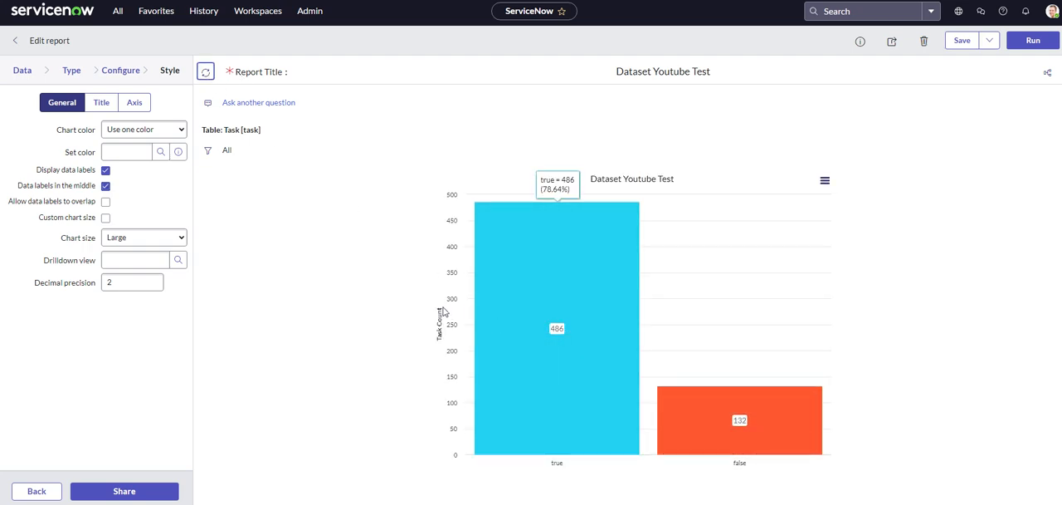
pyautogui.moveTo(232, 91)
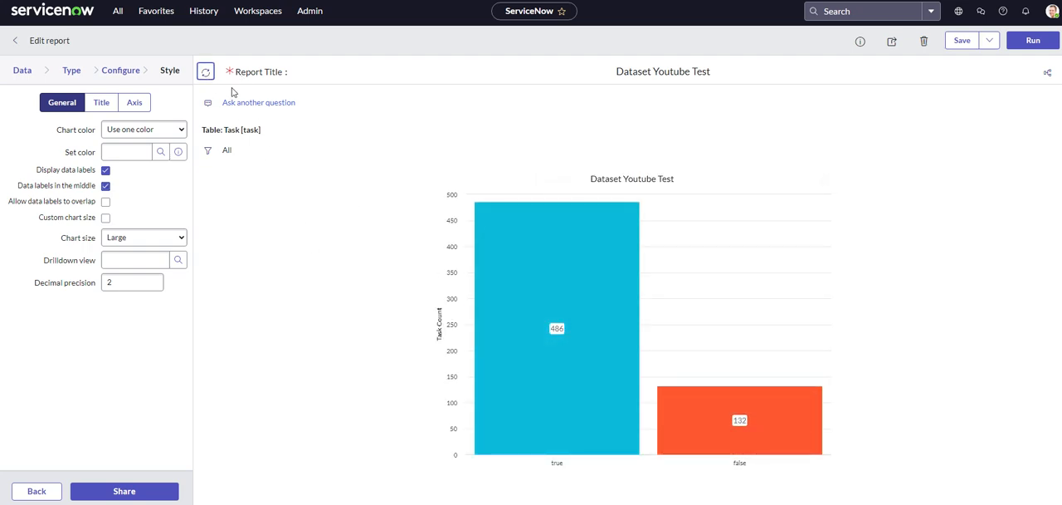
# Step: Add a filter condition with Active as the field, operator is and value true
pyautogui.click(208, 149)
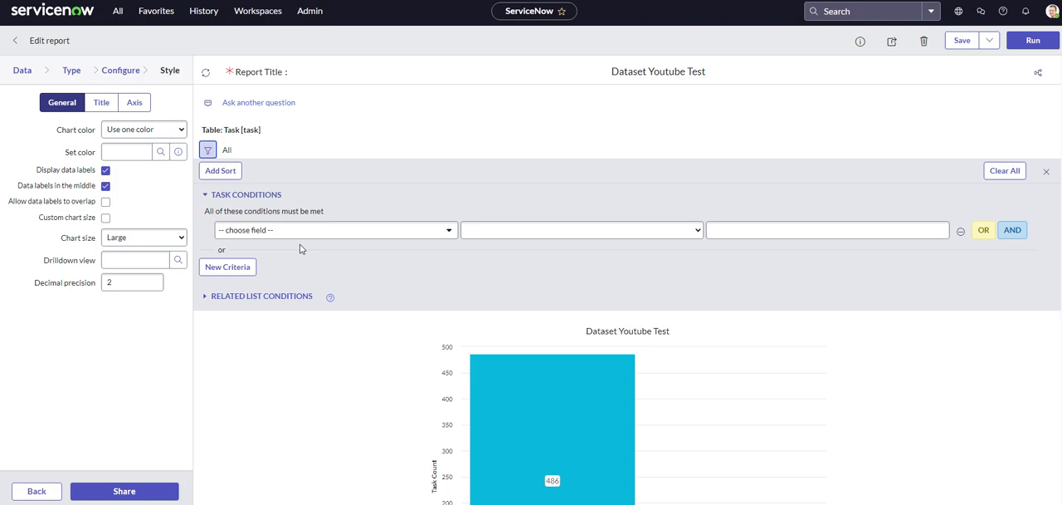
pyautogui.write('act')
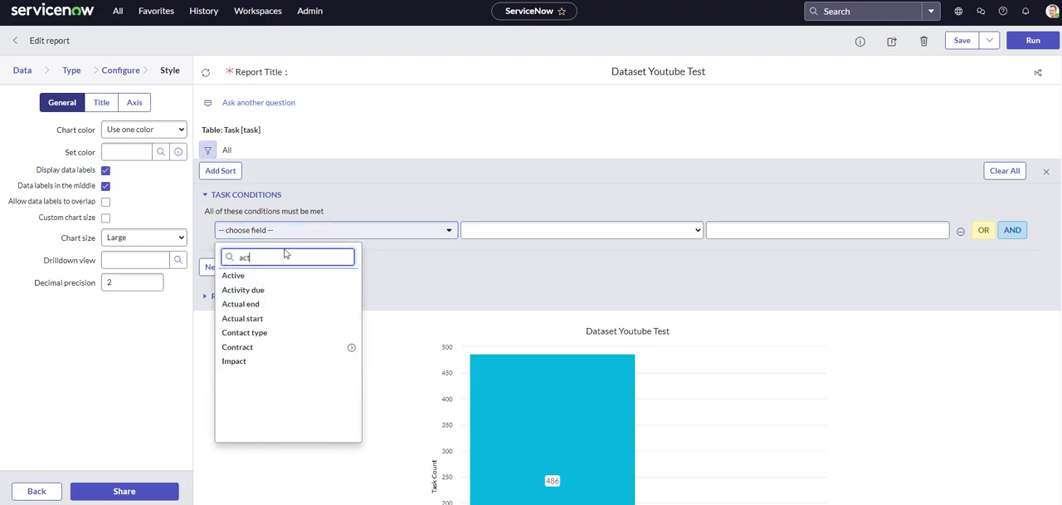
pyautogui.click(232, 275)
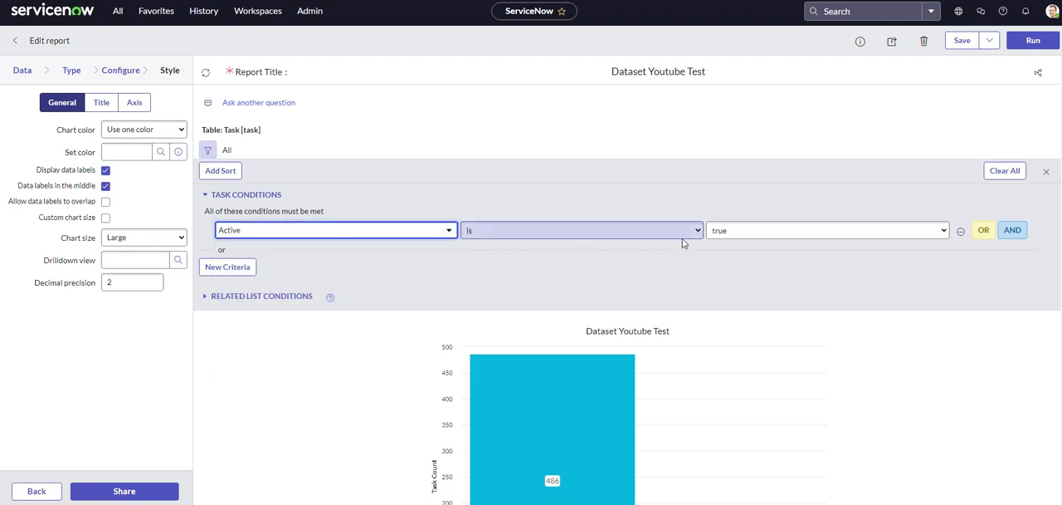
pyautogui.moveTo(1013, 229)
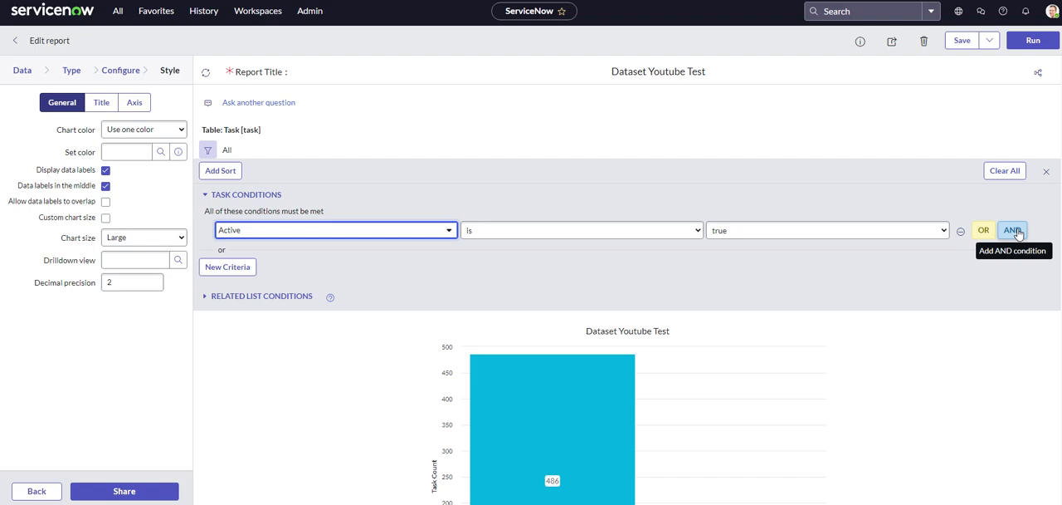
pyautogui.moveTo(34, 23)
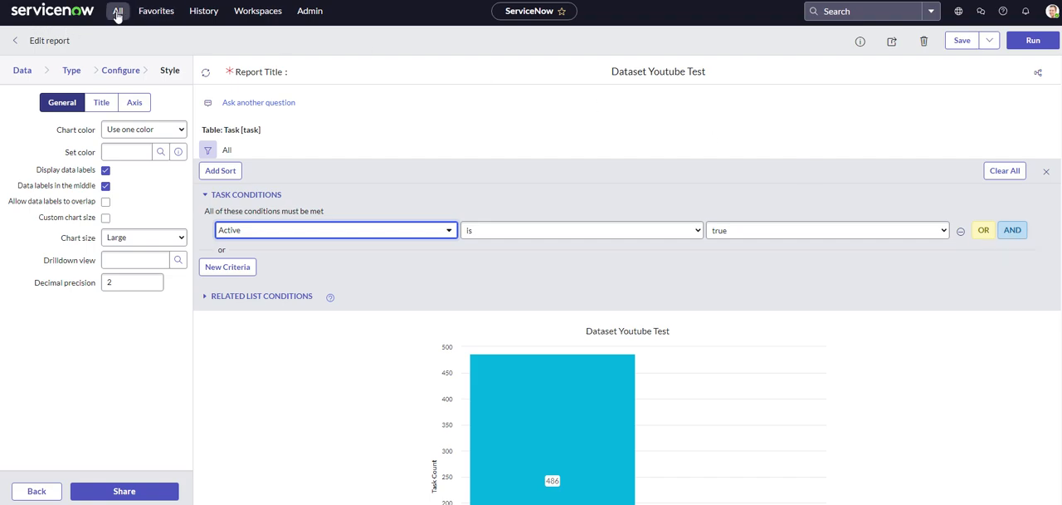
pyautogui.write('view / run')
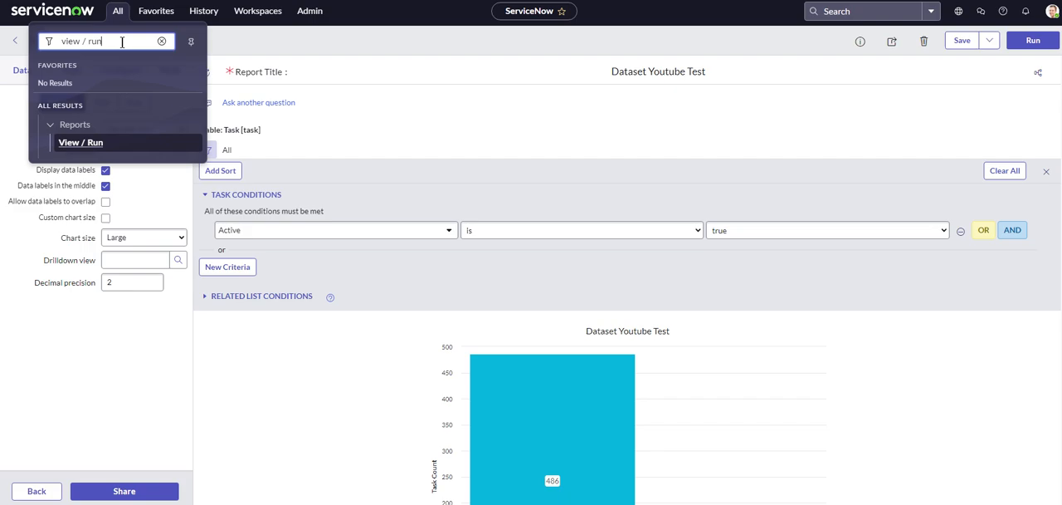
pyautogui.click(163, 41)
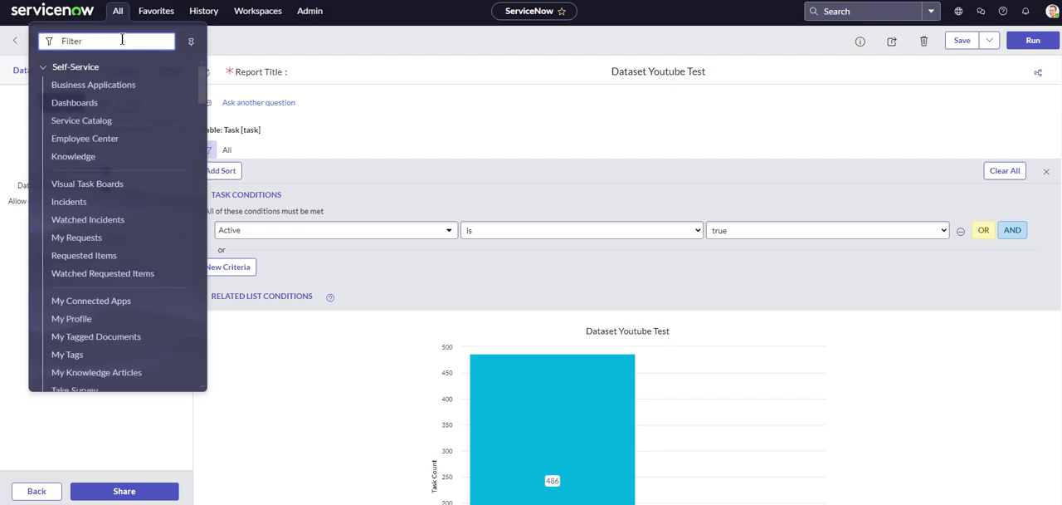
pyautogui.write('in')
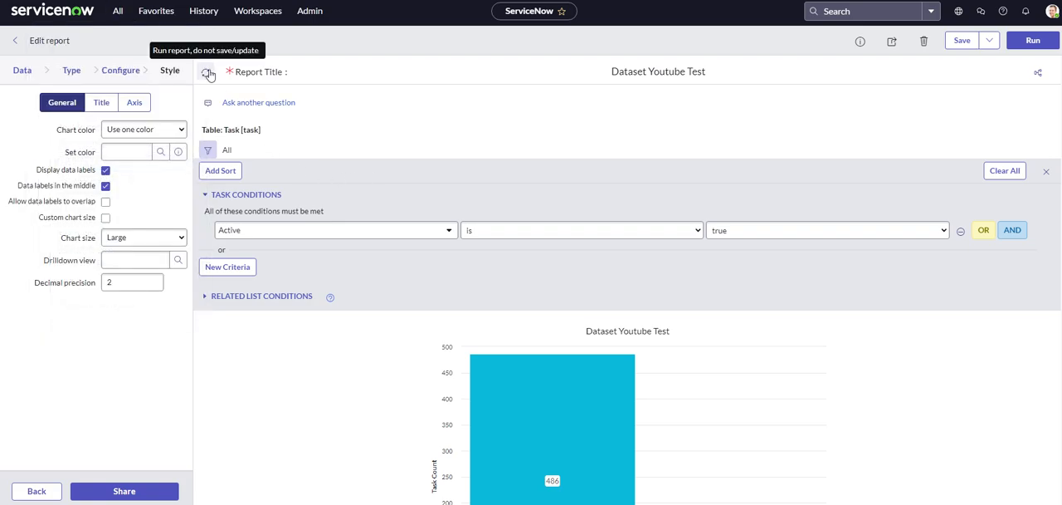
pyautogui.click(963, 40)
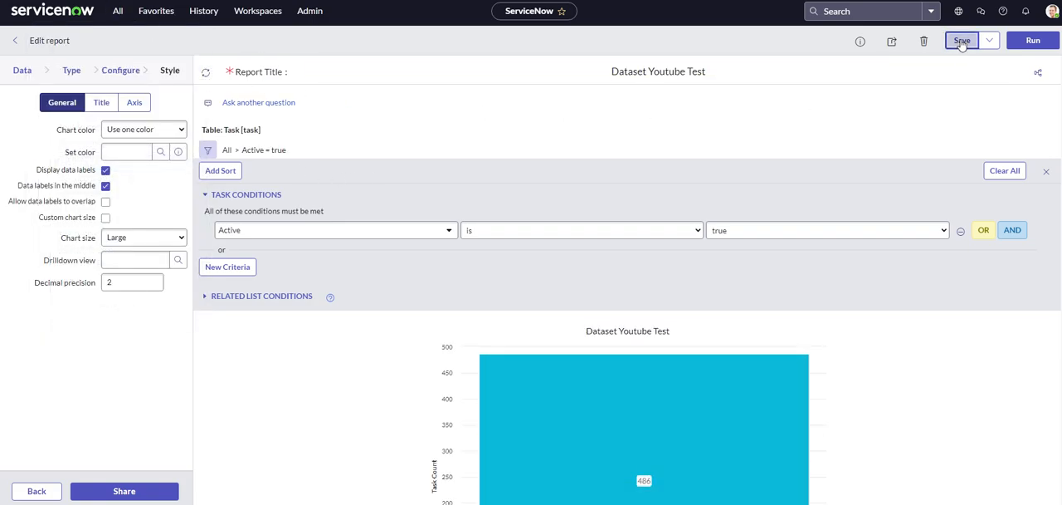
pyautogui.click(962, 40)
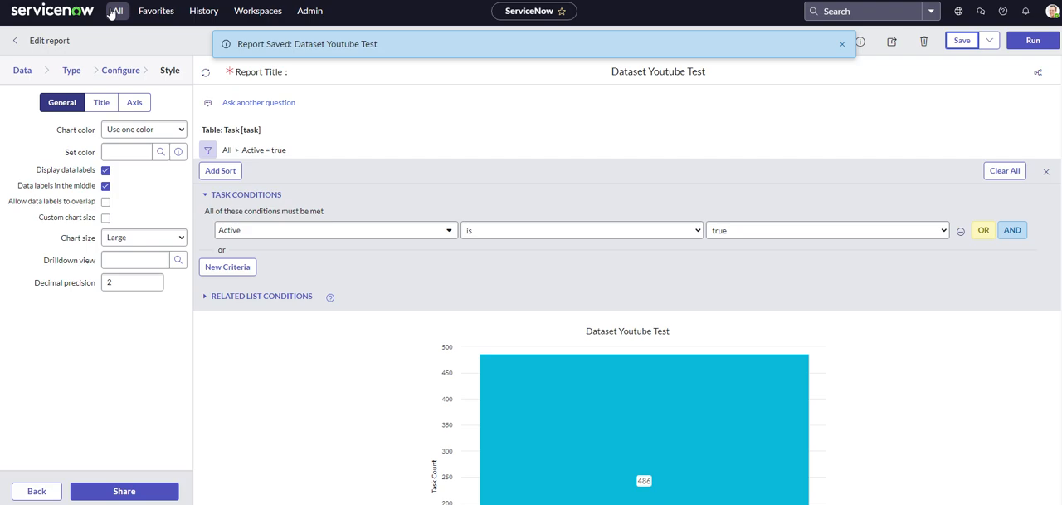
pyautogui.click(116, 10)
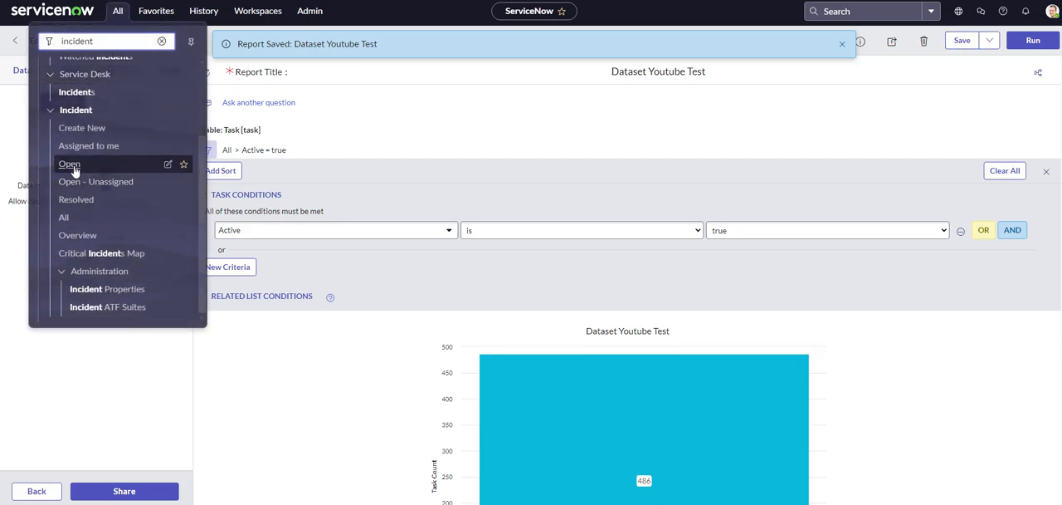
pyautogui.click(69, 162)
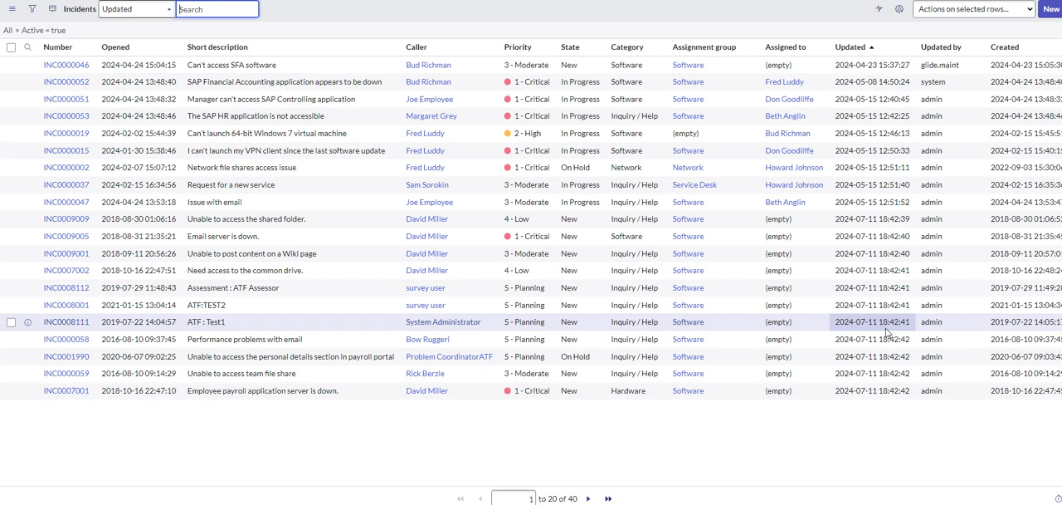
pyautogui.moveTo(866, 203)
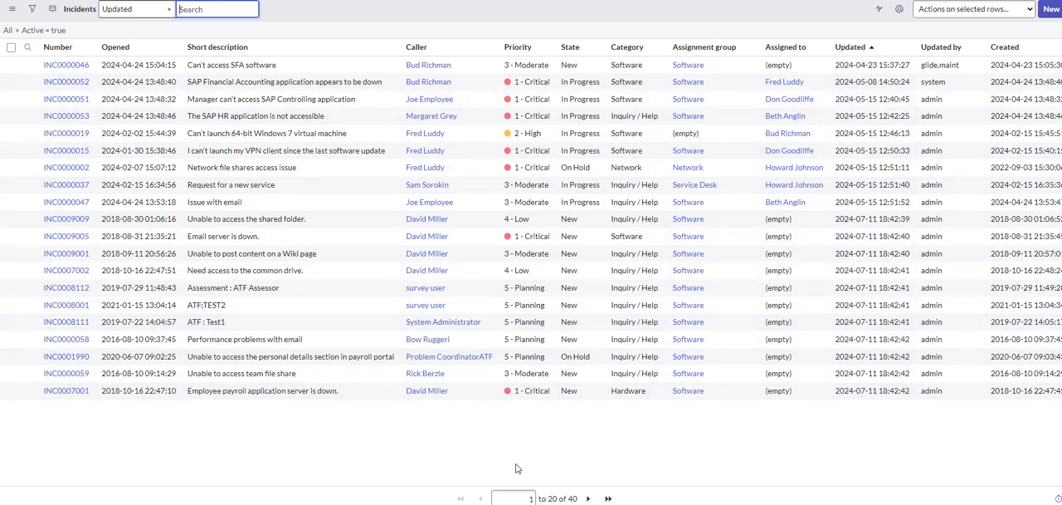
pyautogui.click(587, 498)
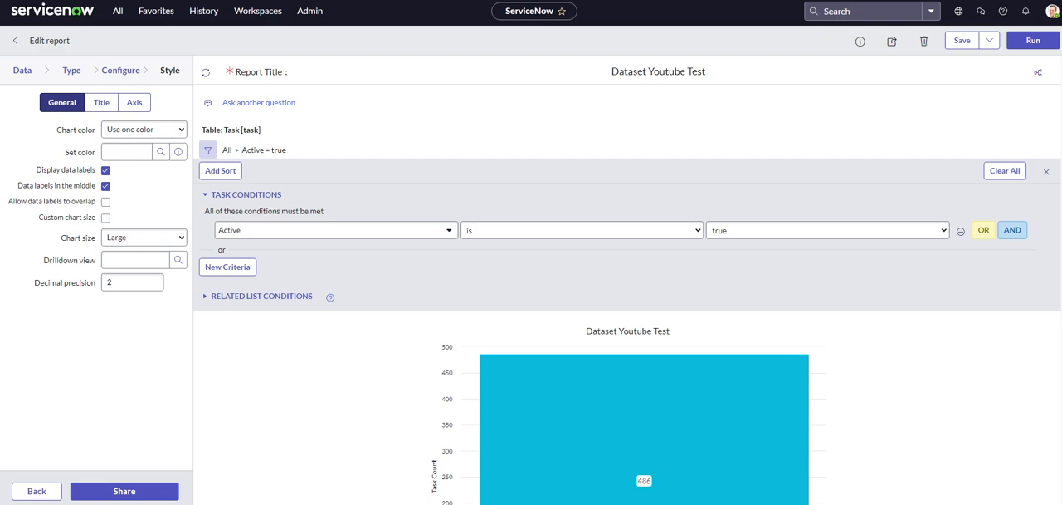
pyautogui.moveTo(1012, 229)
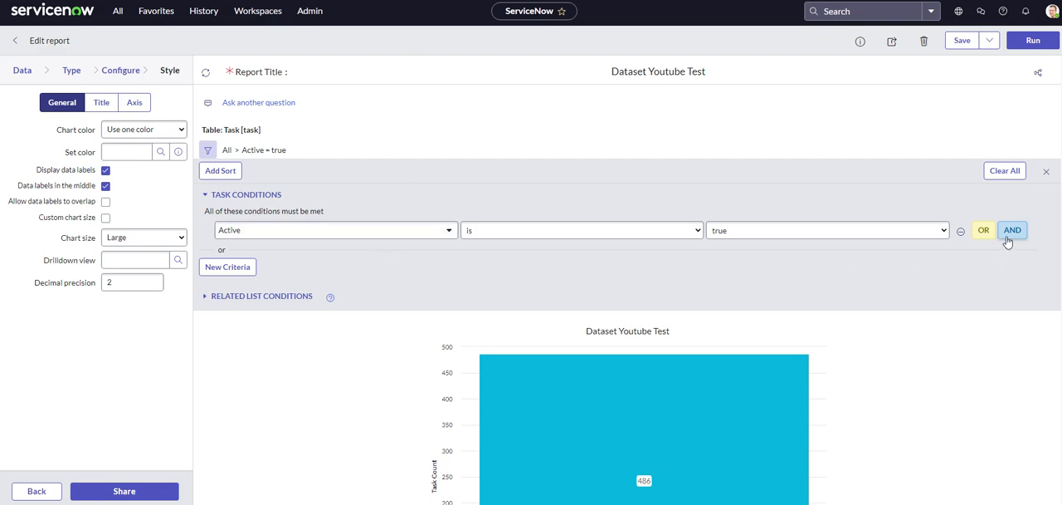
# Step: Add AND conditions Assignment group is Software and Updated at or after Yesterday
pyautogui.click(1012, 229)
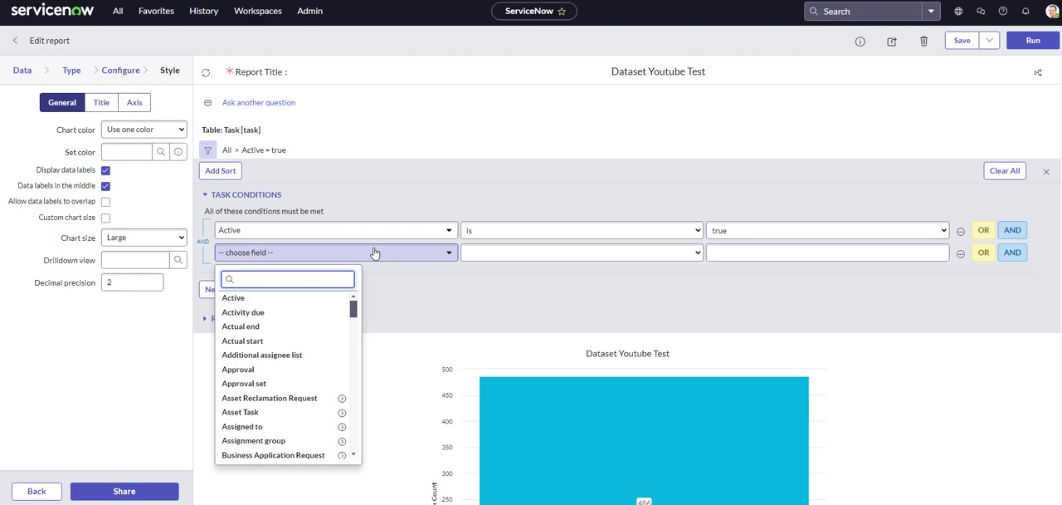
pyautogui.write('assign')
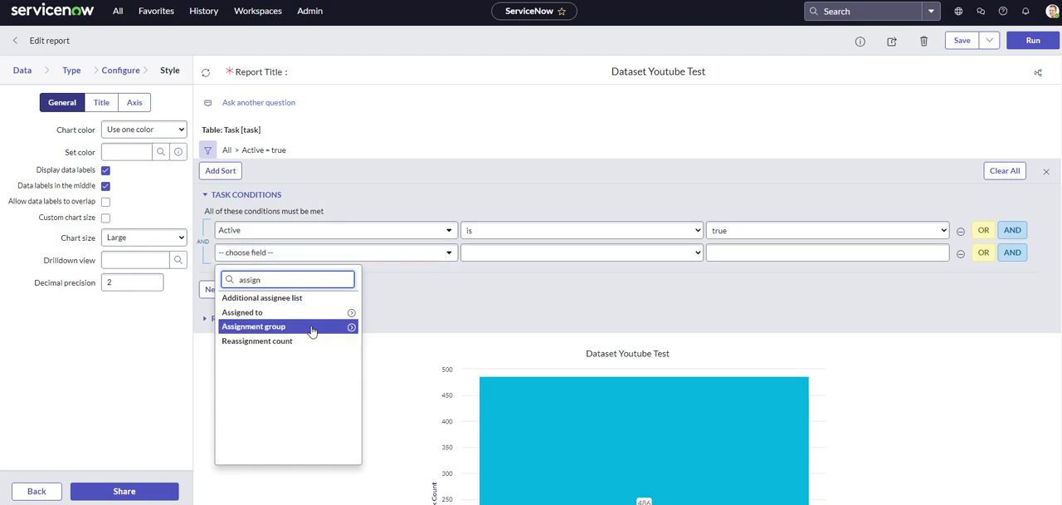
pyautogui.click(252, 326)
pyautogui.write('Software')
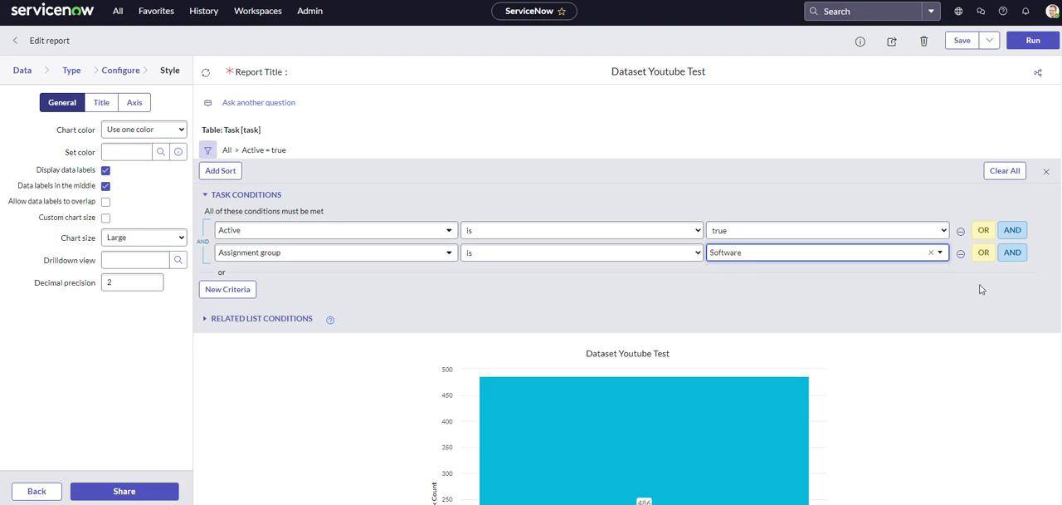
pyautogui.click(1012, 253)
pyautogui.write('updat')
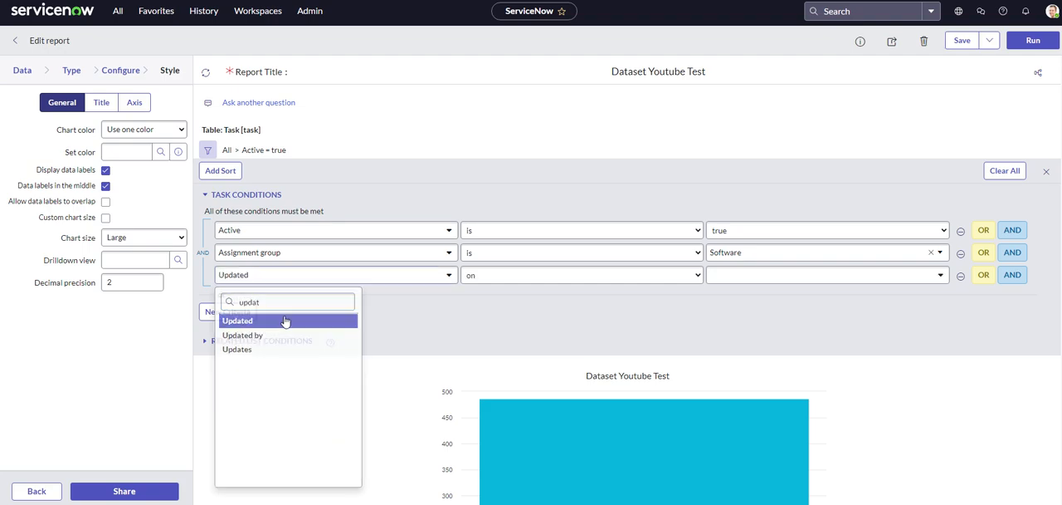
pyautogui.click(237, 320)
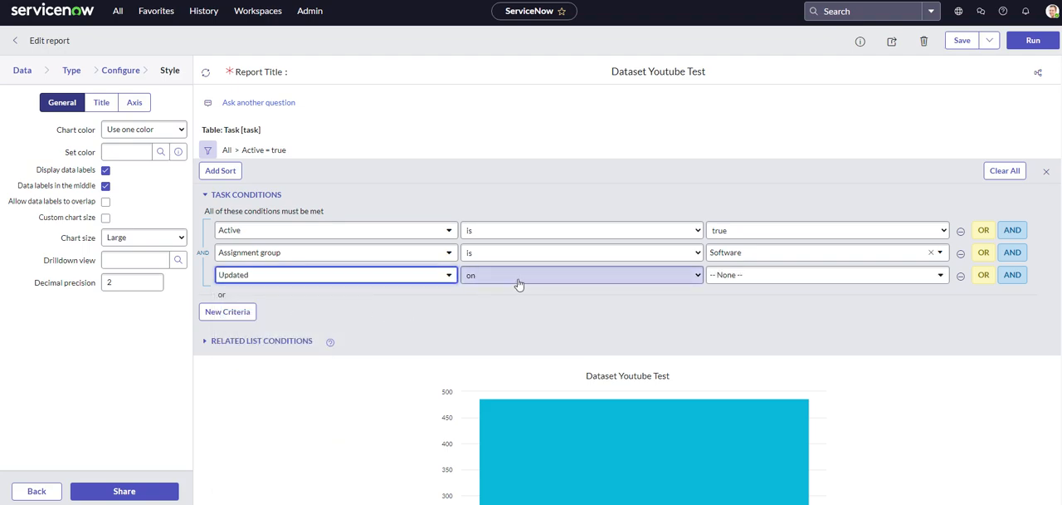
pyautogui.click(581, 275)
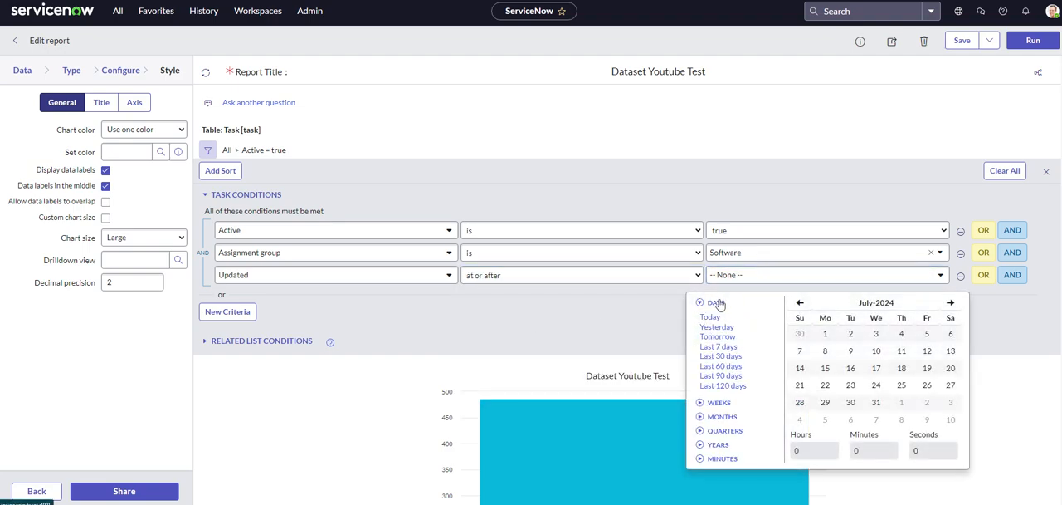
pyautogui.click(717, 327)
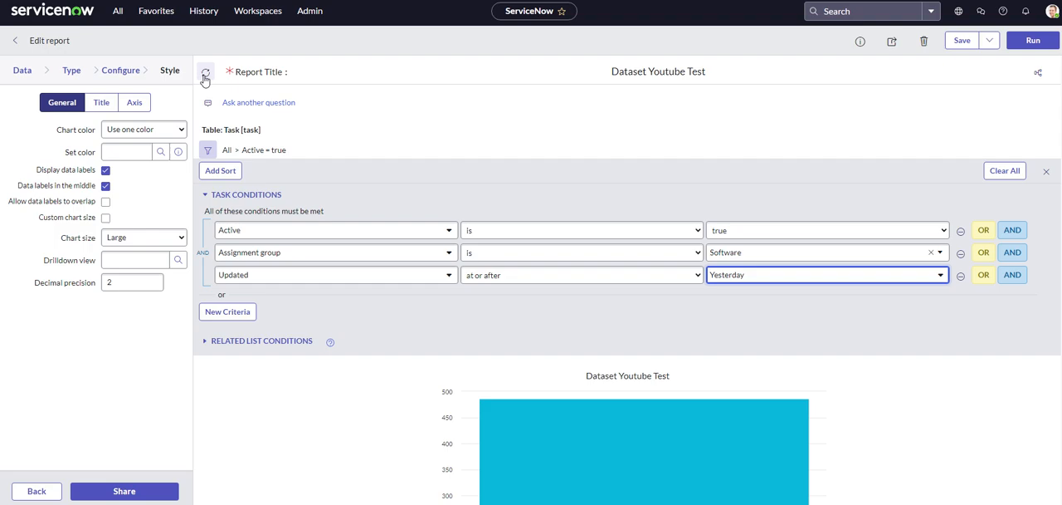
pyautogui.scroll(-3)
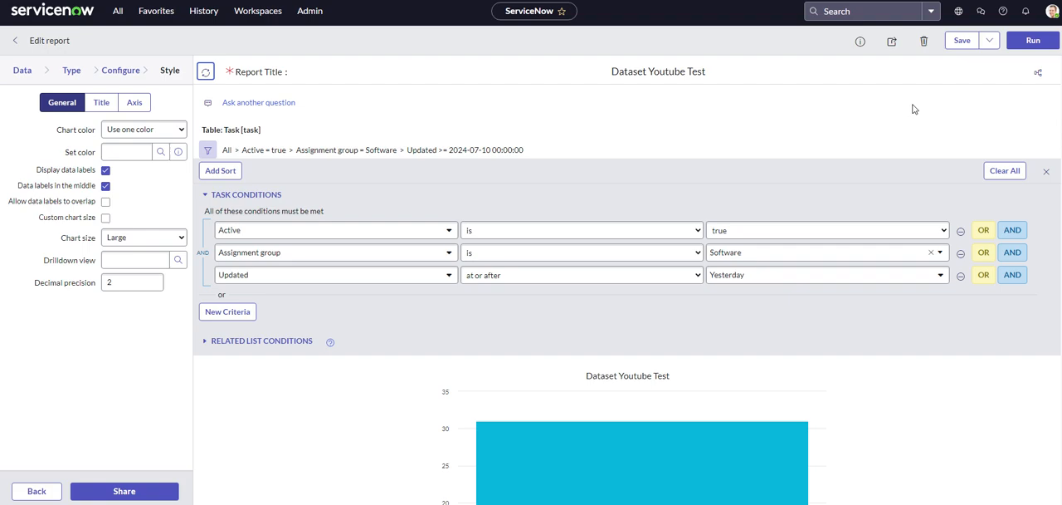
pyautogui.moveTo(963, 40)
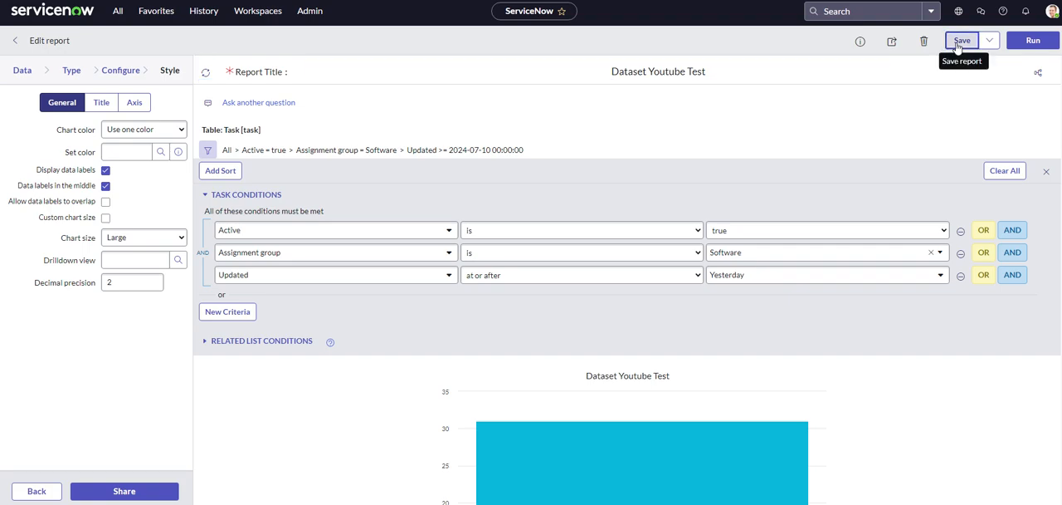
# Step: Save the report, then add a dataset named '7 Days' and search 'task' for its table
pyautogui.click(961, 39)
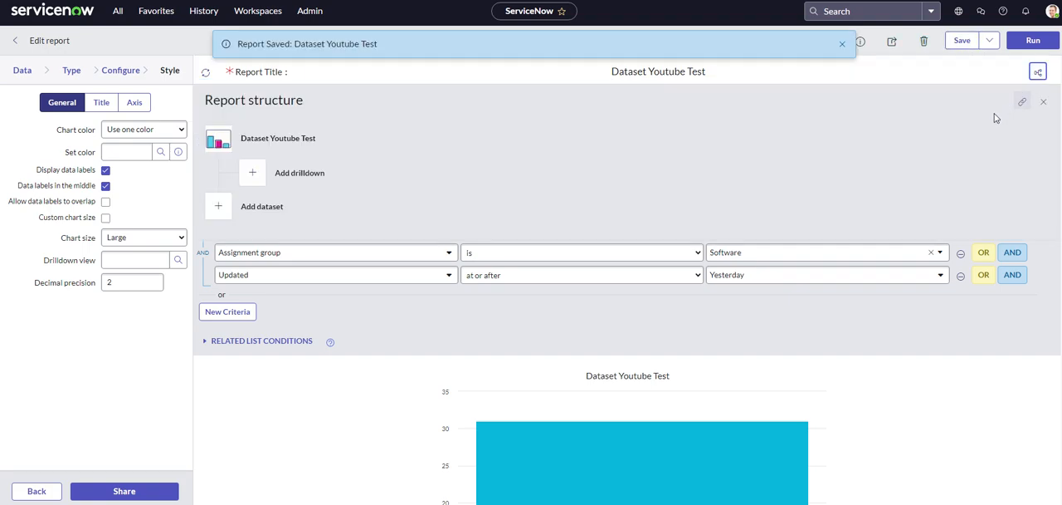
pyautogui.click(262, 206)
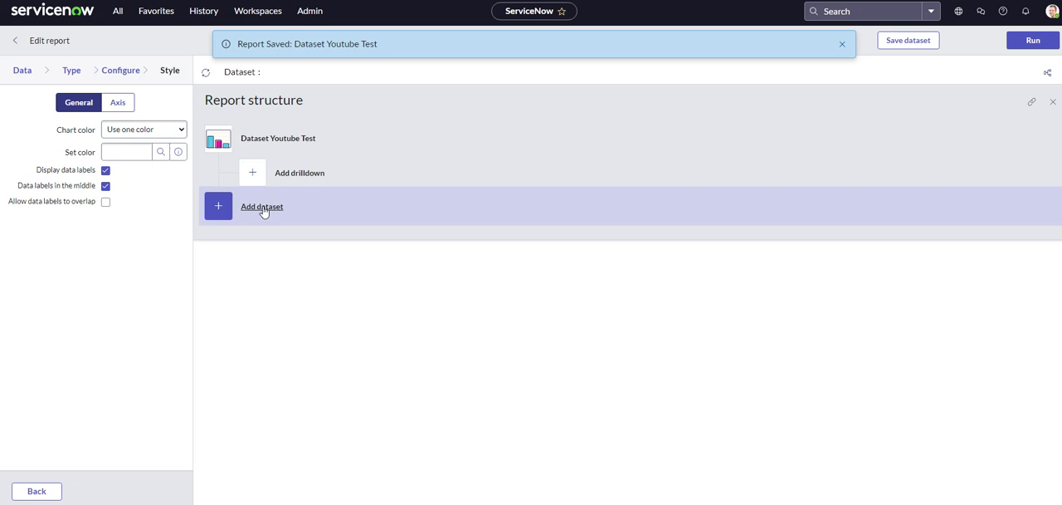
pyautogui.click(262, 206)
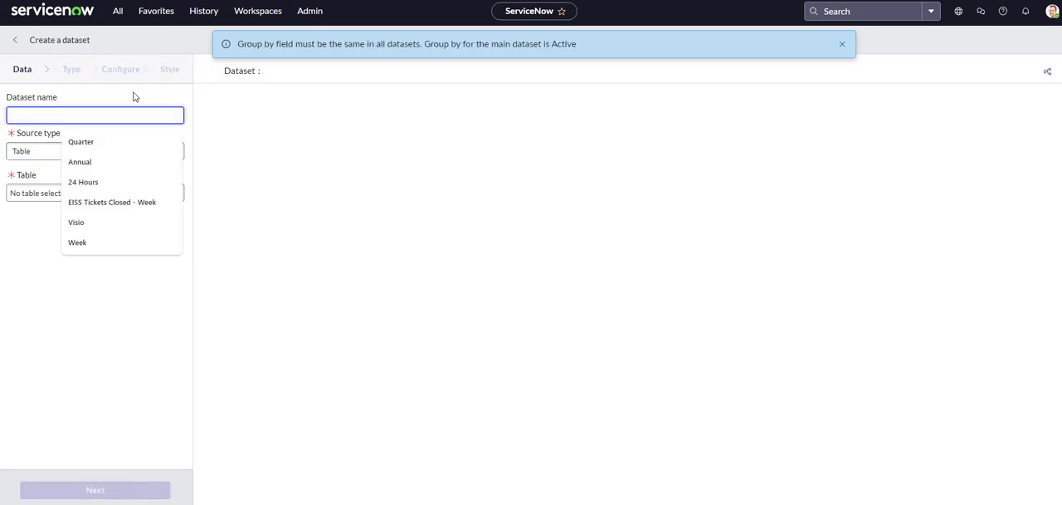
pyautogui.write('7')
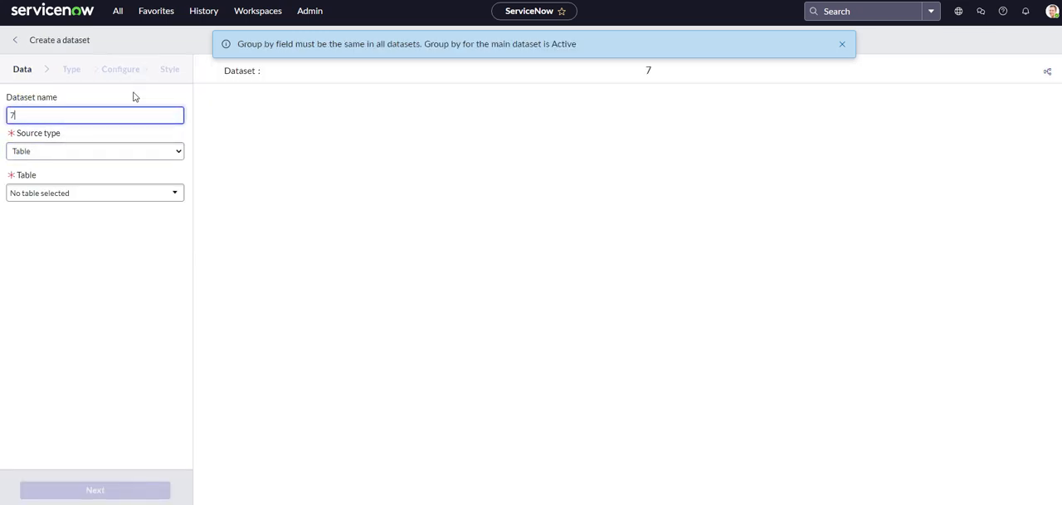
pyautogui.write('Days')
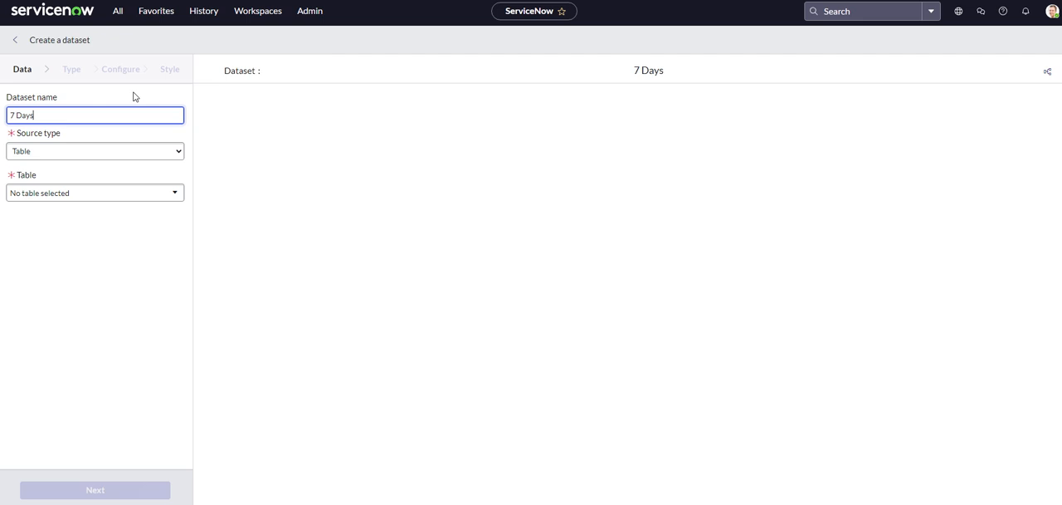
pyautogui.write('task')
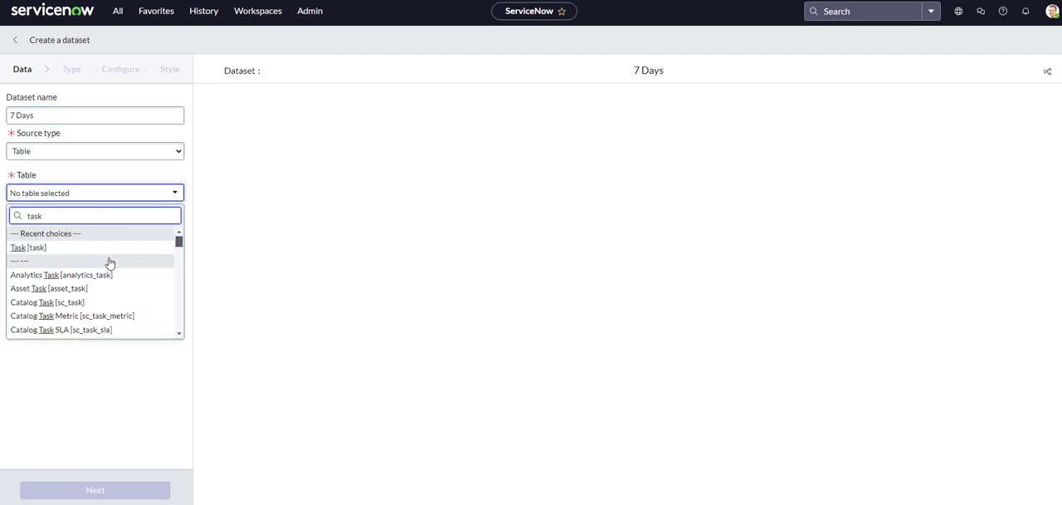
# Step: Use Task [task] with bars grouped by Active, and enable Display data labels
pyautogui.click(26, 247)
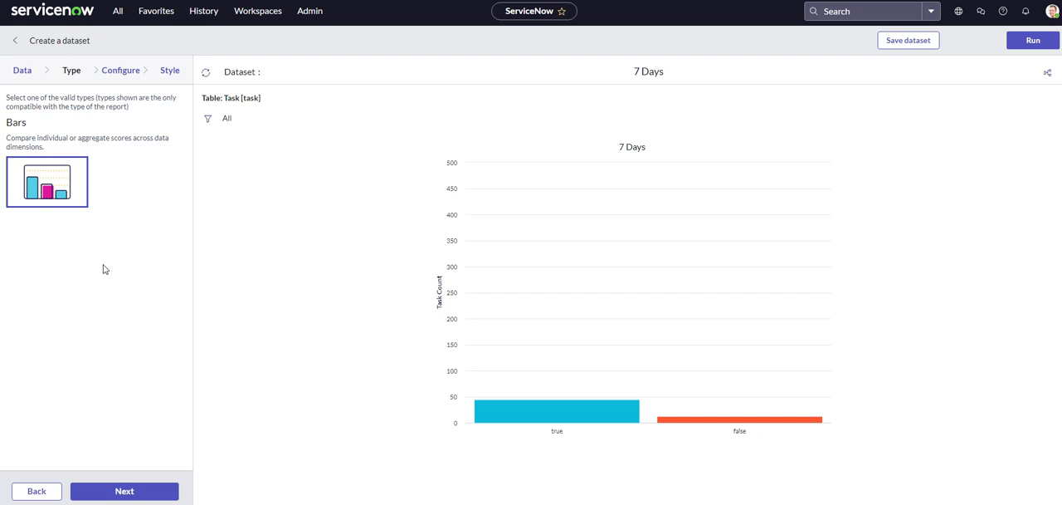
pyautogui.click(120, 70)
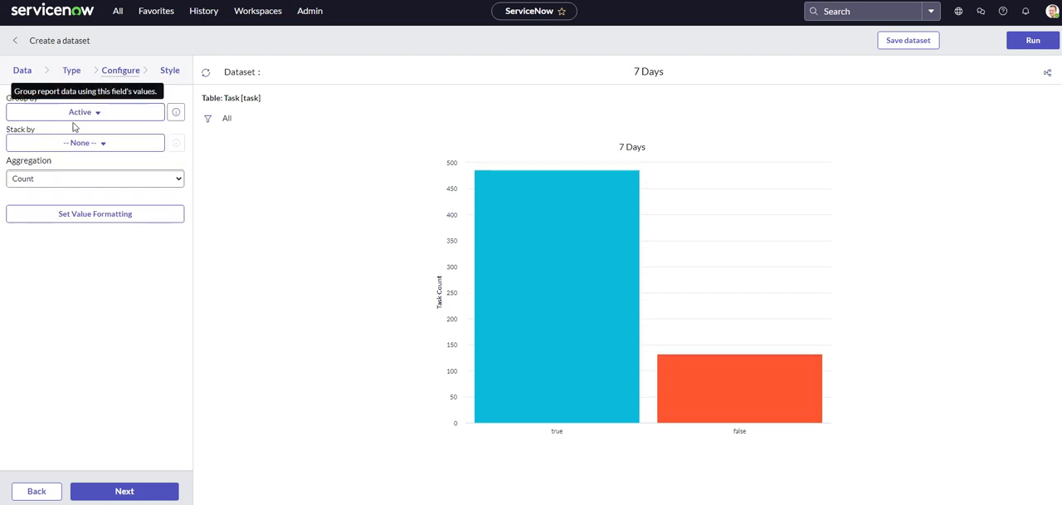
pyautogui.moveTo(93, 190)
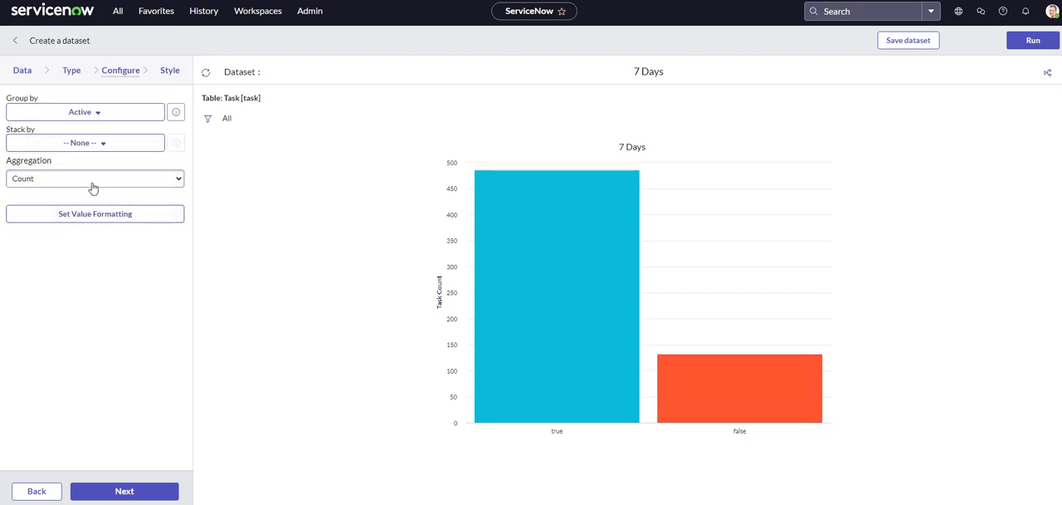
pyautogui.click(169, 70)
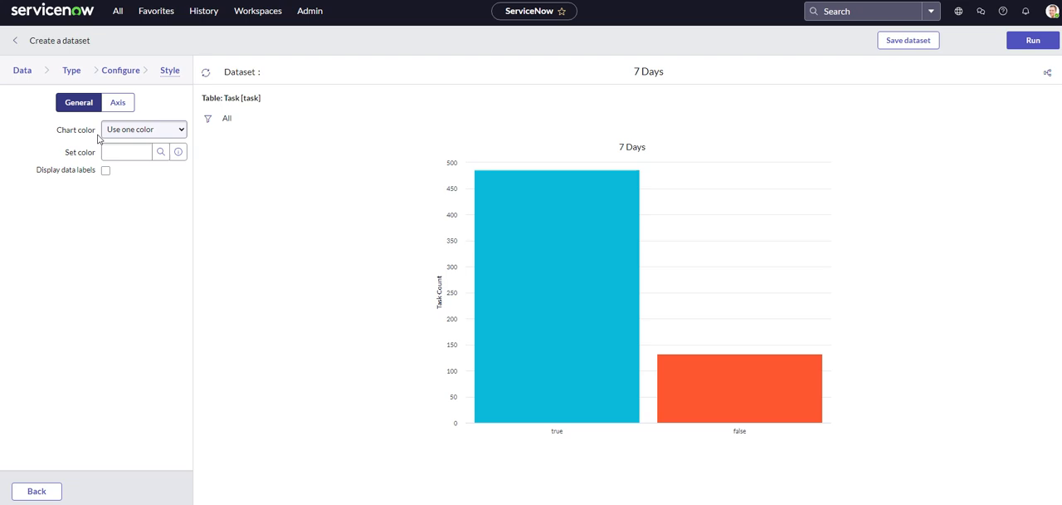
pyautogui.click(106, 170)
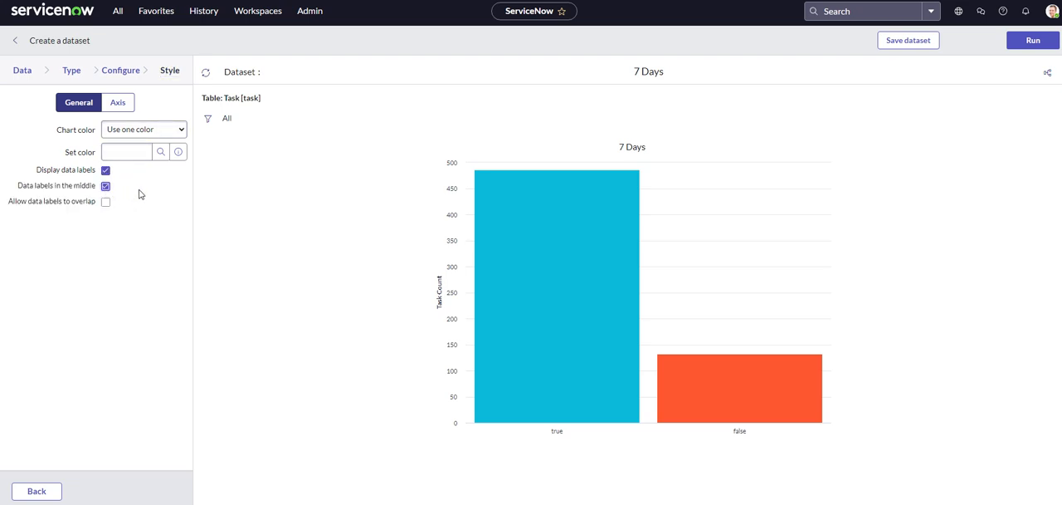
# Step: Filter the 7 Days dataset on Active true and Assignment group Software
pyautogui.click(208, 116)
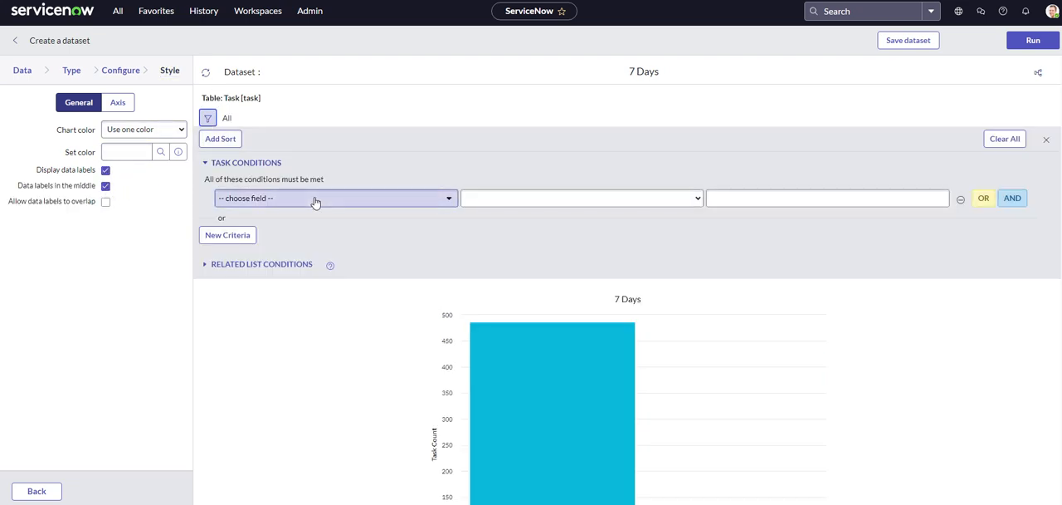
pyautogui.click(335, 198)
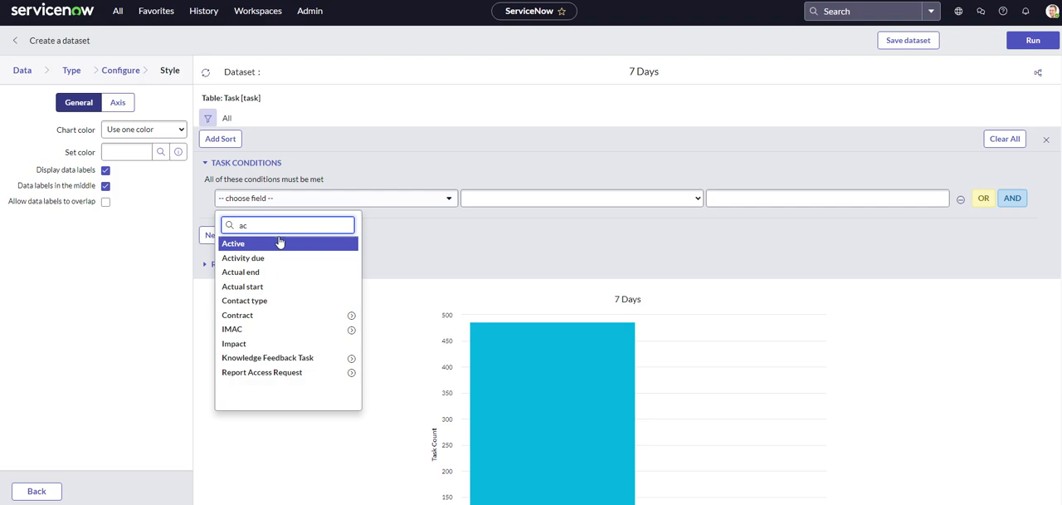
pyautogui.click(232, 242)
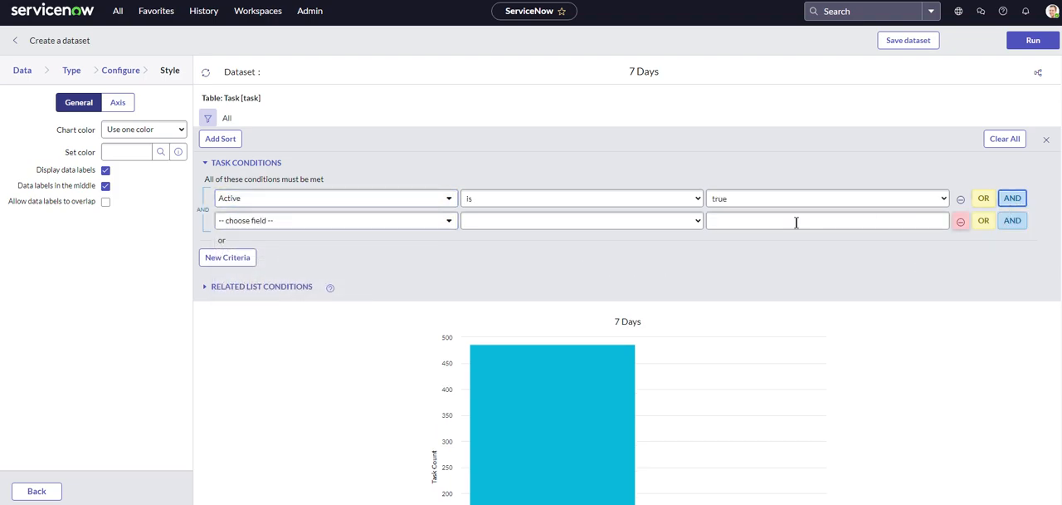
pyautogui.click(335, 219)
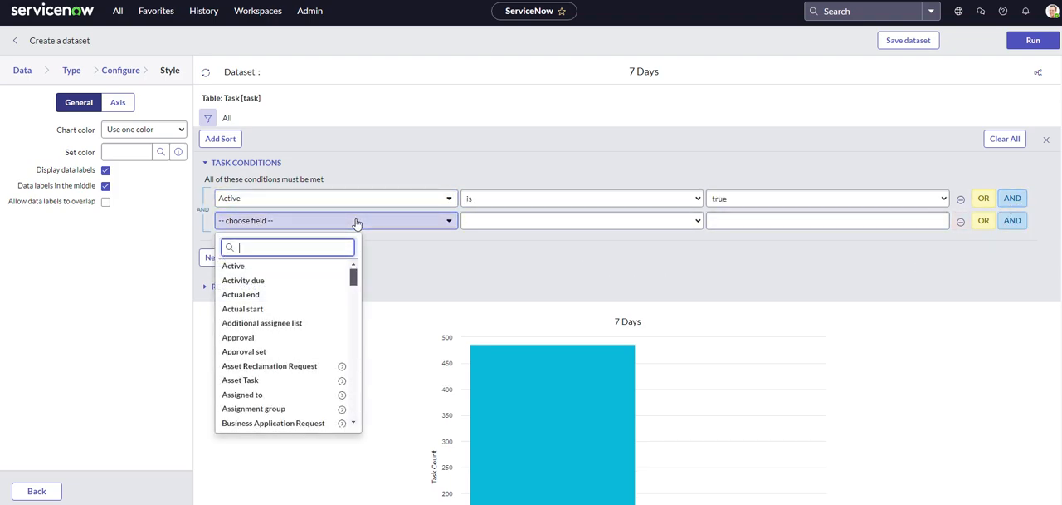
pyautogui.write('assi')
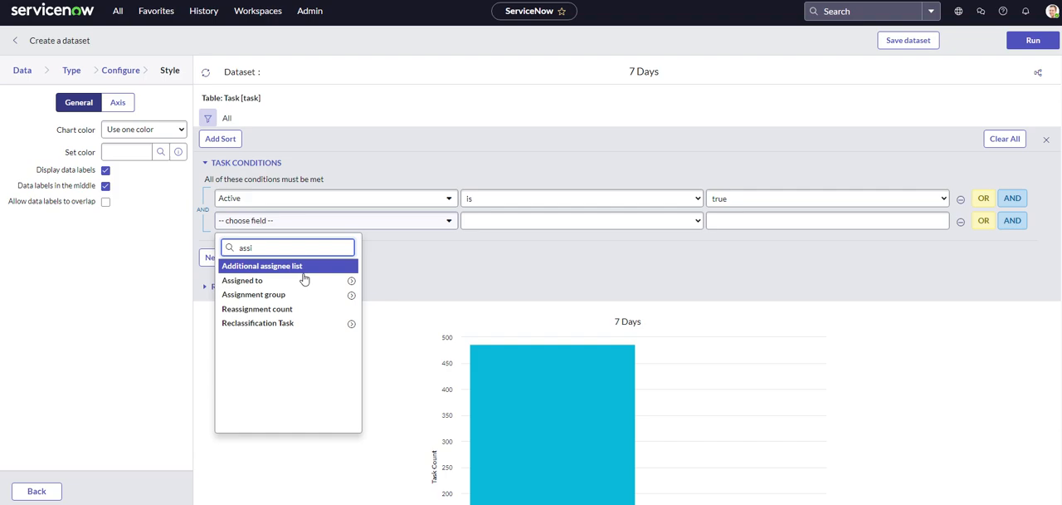
pyautogui.click(243, 281)
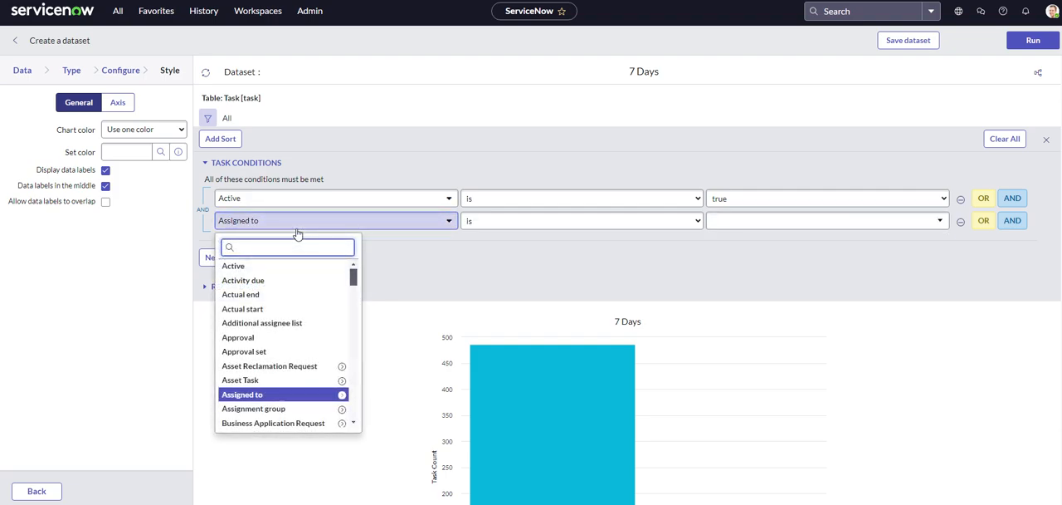
pyautogui.write('assig')
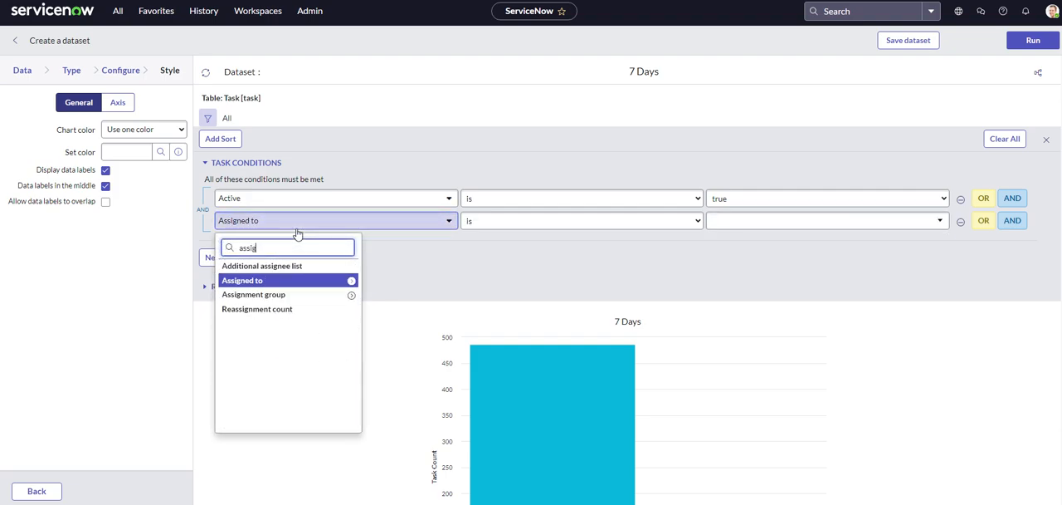
pyautogui.click(252, 294)
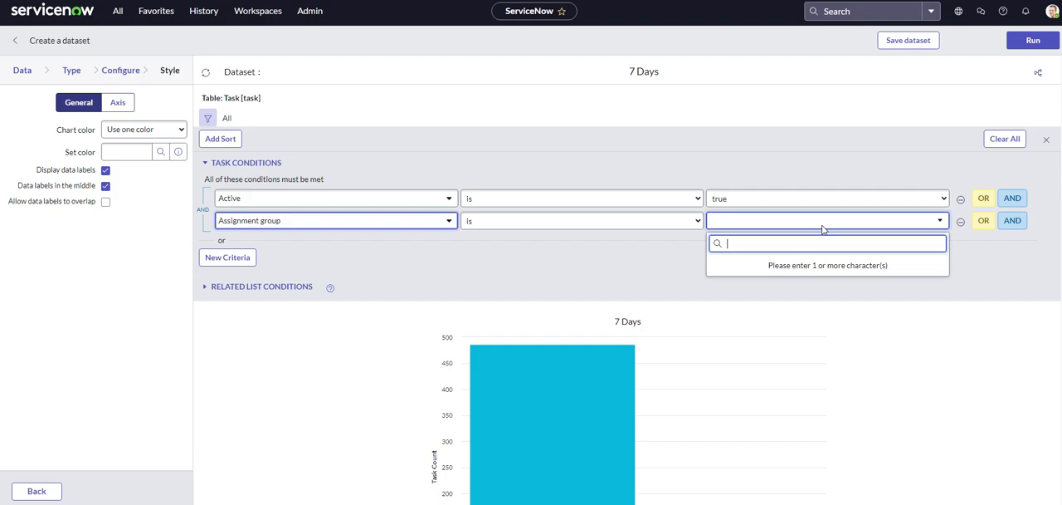
pyautogui.write('softwa')
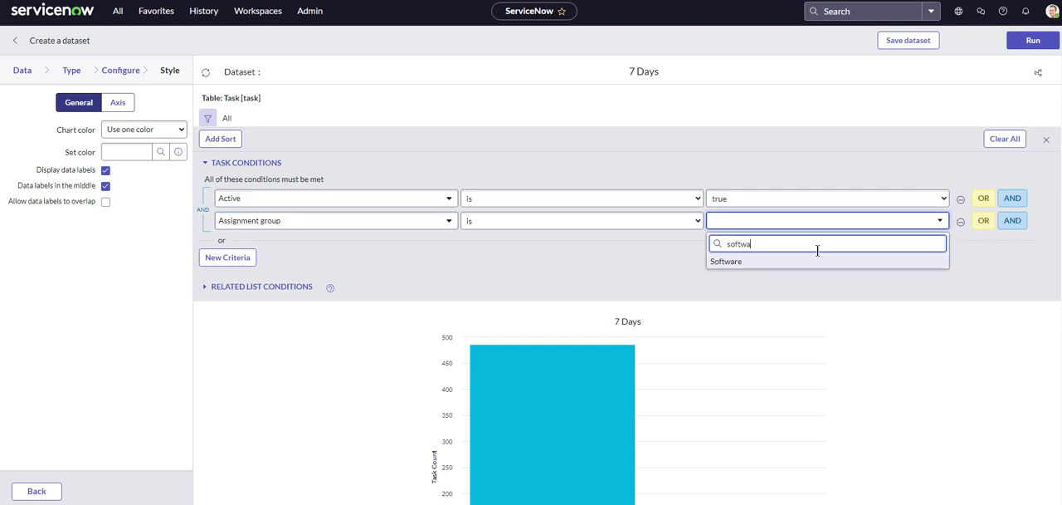
pyautogui.click(726, 261)
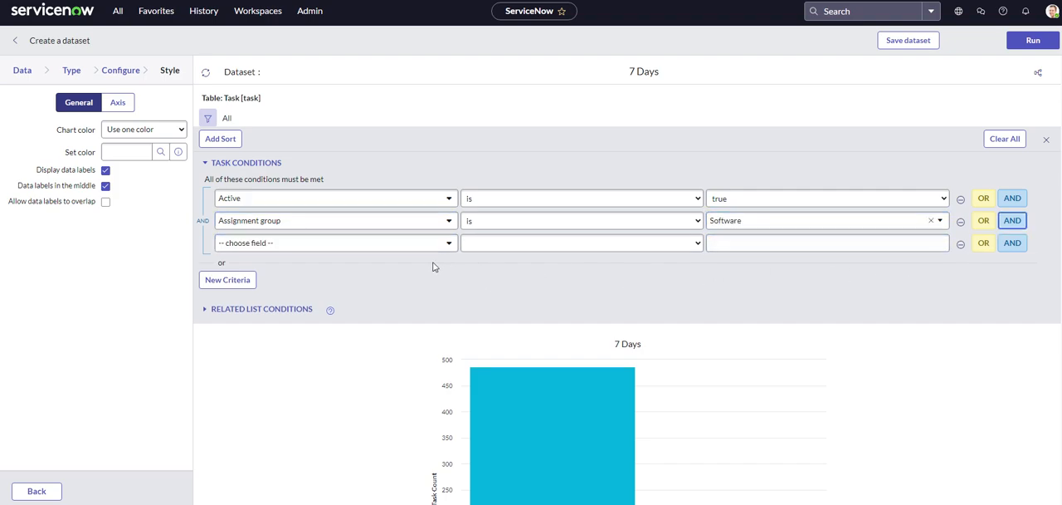
# Step: Add a third condition keeping tasks Updated within the last 7 days
pyautogui.click(332, 242)
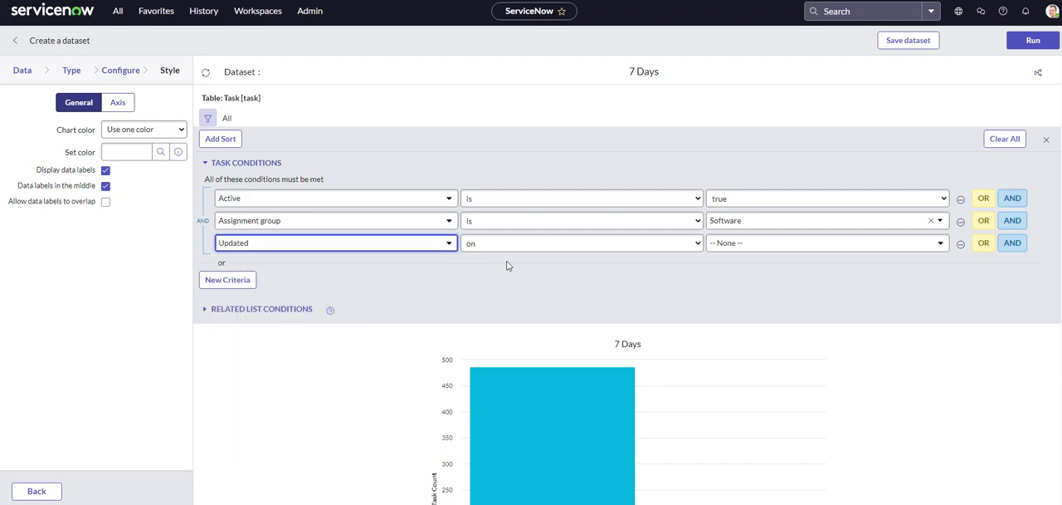
pyautogui.click(827, 242)
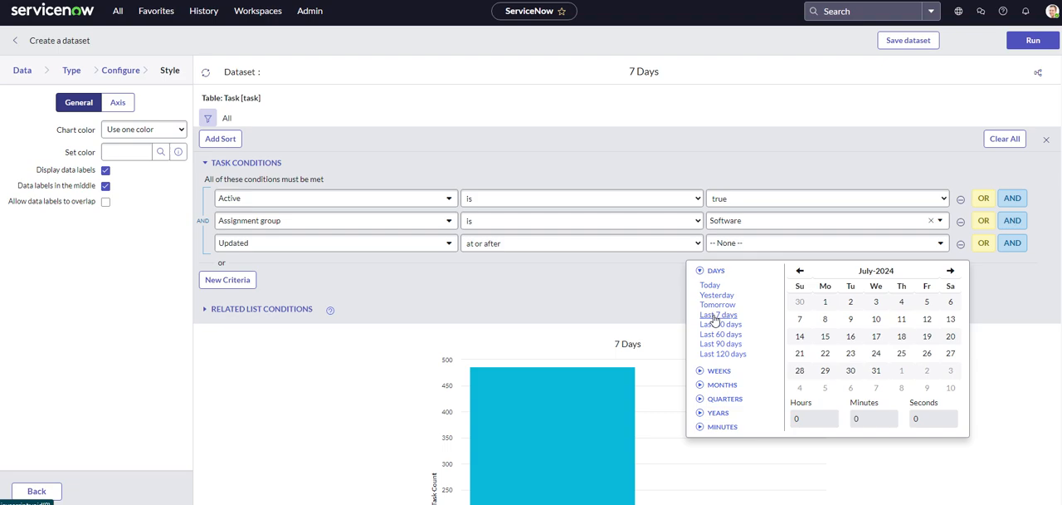
pyautogui.click(717, 315)
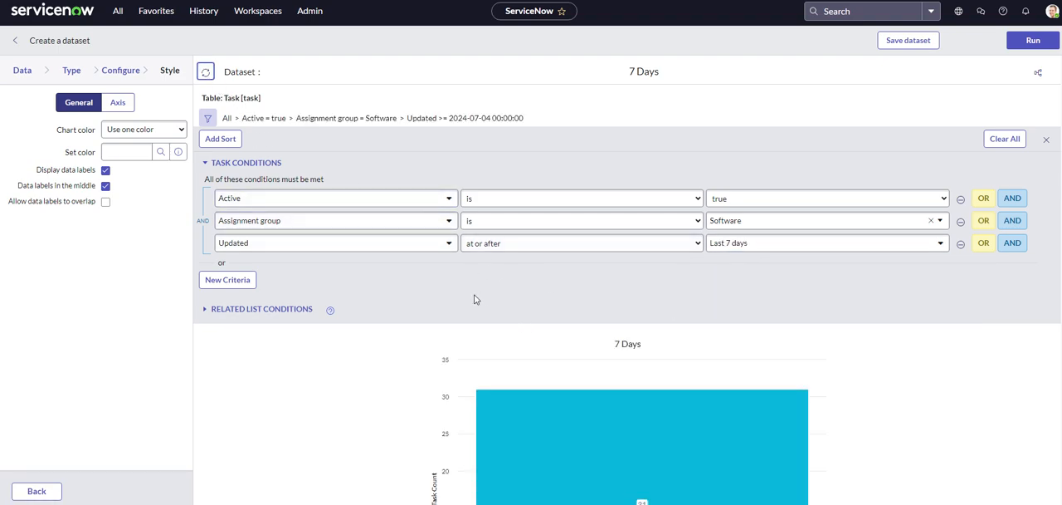
pyautogui.scroll(-3)
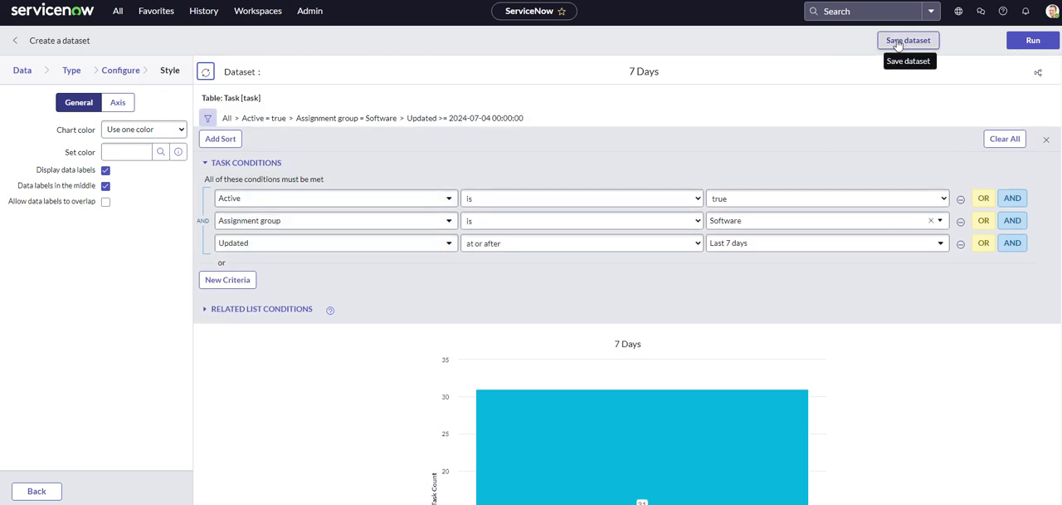
# Step: Save the 7 Days dataset, name the main dataset 24 Hours, save the report and show its structure
pyautogui.click(908, 40)
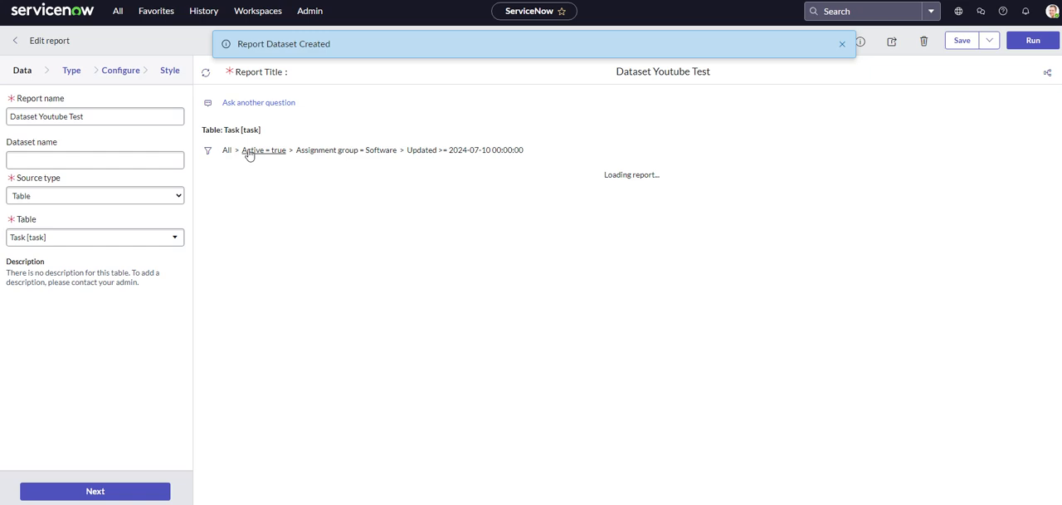
pyautogui.click(95, 159)
pyautogui.write('24 Hours')
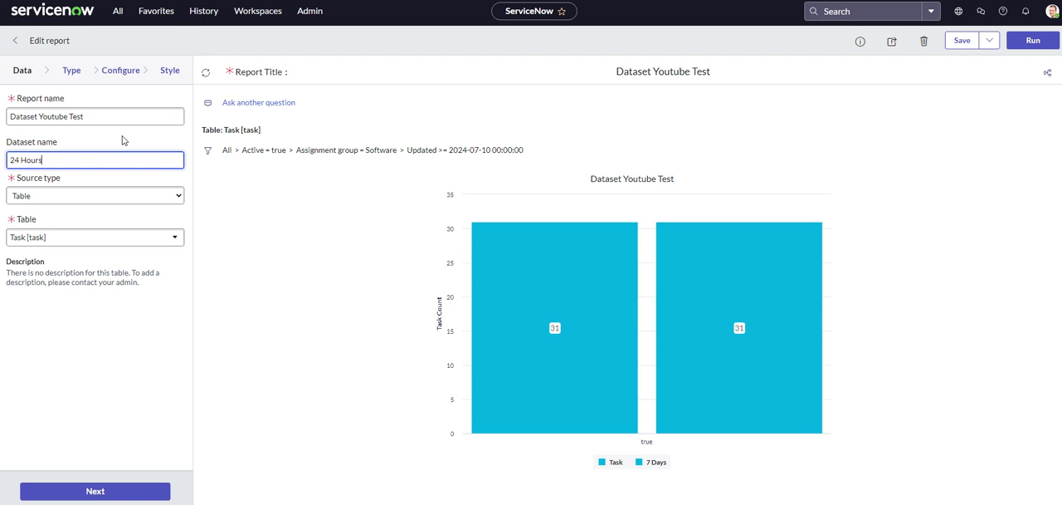
pyautogui.click(961, 40)
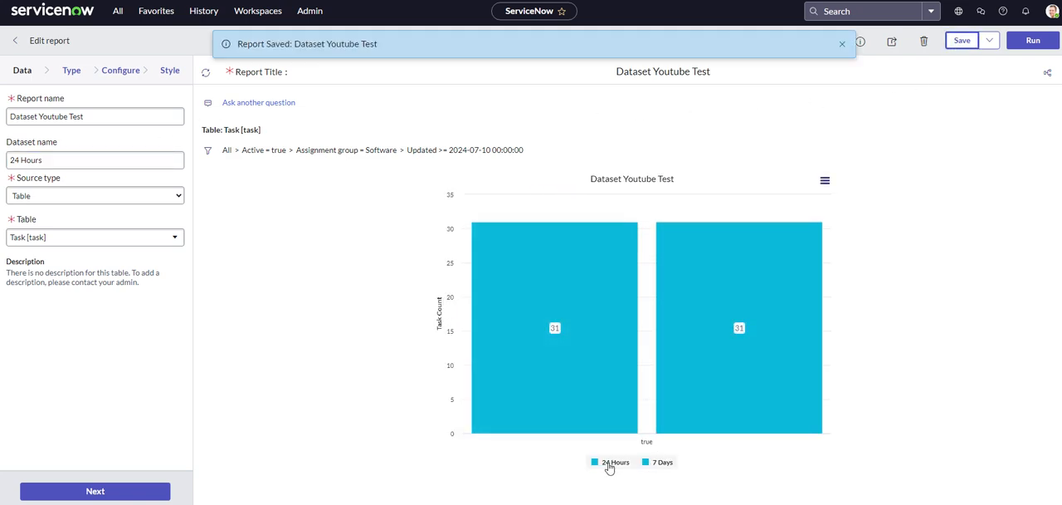
pyautogui.click(1047, 71)
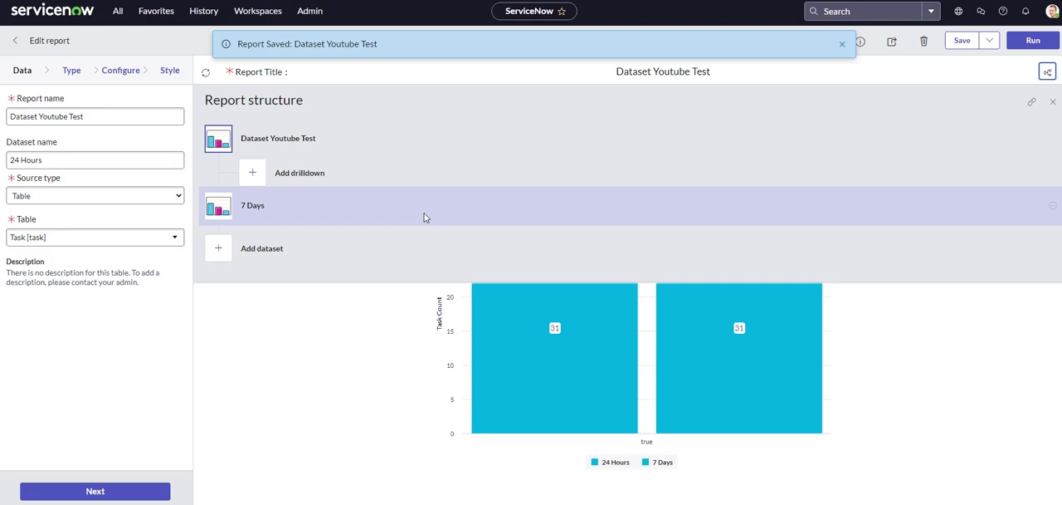
# Step: Edit the 7 Days dataset, set its single bar colour to #38385B and save it
pyautogui.click(253, 206)
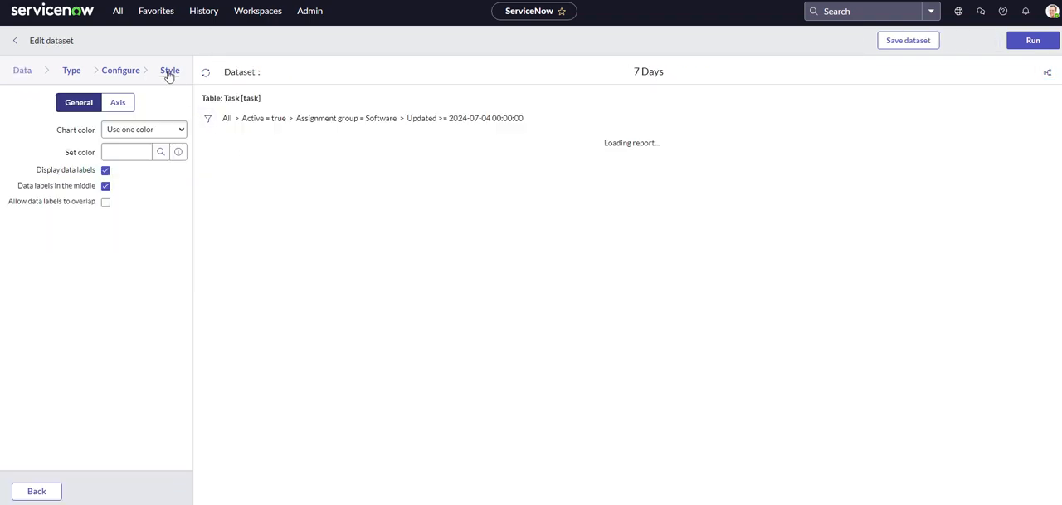
pyautogui.click(143, 128)
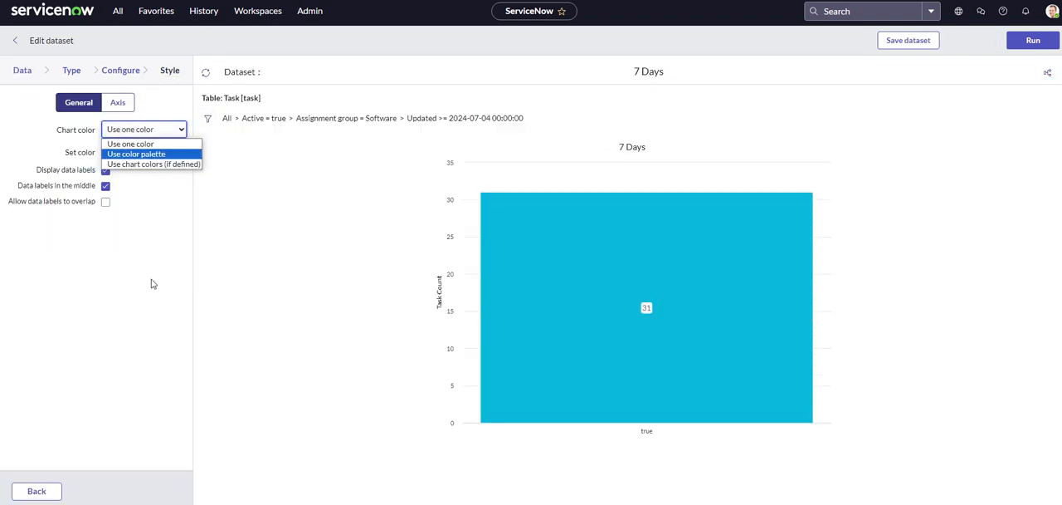
pyautogui.click(159, 153)
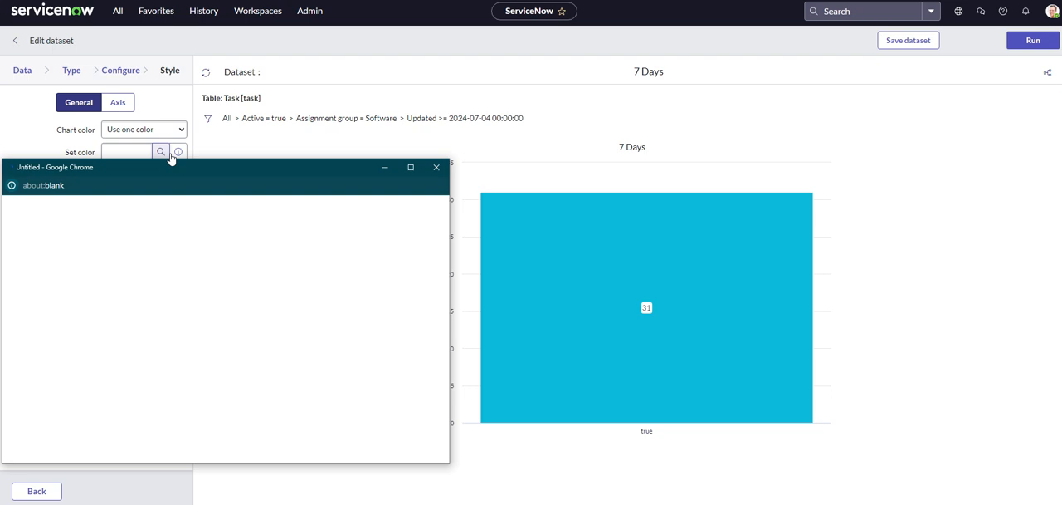
pyautogui.click(159, 152)
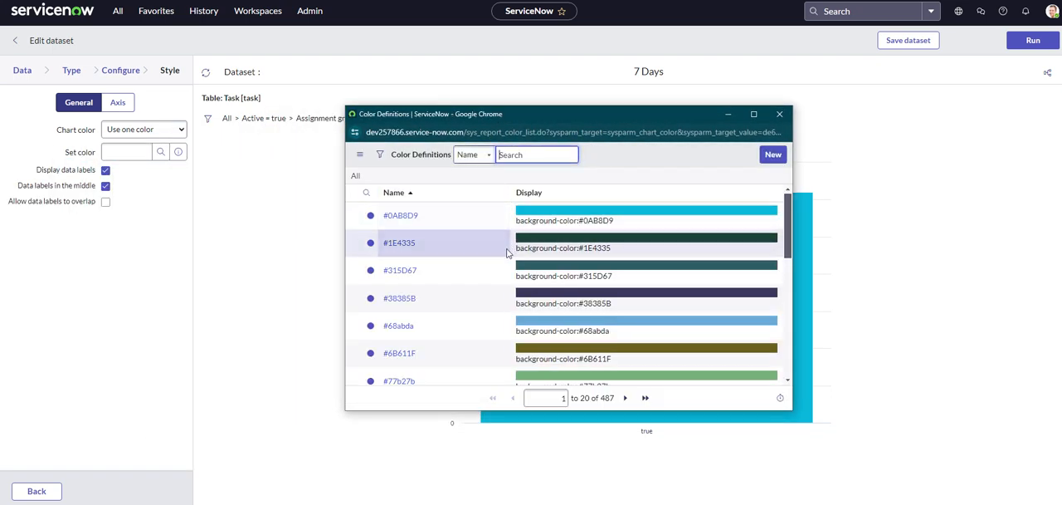
pyautogui.scroll(-3)
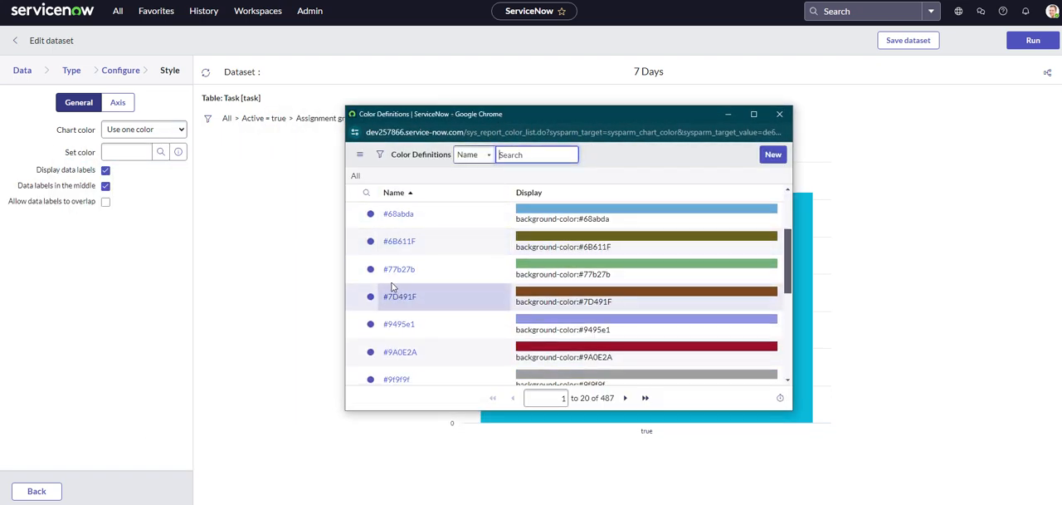
pyautogui.scroll(3)
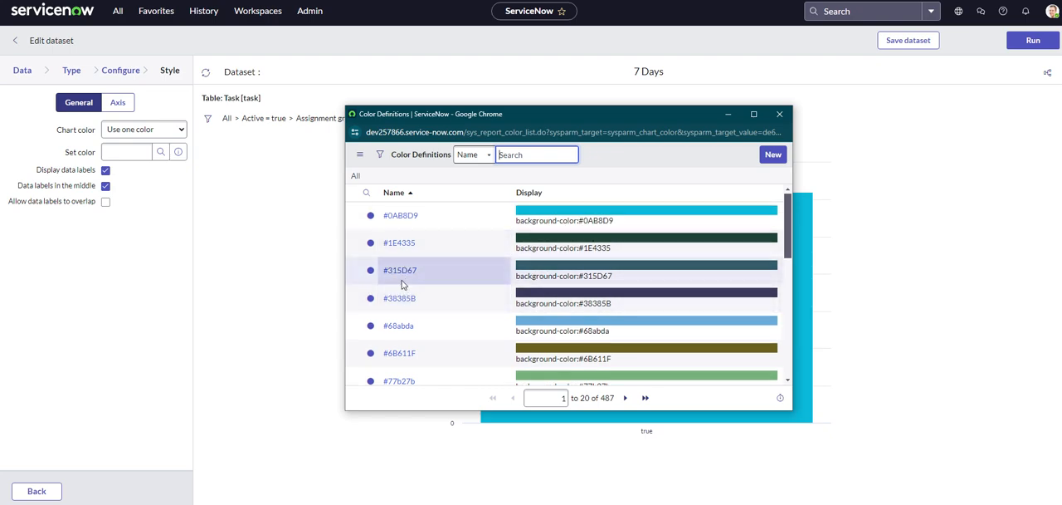
pyautogui.moveTo(400, 292)
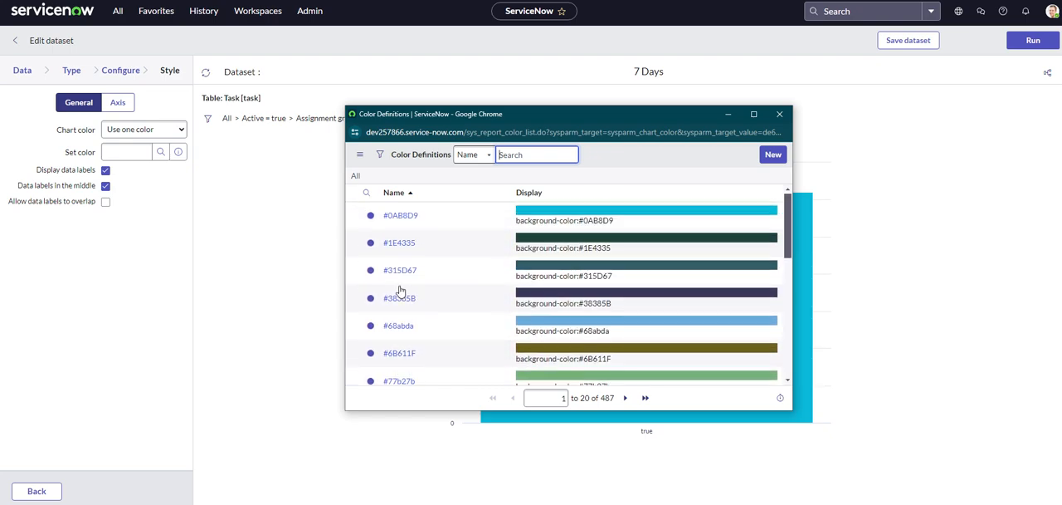
pyautogui.click(400, 297)
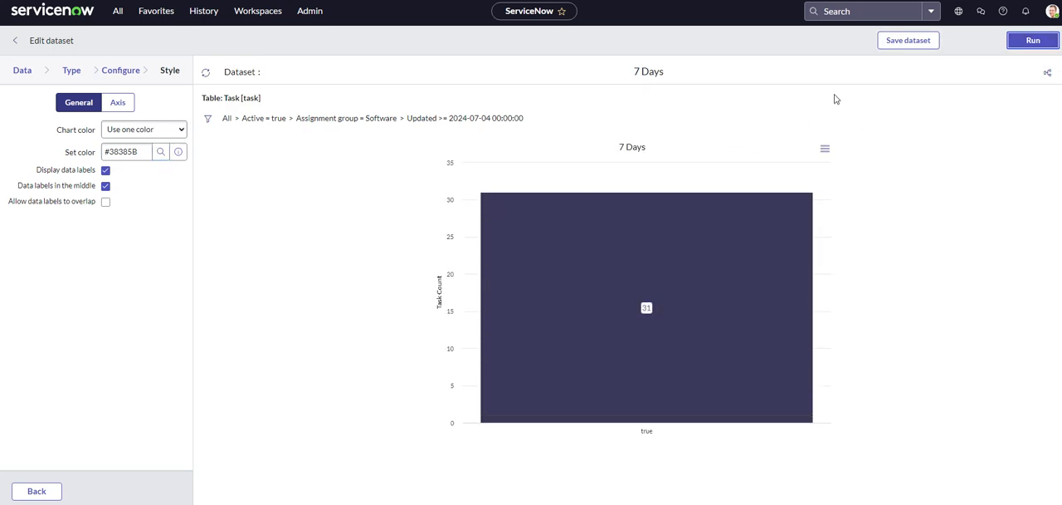
pyautogui.click(908, 40)
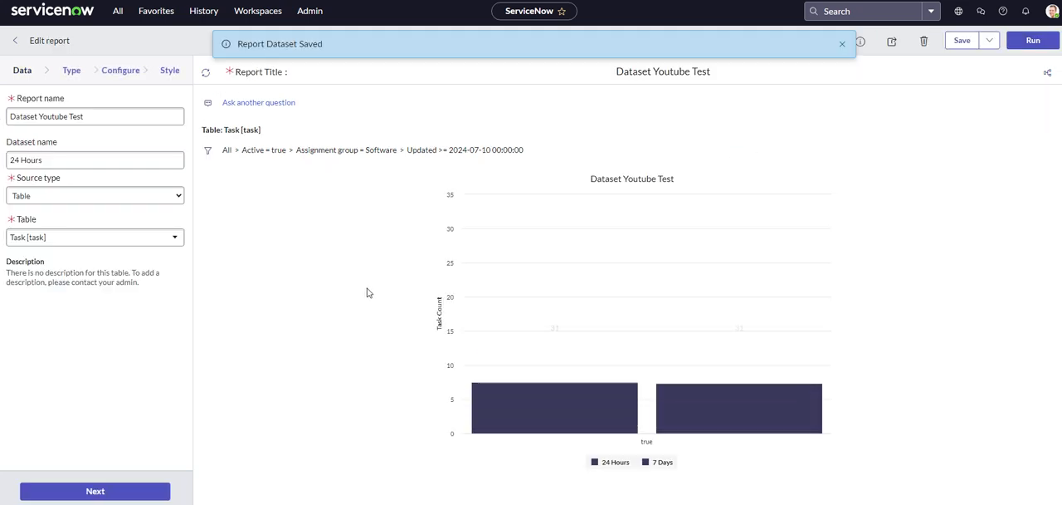
# Step: Keep the report's chart colour on Use color palette, save it and show the report structure
pyautogui.click(169, 70)
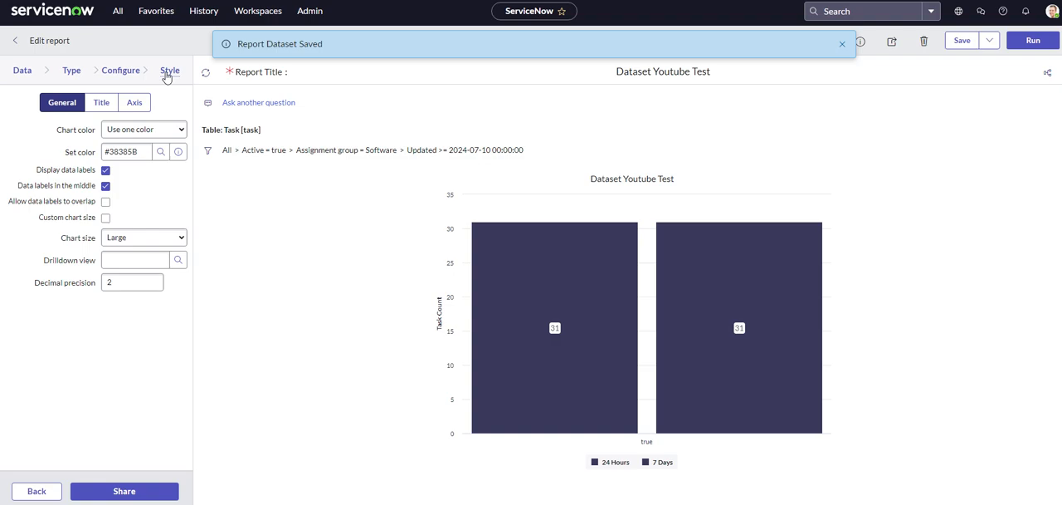
pyautogui.moveTo(159, 151)
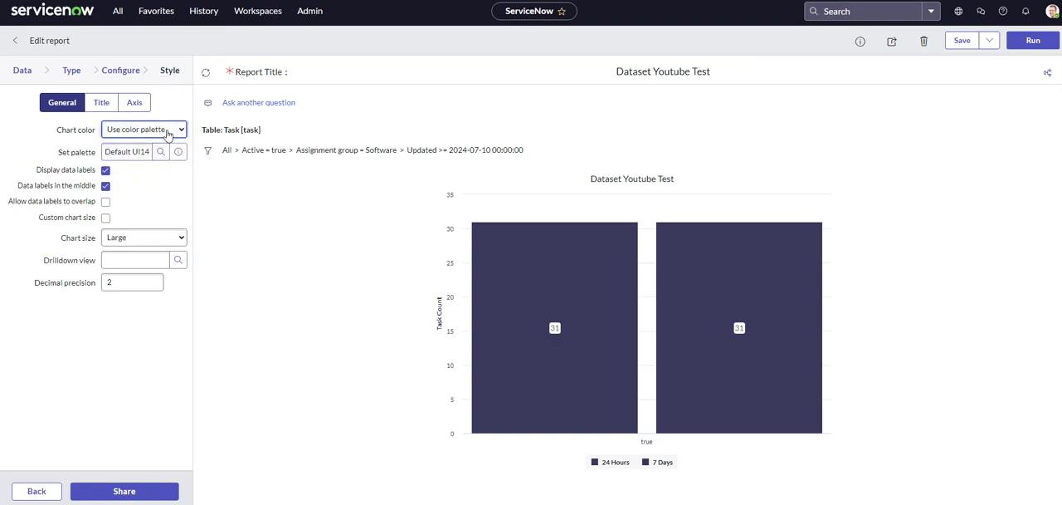
pyautogui.moveTo(606, 223)
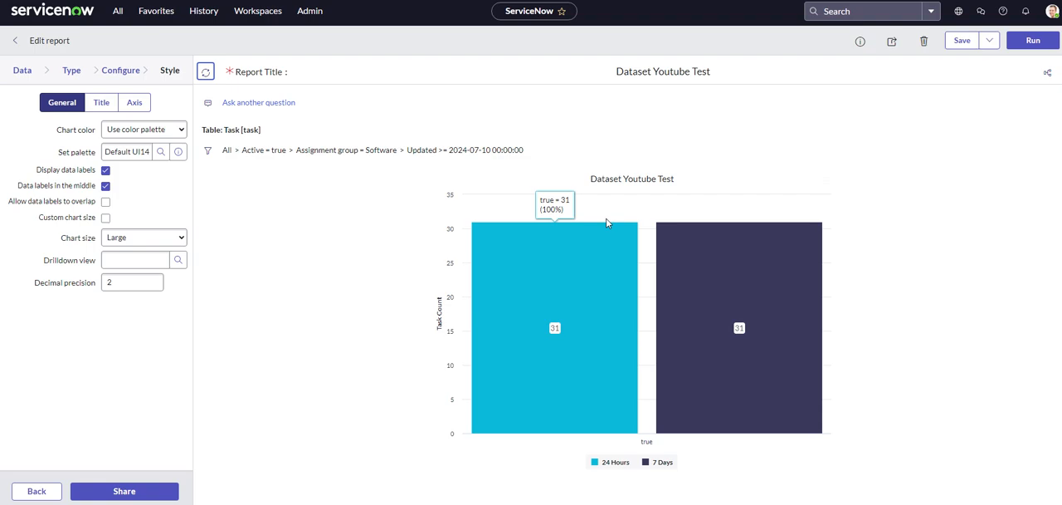
pyautogui.click(961, 39)
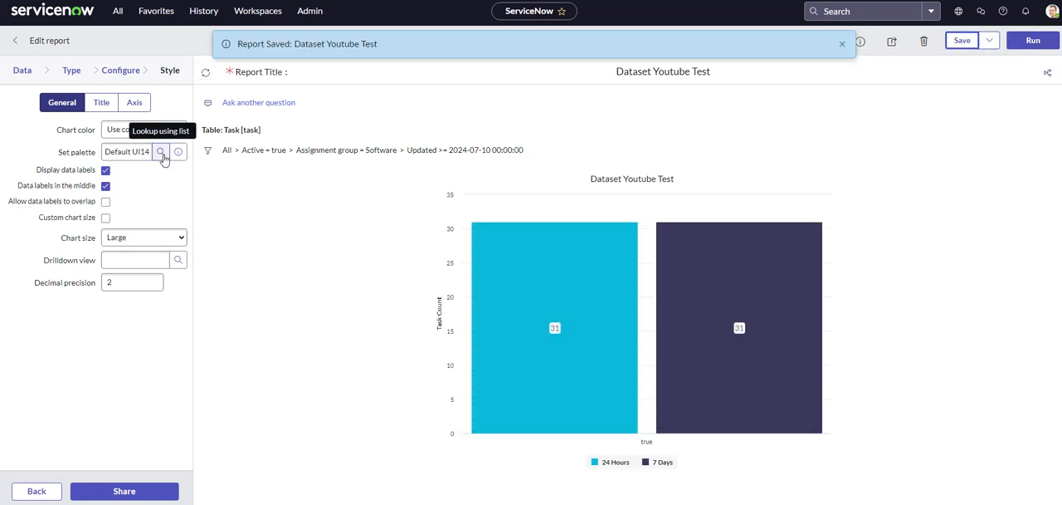
pyautogui.moveTo(576, 302)
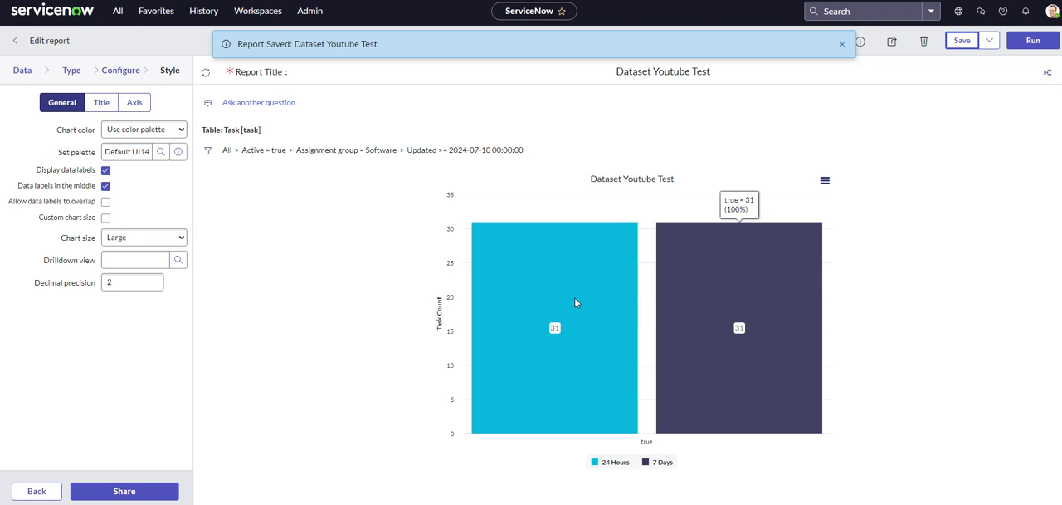
pyautogui.click(143, 129)
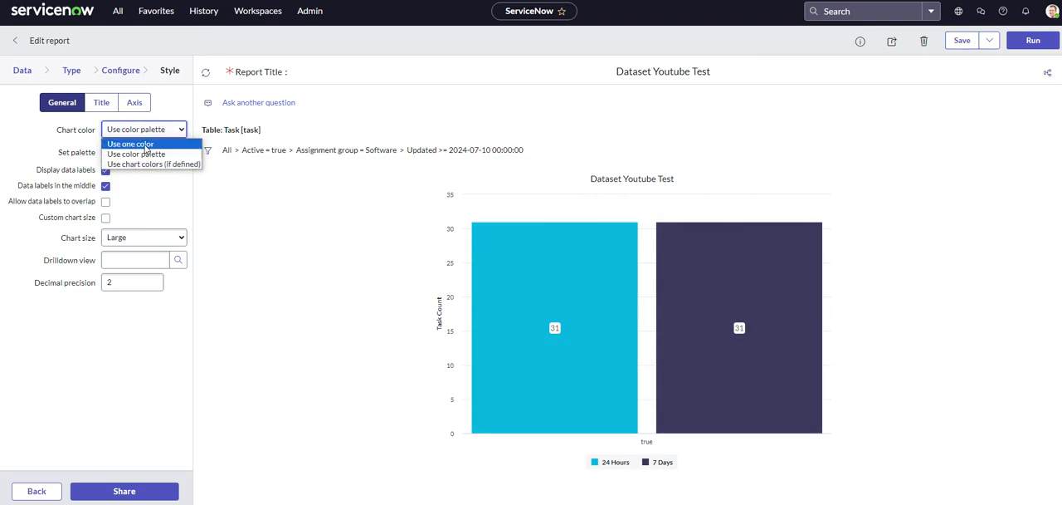
pyautogui.click(137, 152)
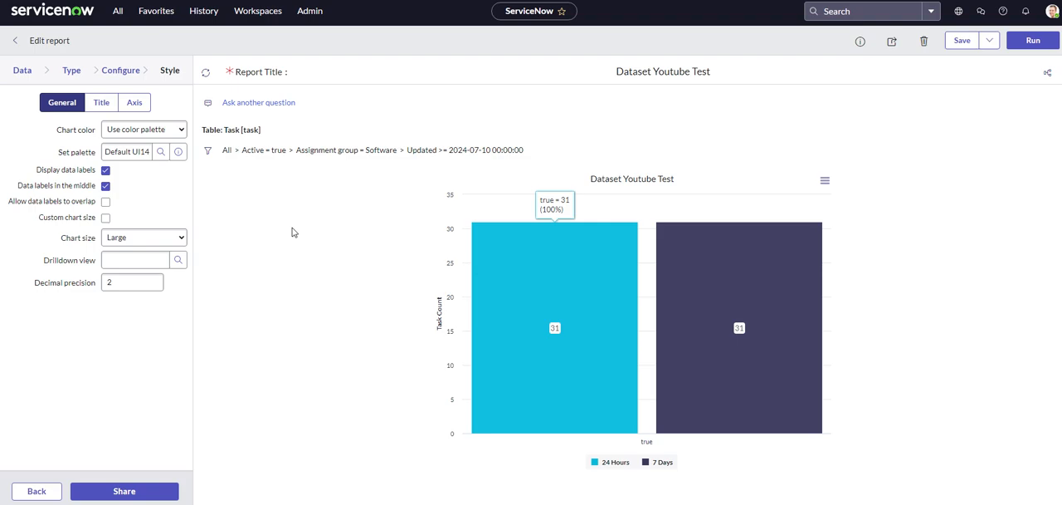
pyautogui.click(1046, 71)
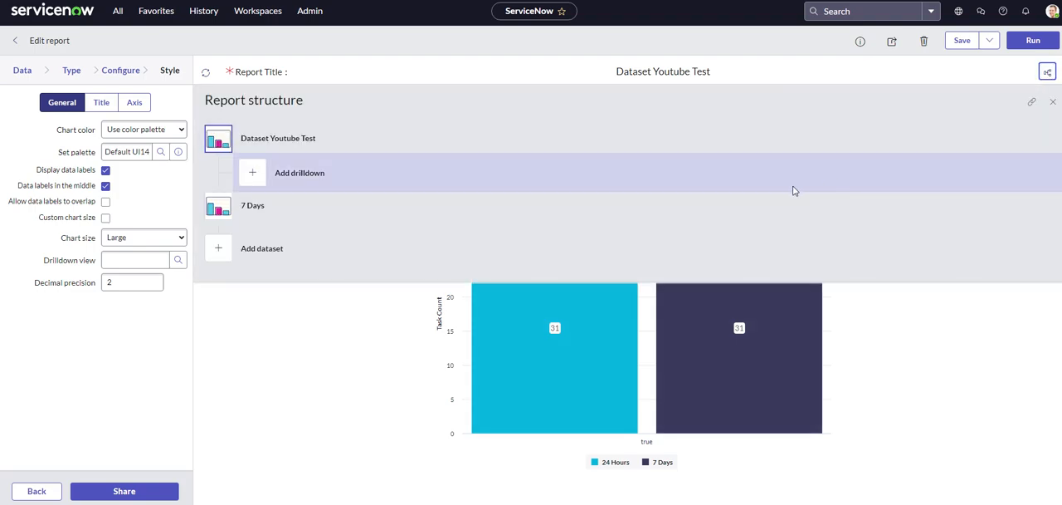
# Step: Add a dataset named 365 Days sourced from the Task [task] table
pyautogui.click(262, 249)
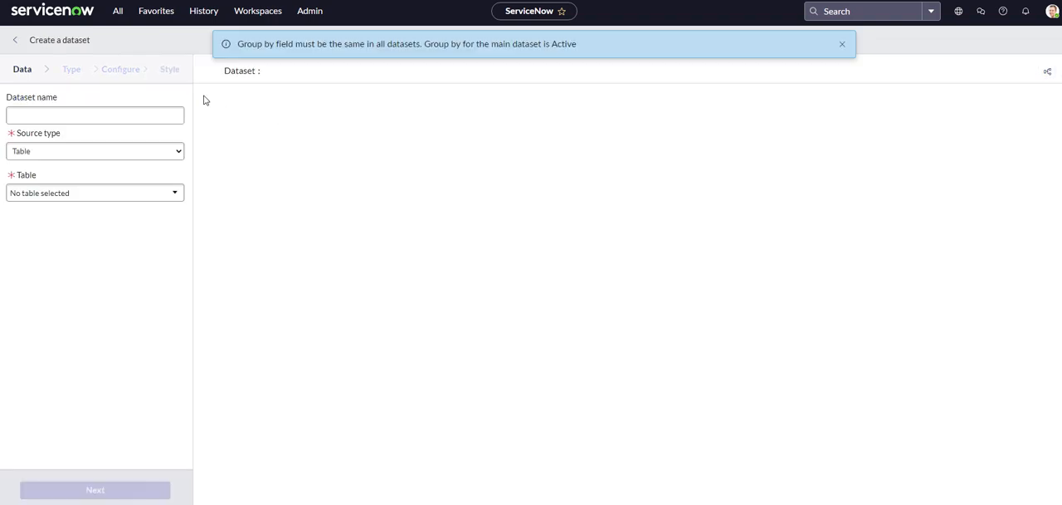
pyautogui.write('365')
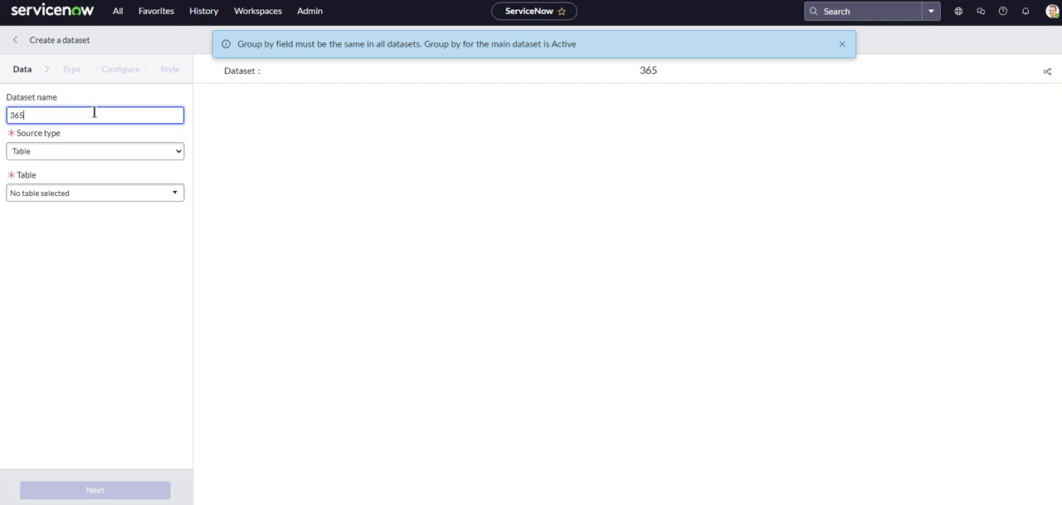
pyautogui.write('Days')
pyautogui.write('task')
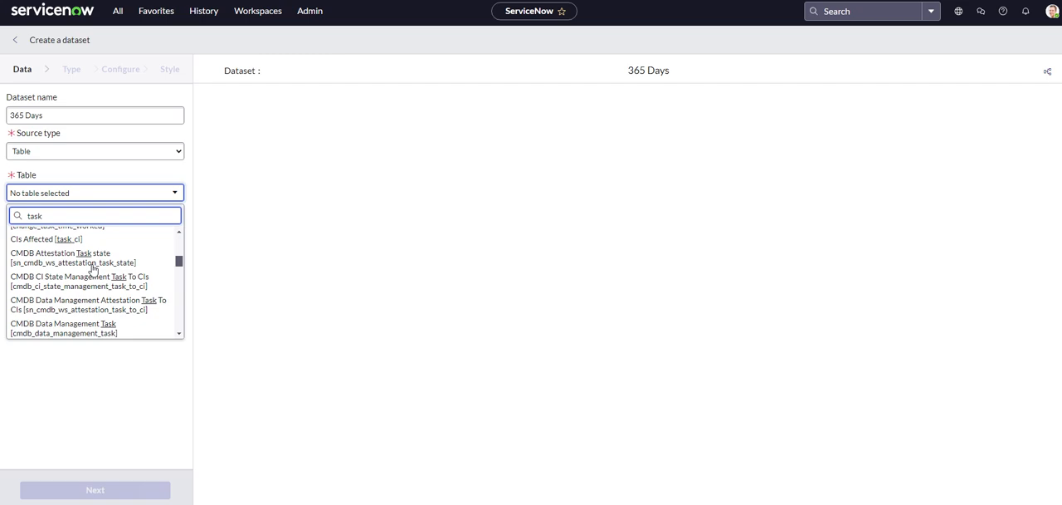
pyautogui.scroll(-3)
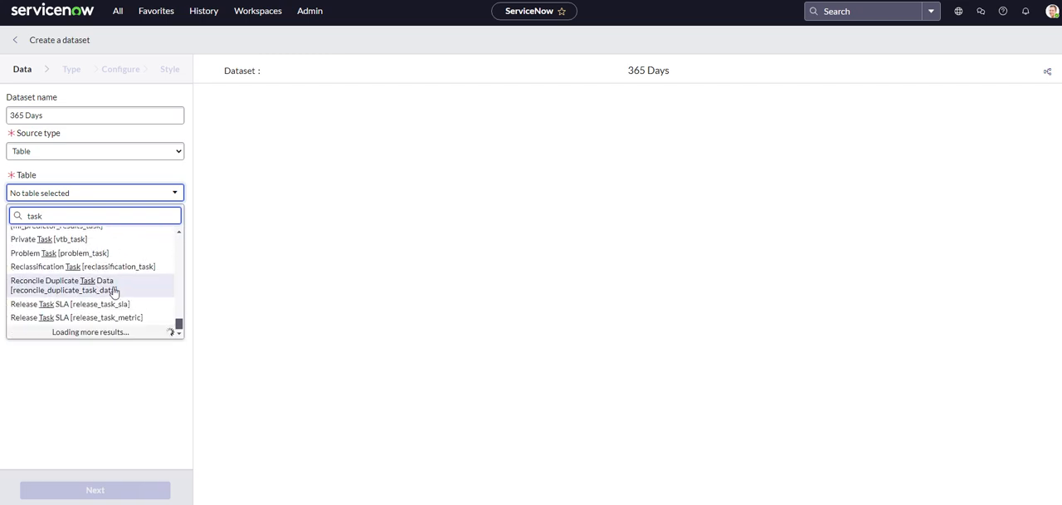
pyautogui.scroll(-3)
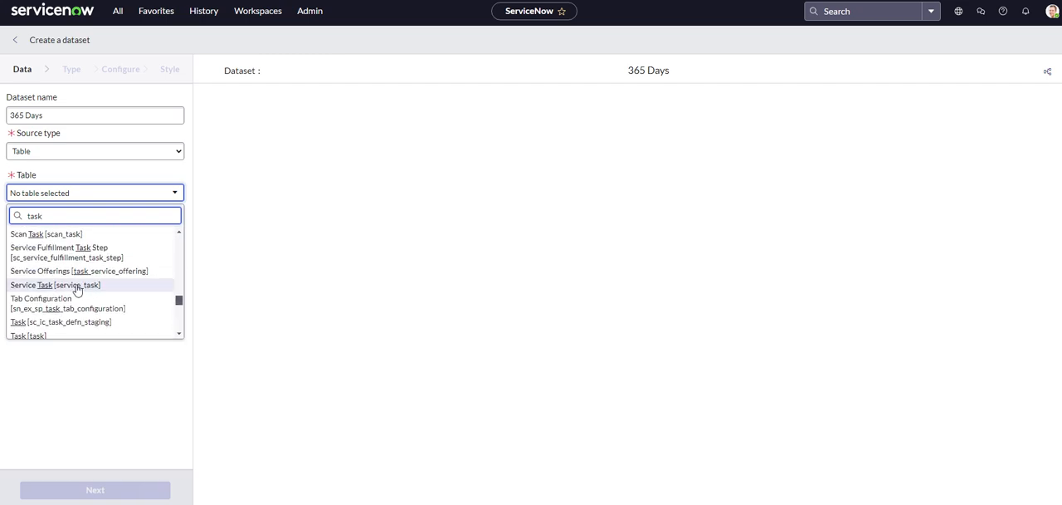
pyautogui.click(28, 335)
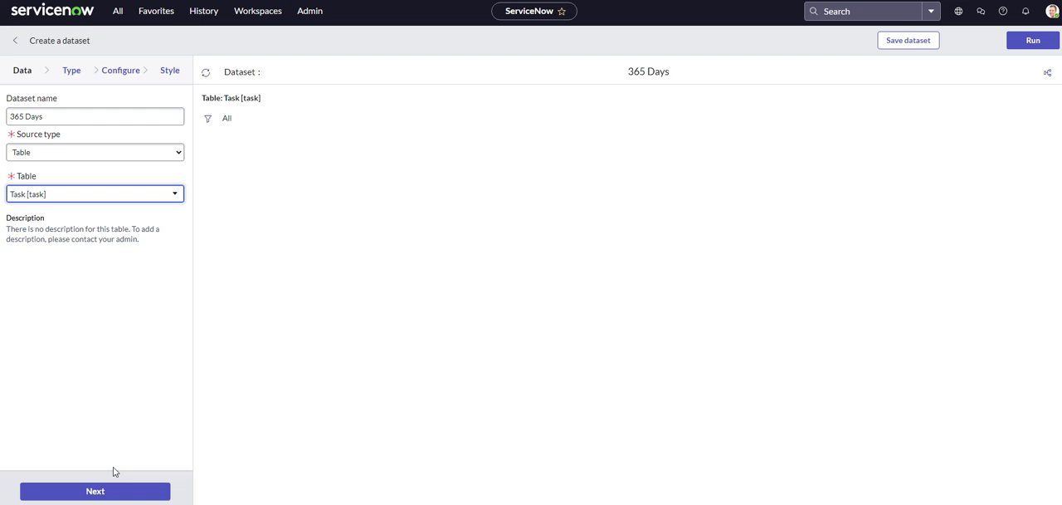
# Step: Filter the 365 Days dataset on Active true AND Assignment group Software
pyautogui.click(207, 118)
pyautogui.write('ct')
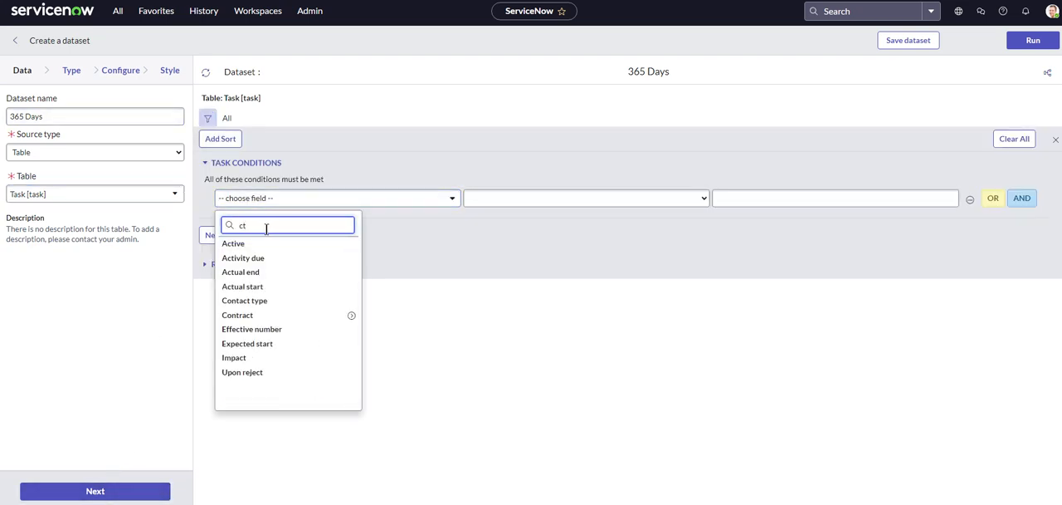
pyautogui.click(233, 242)
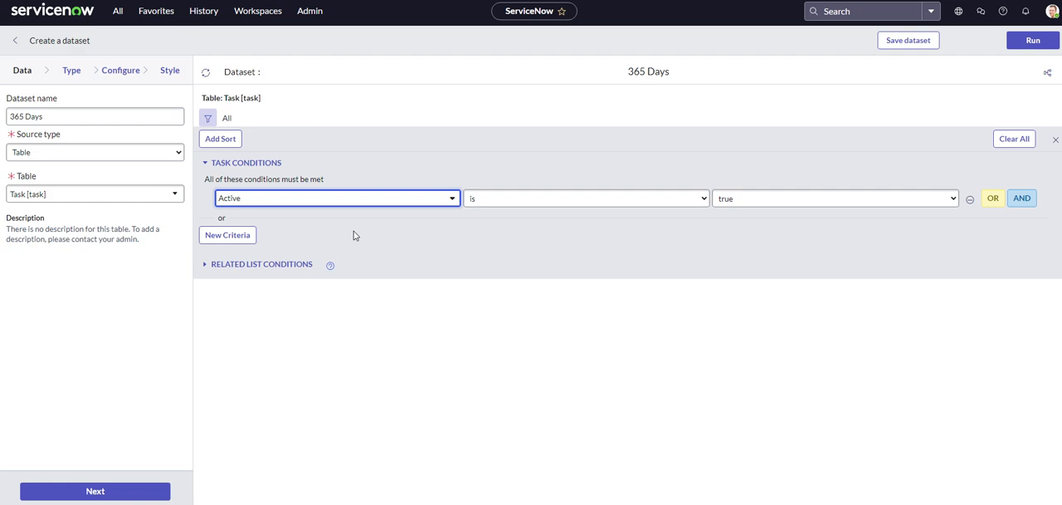
pyautogui.click(1022, 197)
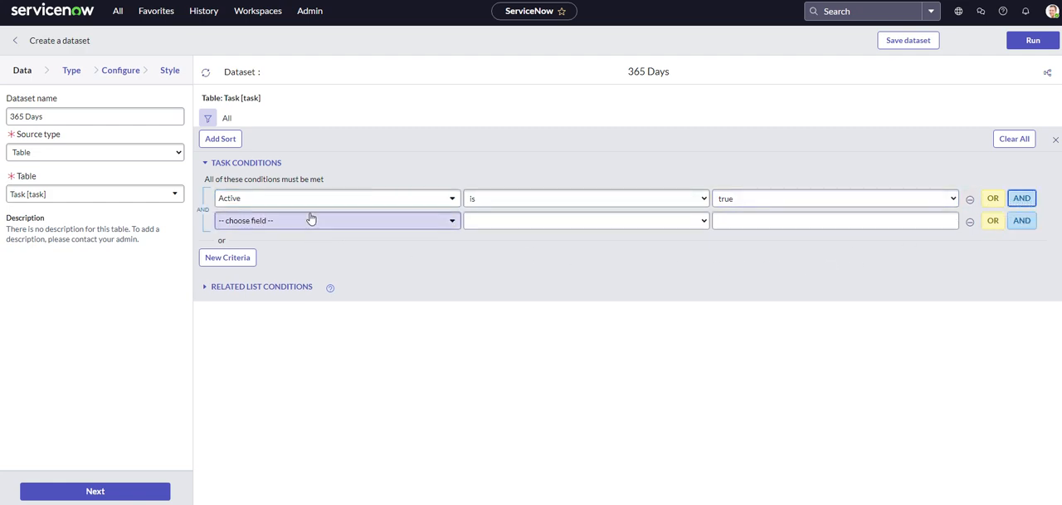
pyautogui.write('ass')
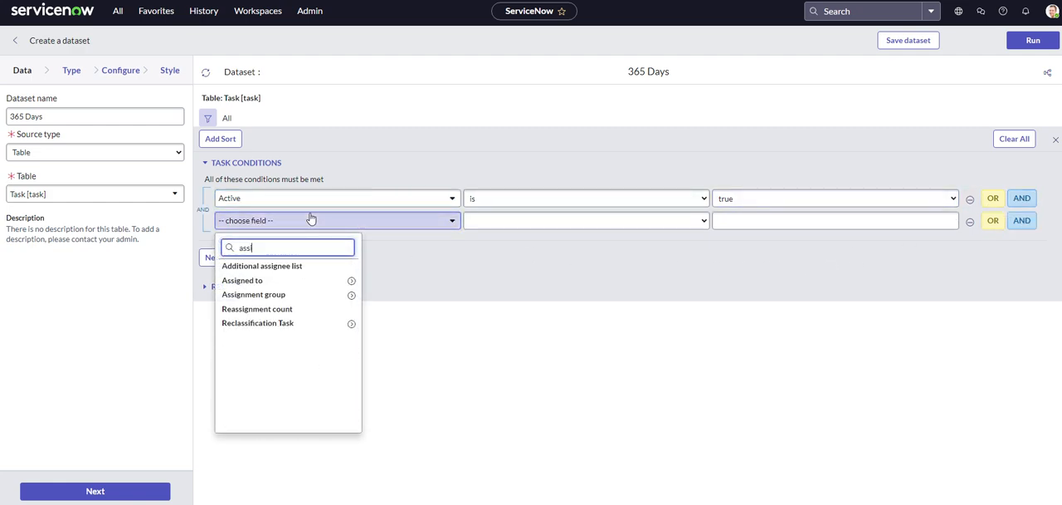
pyautogui.click(254, 293)
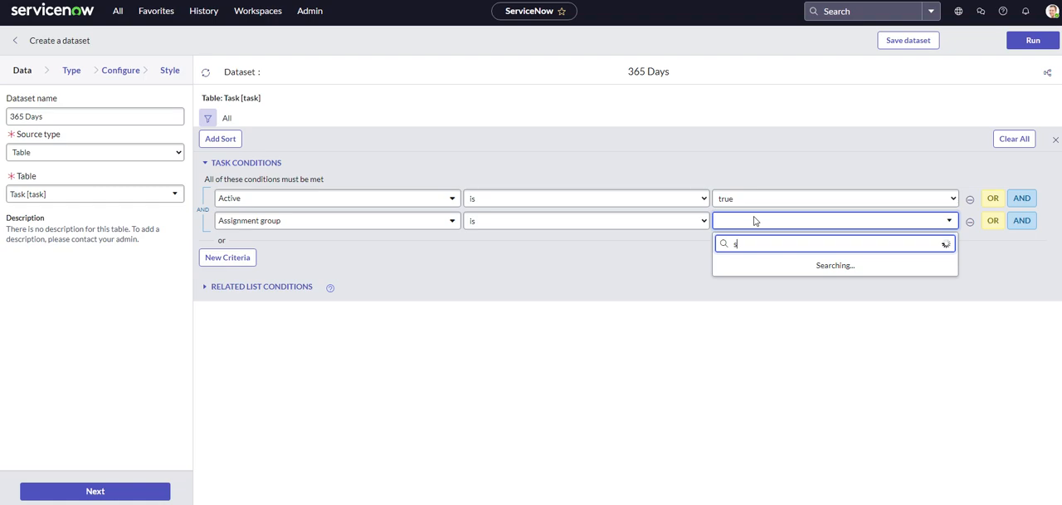
pyautogui.write('oftwa')
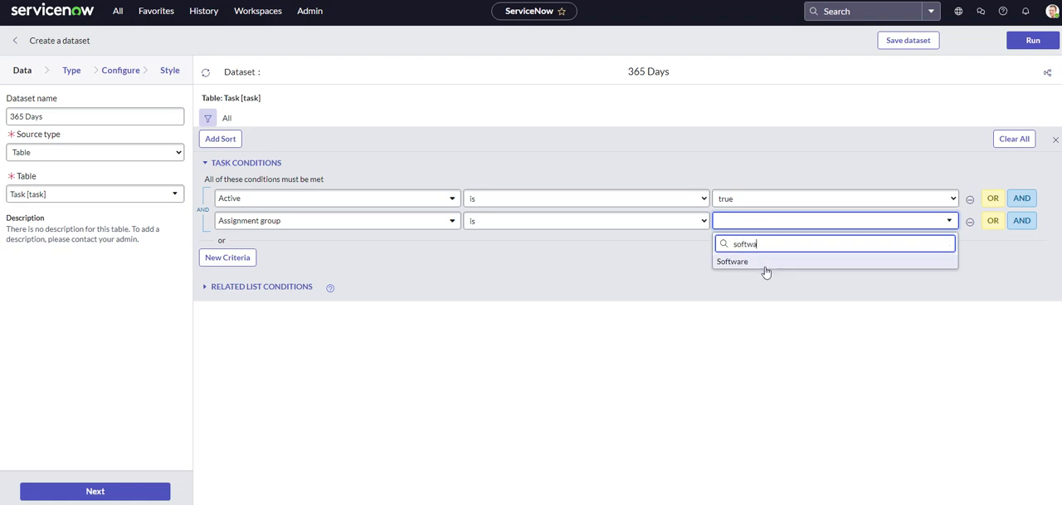
pyautogui.click(731, 261)
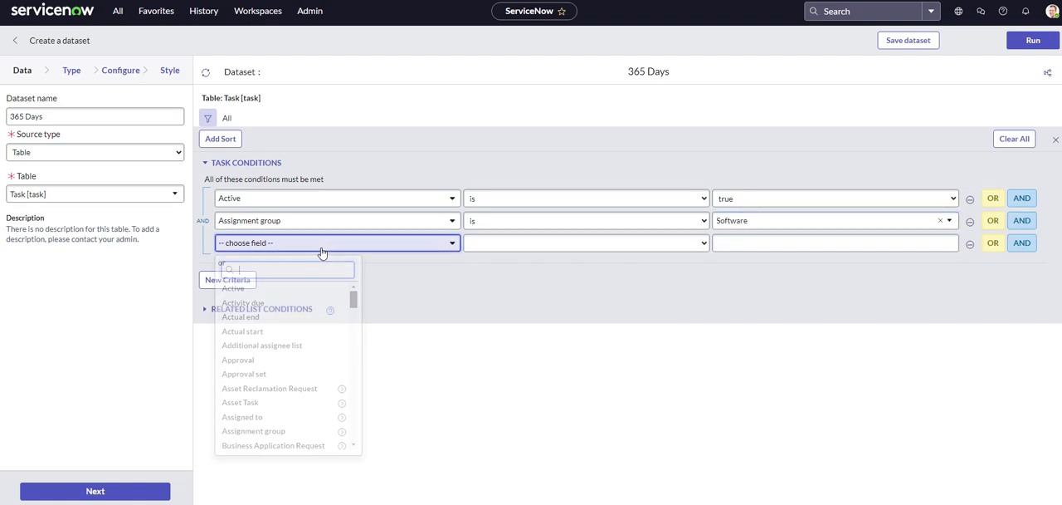
# Step: Begin a third condition on the Updated field
pyautogui.write('updat')
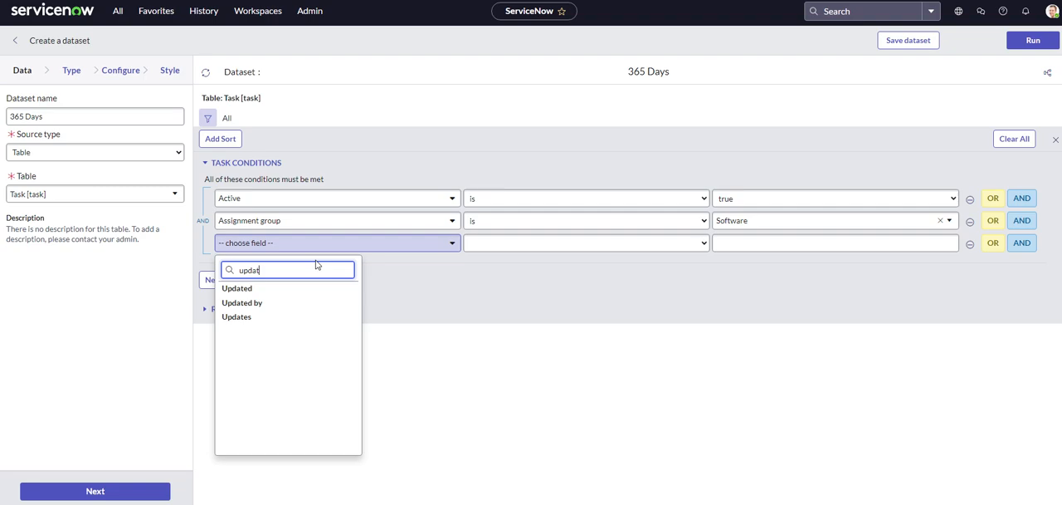
pyautogui.click(235, 289)
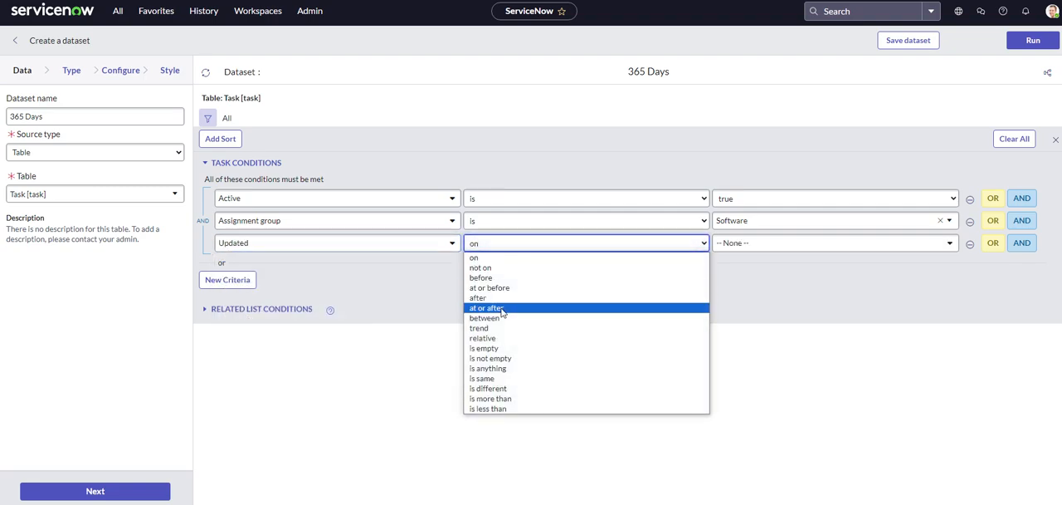
# Step: Set Updated to relative after 365 Days ago and run the dataset preview
pyautogui.click(486, 309)
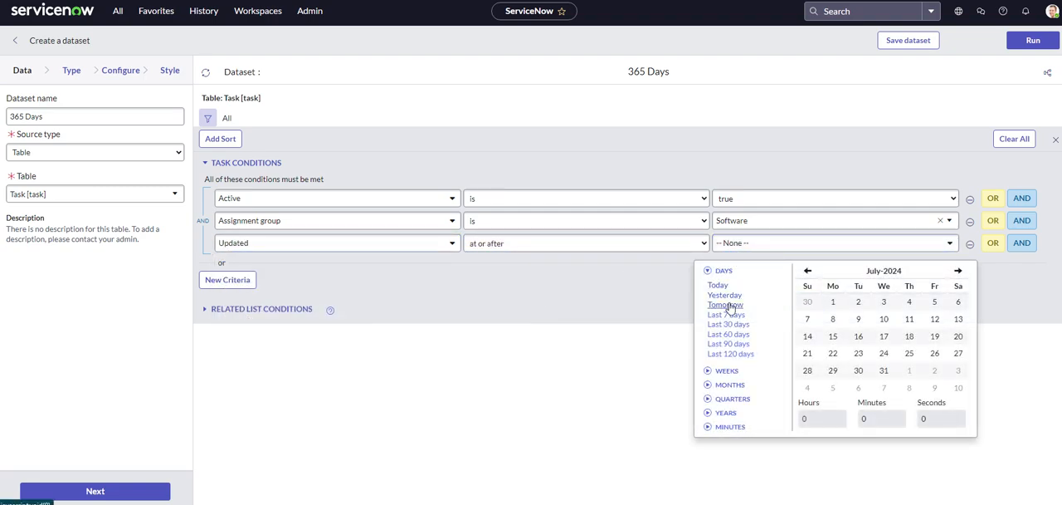
pyautogui.moveTo(725, 392)
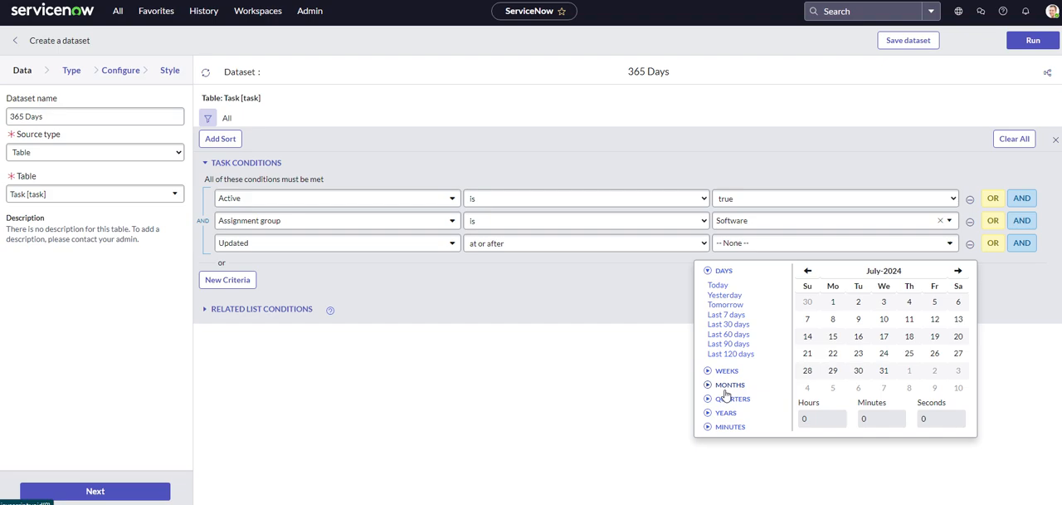
pyautogui.click(726, 412)
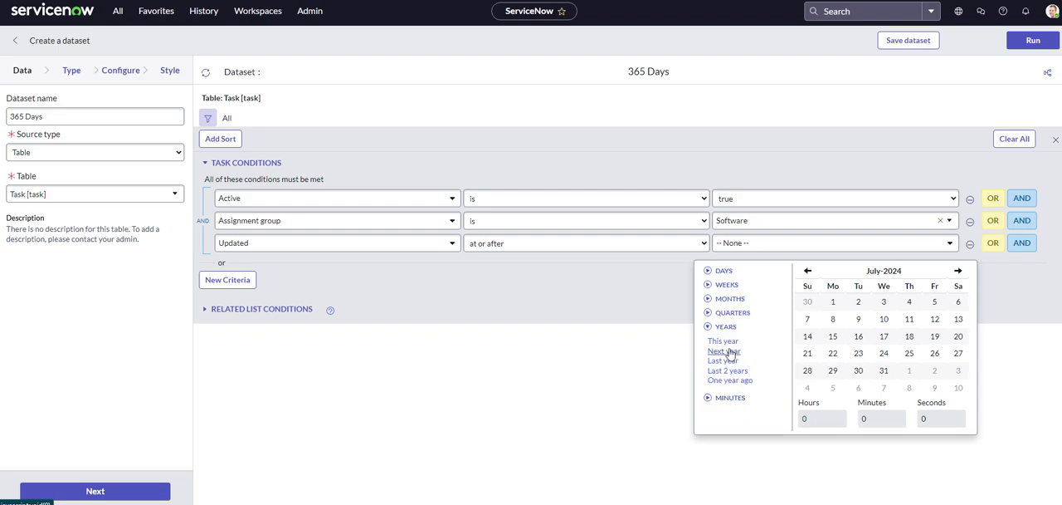
pyautogui.moveTo(734, 355)
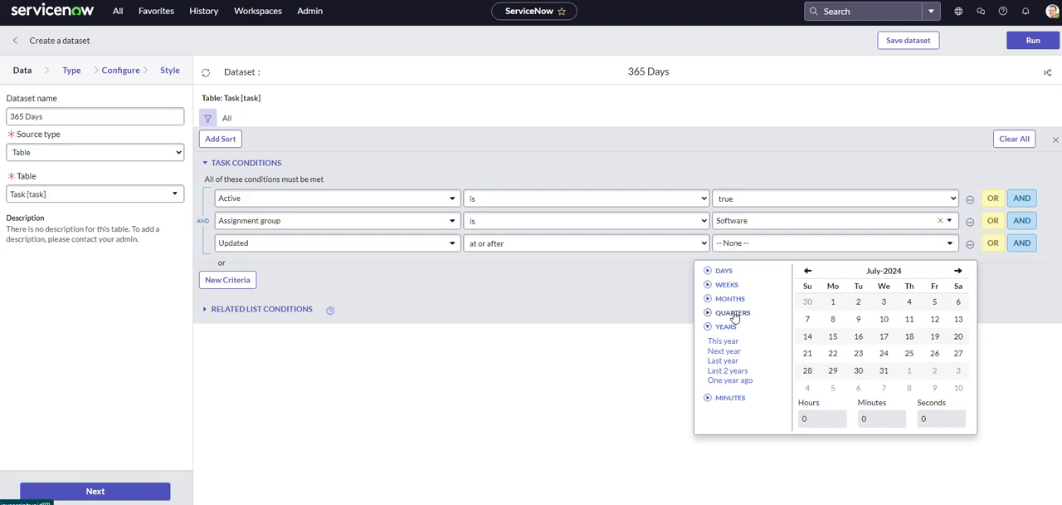
pyautogui.click(724, 270)
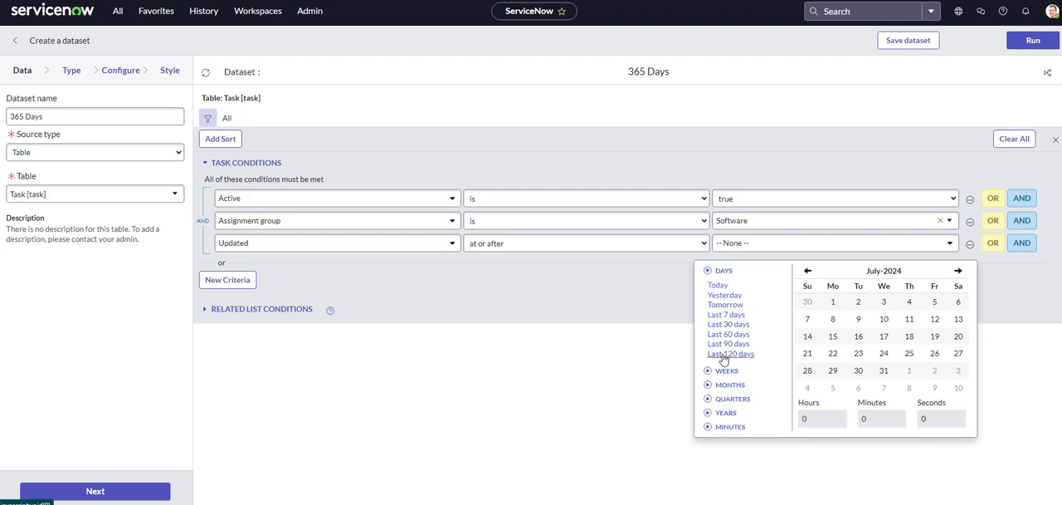
pyautogui.click(584, 242)
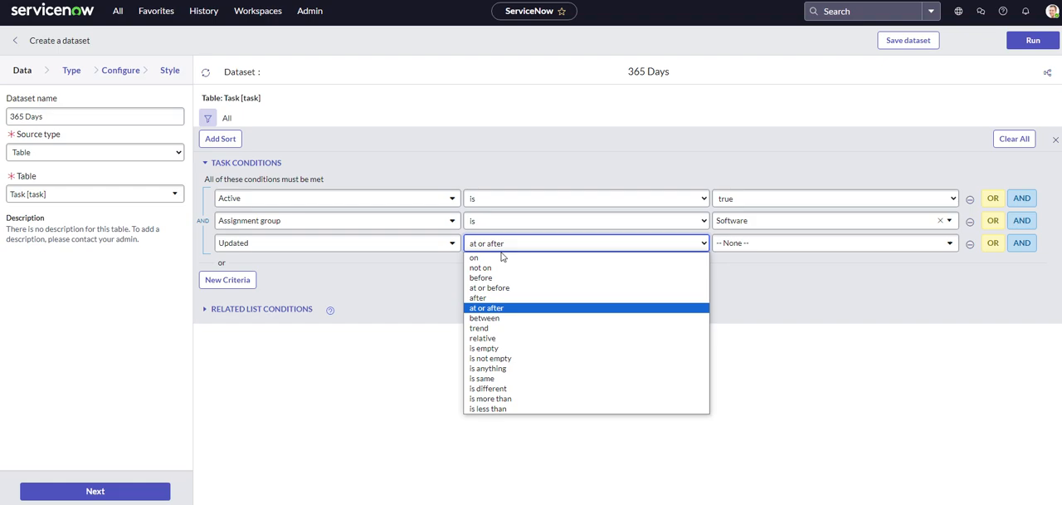
pyautogui.click(484, 339)
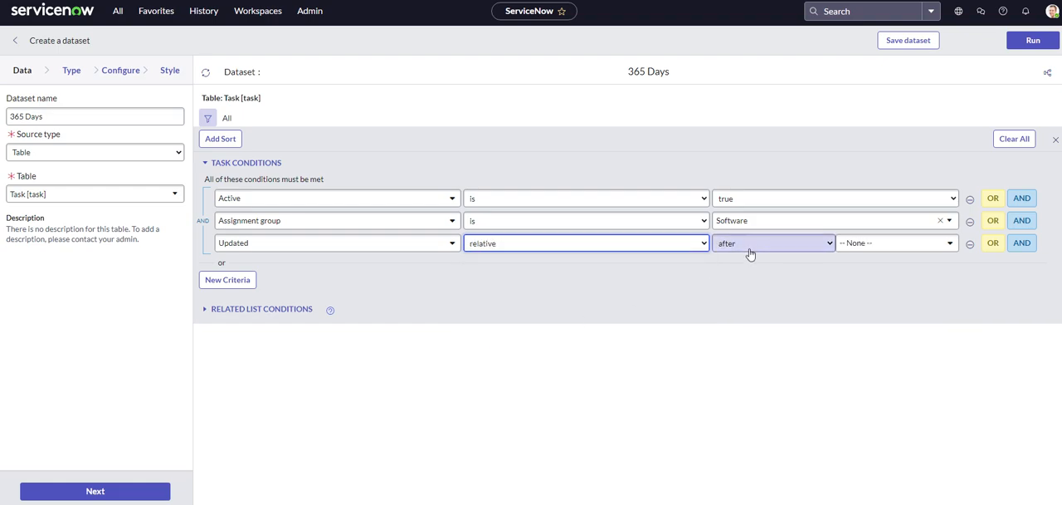
pyautogui.click(897, 242)
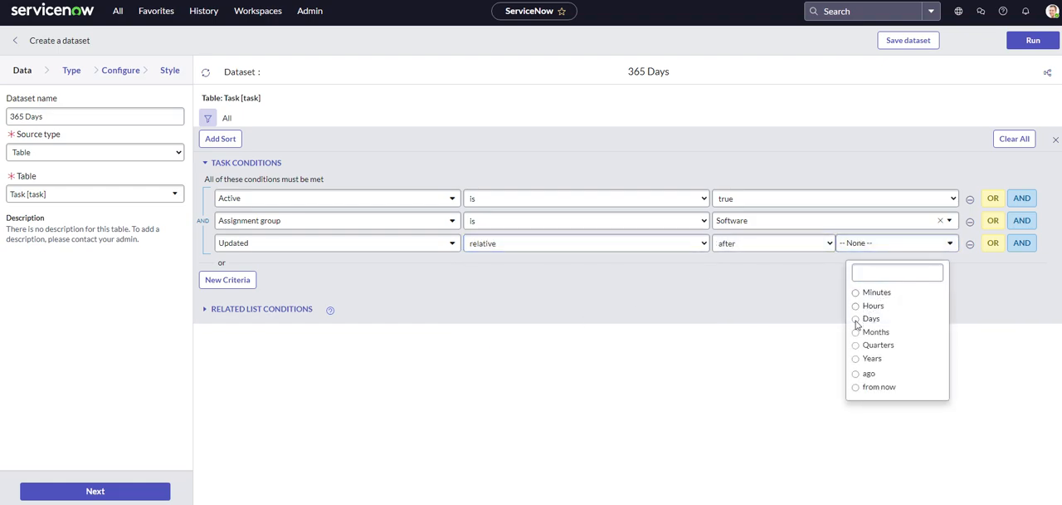
pyautogui.write('365')
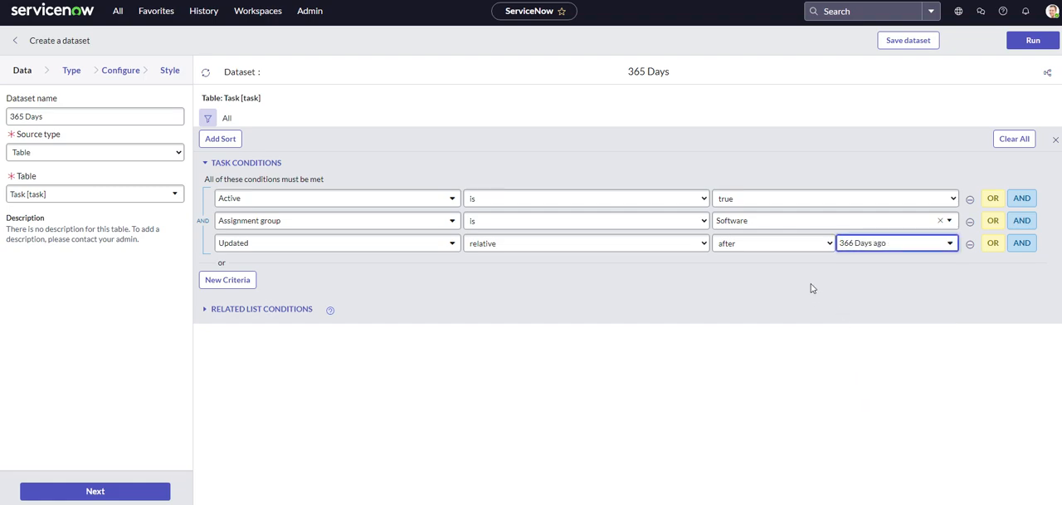
pyautogui.click(1033, 40)
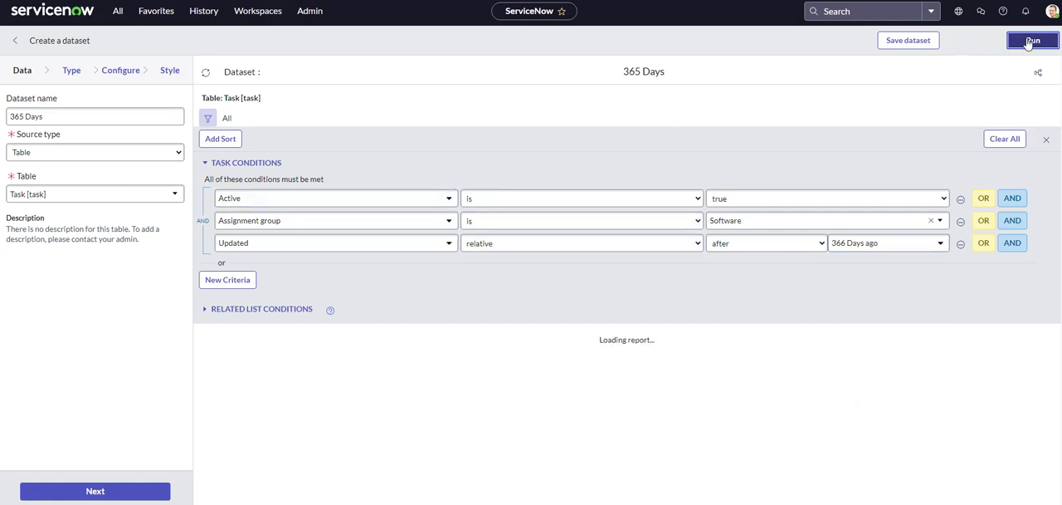
# Step: Style the 365 Days dataset green #77b27b with data labels and save it into the report
pyautogui.click(1032, 40)
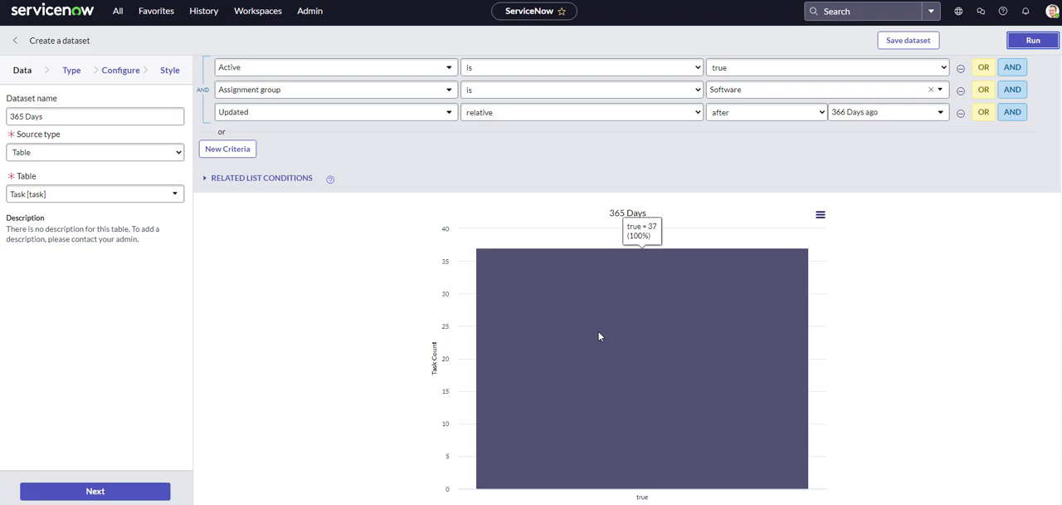
pyautogui.click(169, 70)
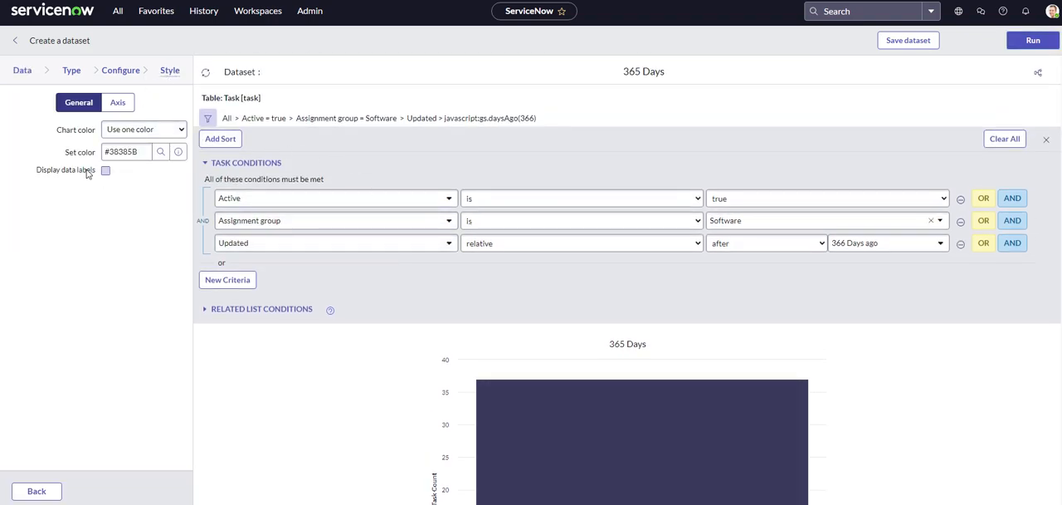
pyautogui.click(107, 169)
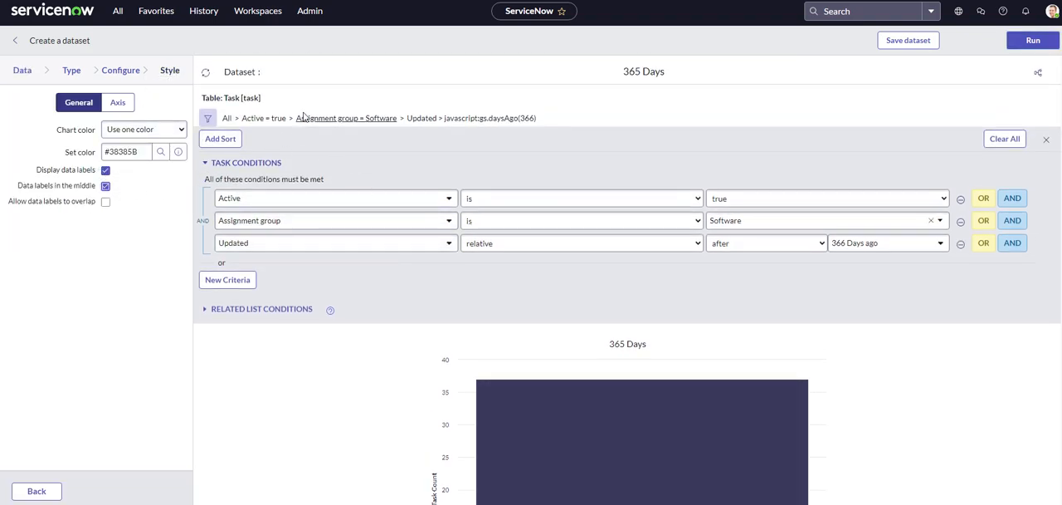
pyautogui.click(159, 151)
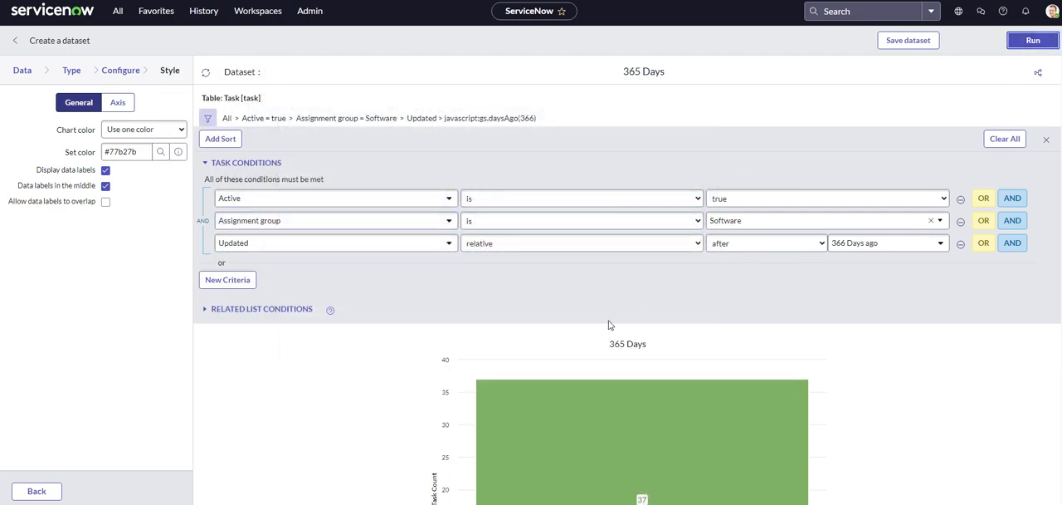
pyautogui.click(908, 39)
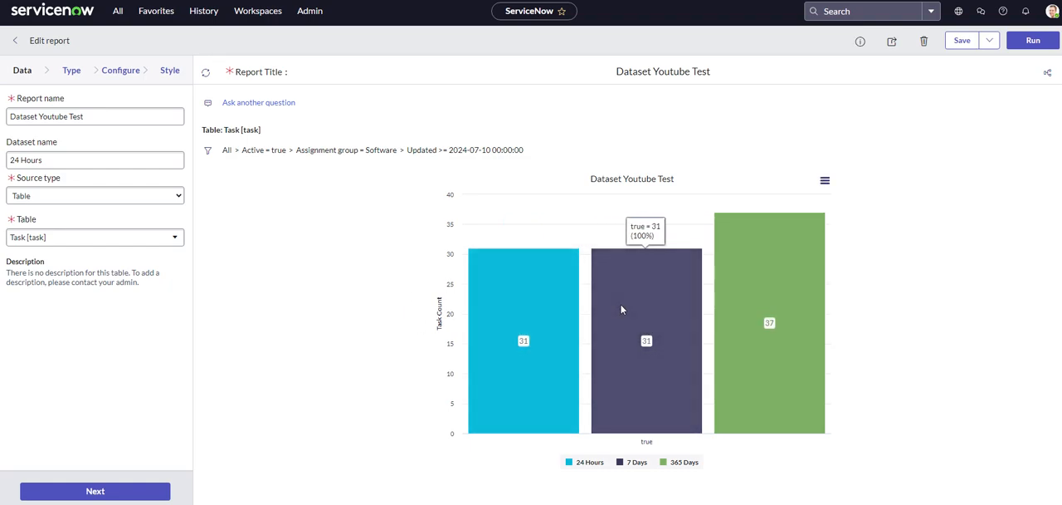
pyautogui.moveTo(767, 322)
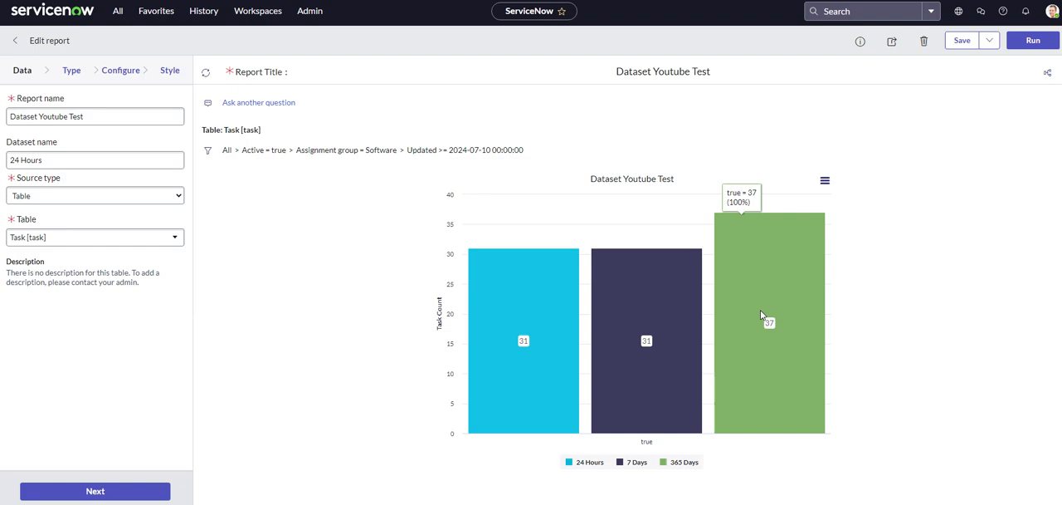
pyautogui.moveTo(770, 322)
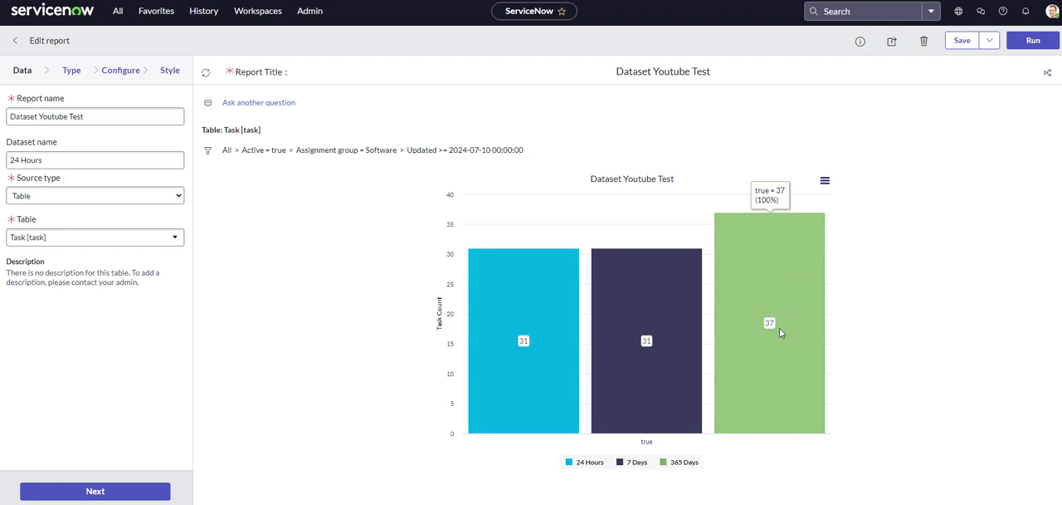
pyautogui.moveTo(756, 305)
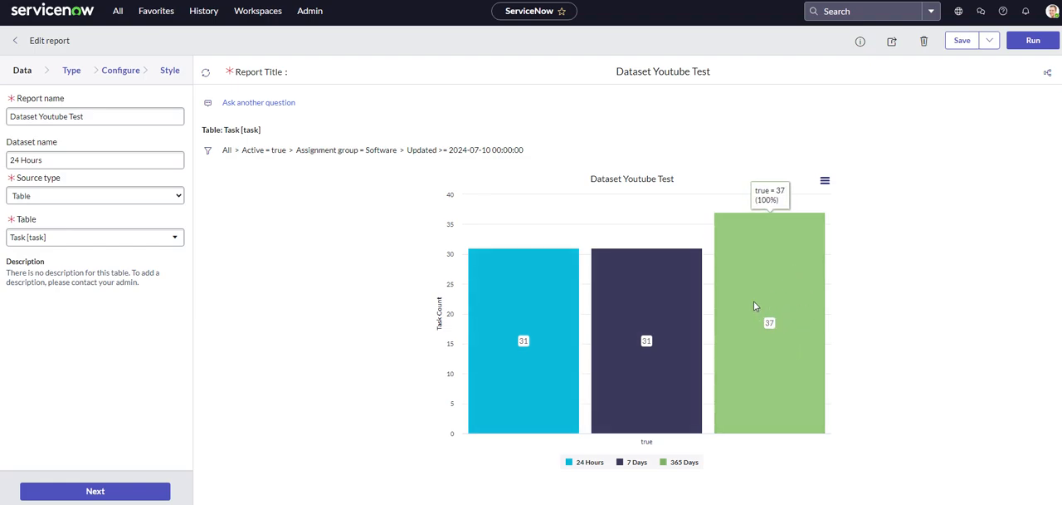
pyautogui.moveTo(568, 298)
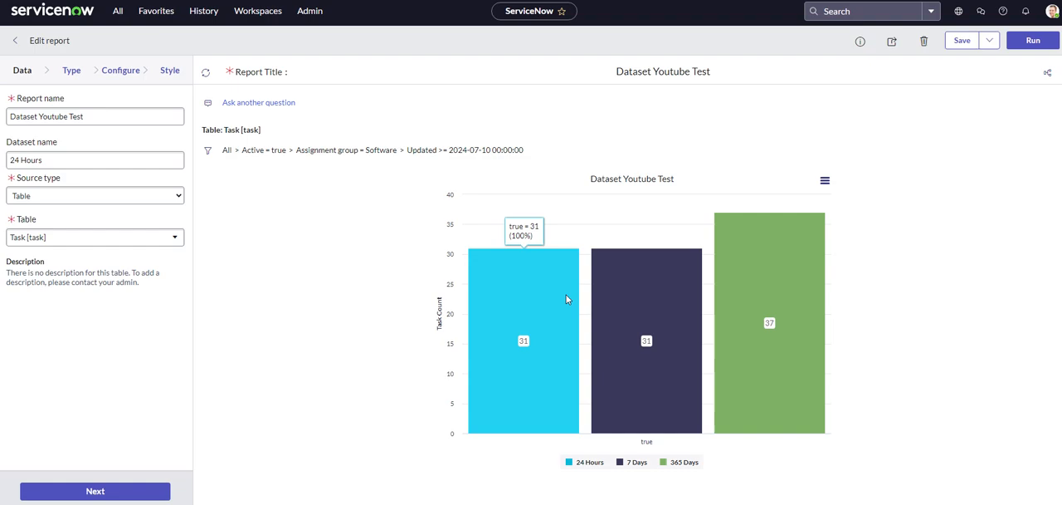
pyautogui.moveTo(809, 283)
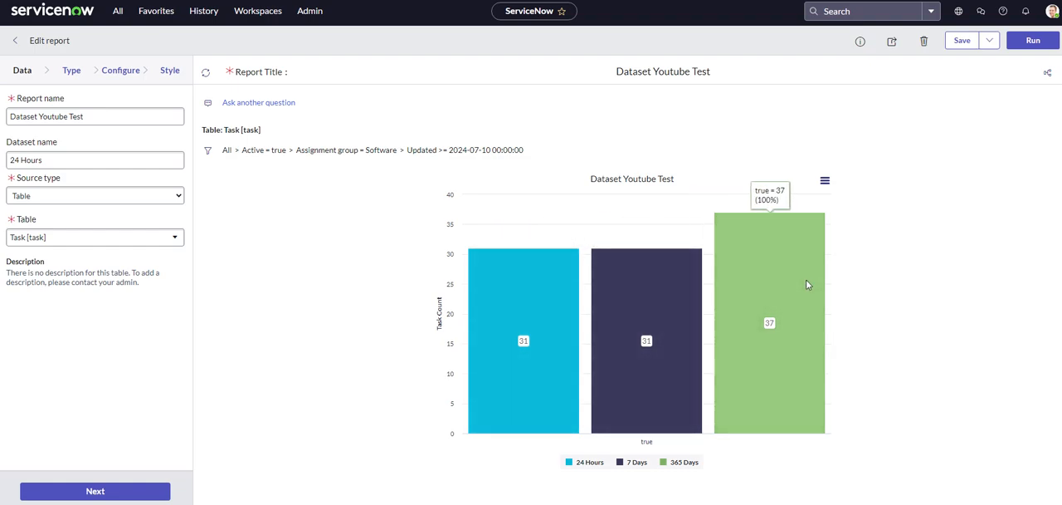
pyautogui.moveTo(803, 286)
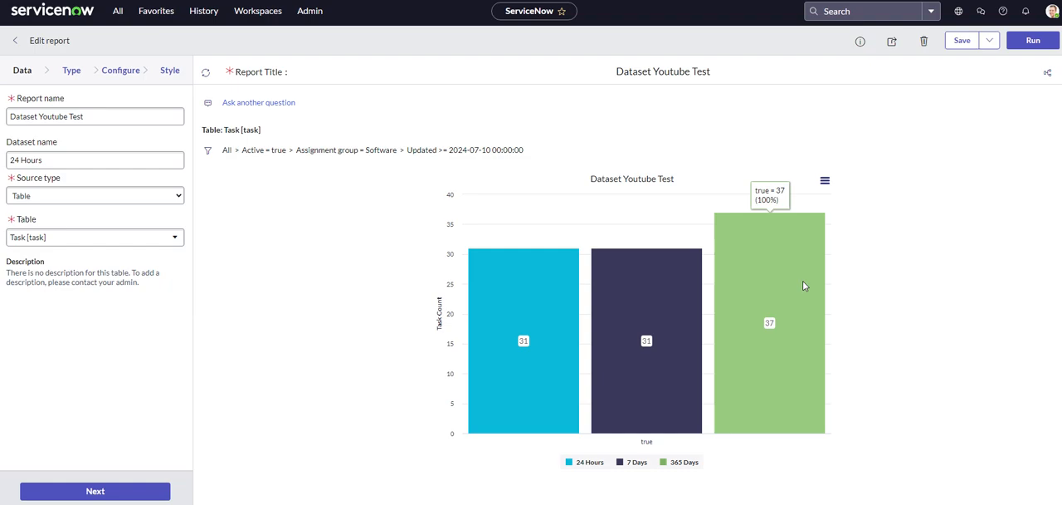
pyautogui.moveTo(534, 304)
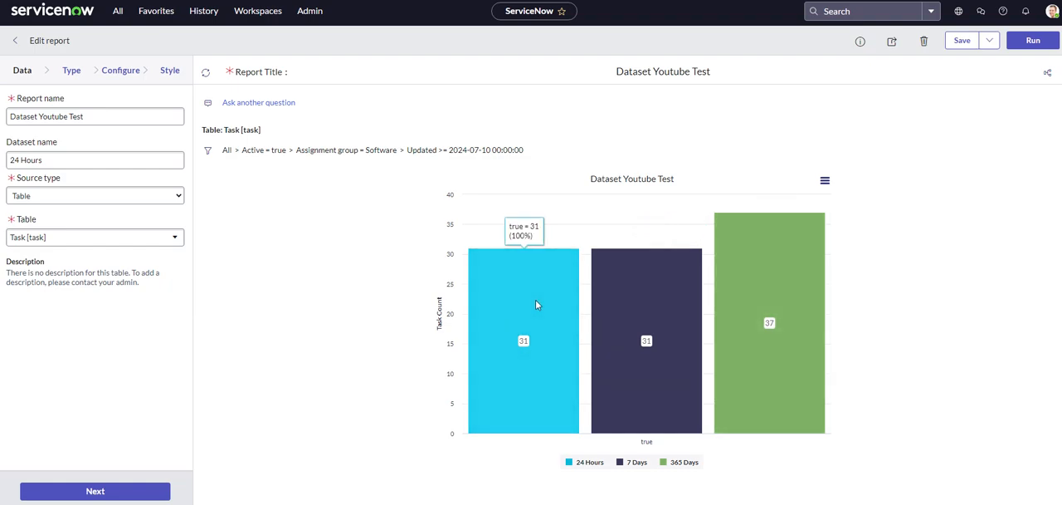
pyautogui.moveTo(545, 292)
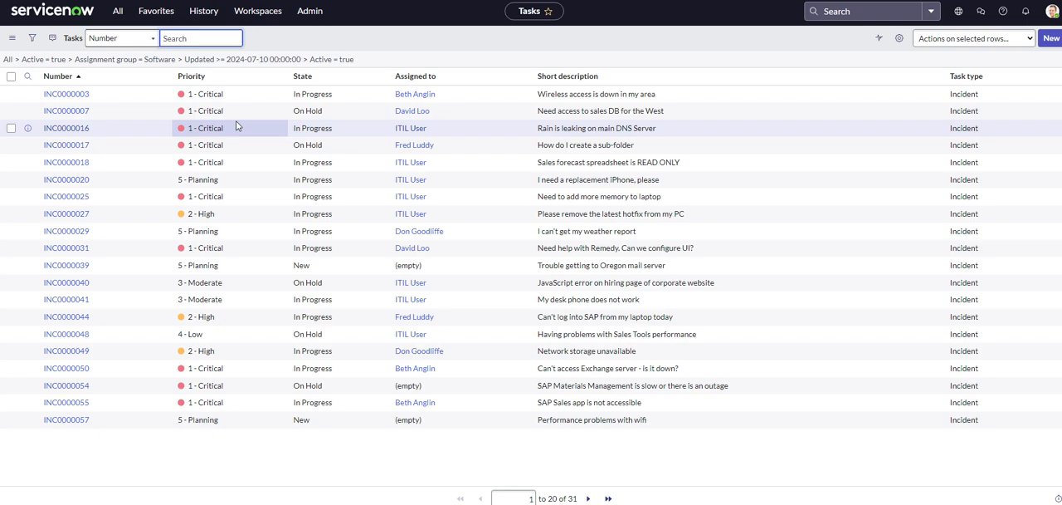
pyautogui.moveTo(239, 263)
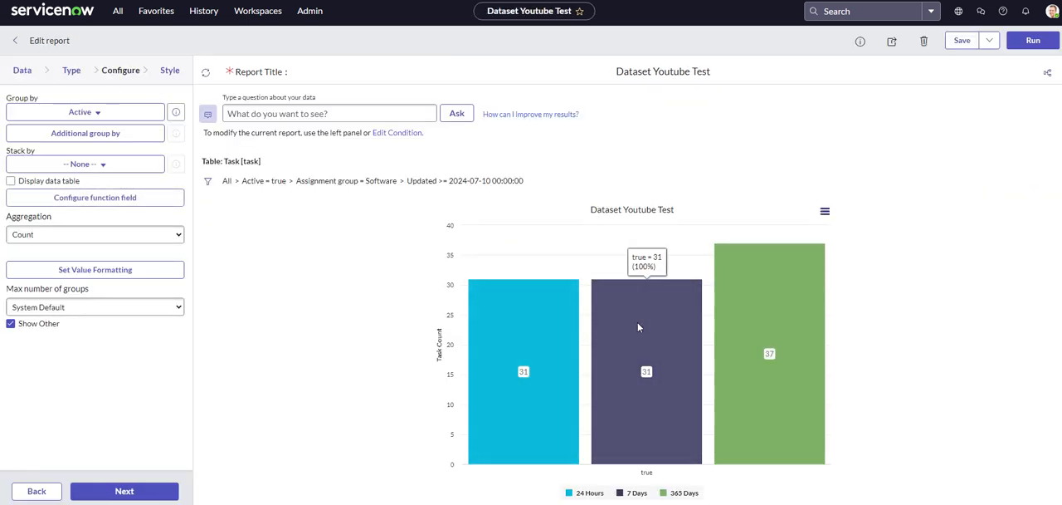
pyautogui.moveTo(626, 332)
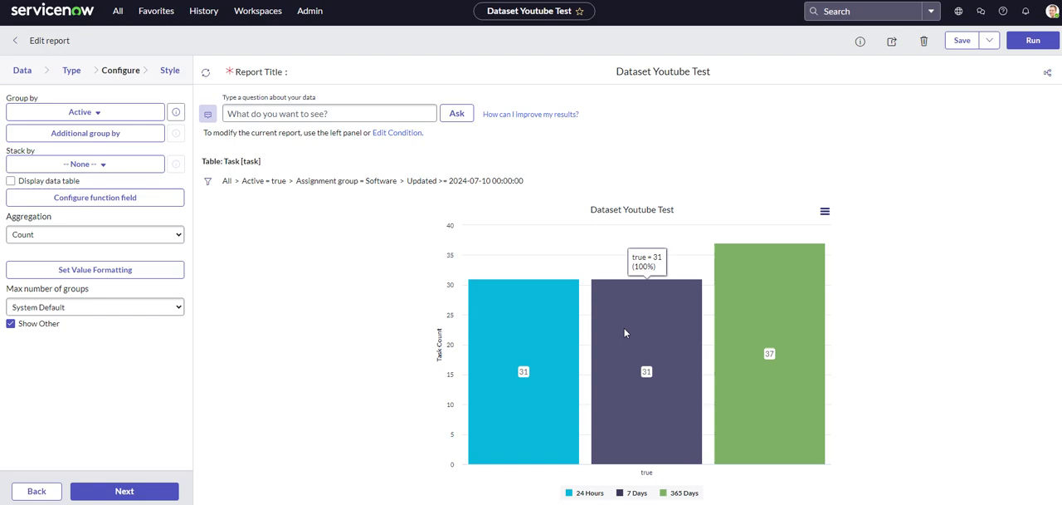
pyautogui.moveTo(357, 269)
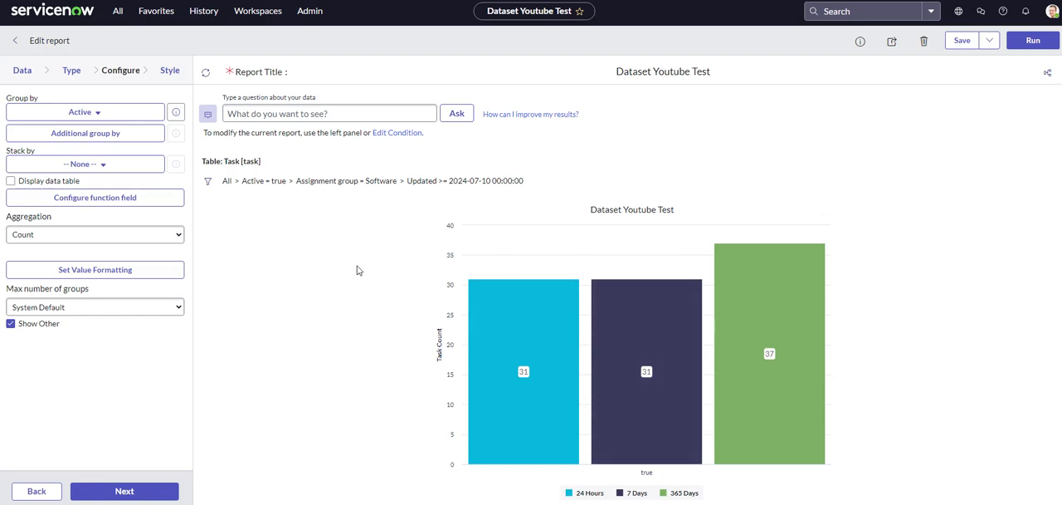
pyautogui.moveTo(395, 275)
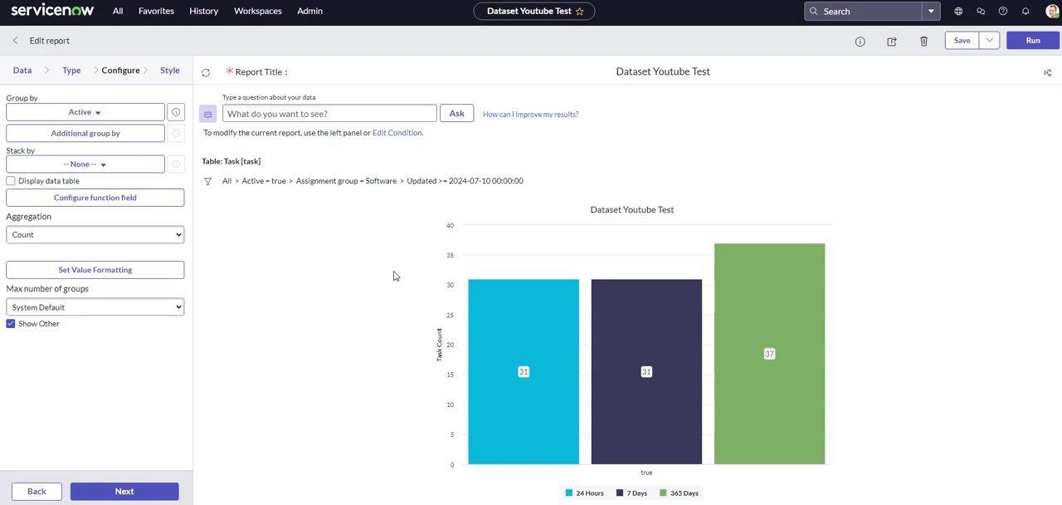
pyautogui.moveTo(840, 385)
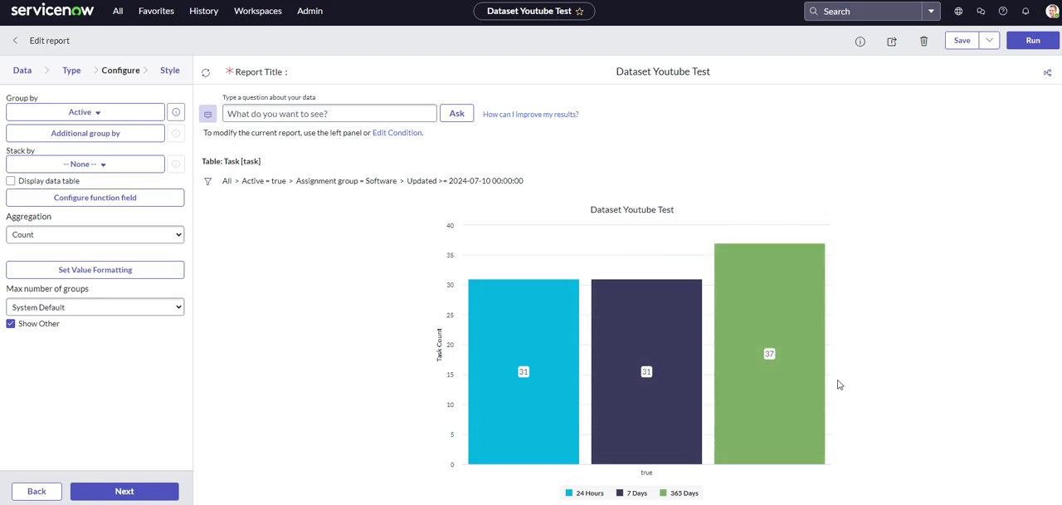
pyautogui.moveTo(409, 272)
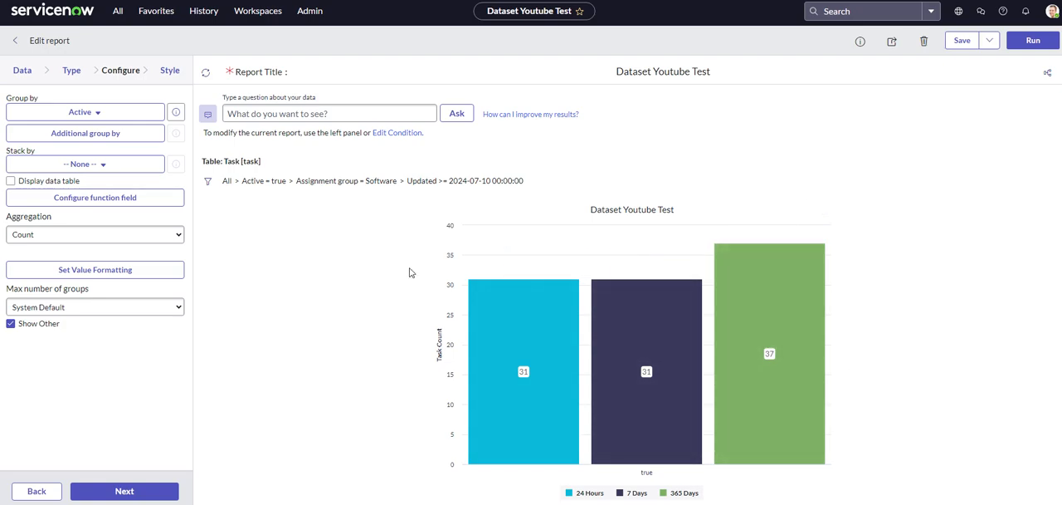
pyautogui.moveTo(847, 163)
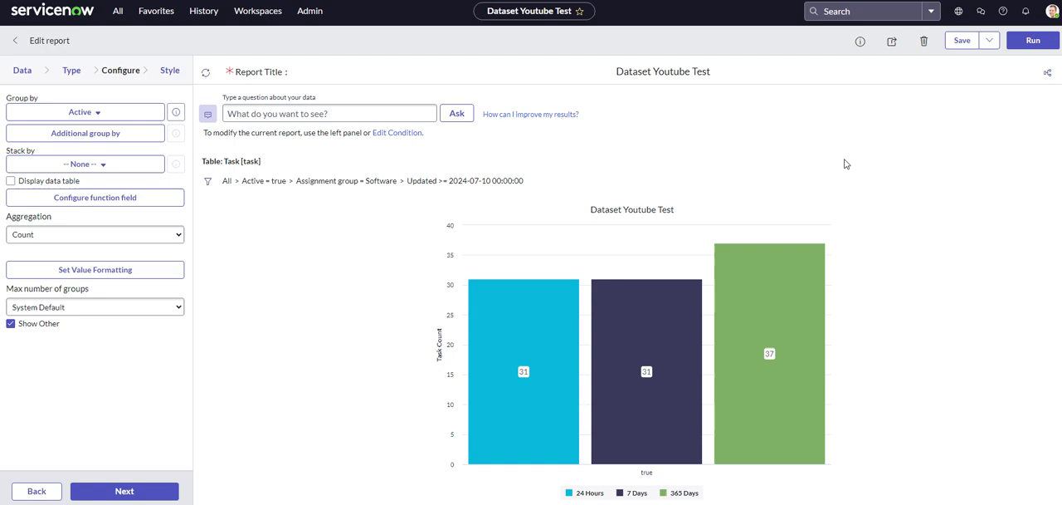
pyautogui.click(1046, 72)
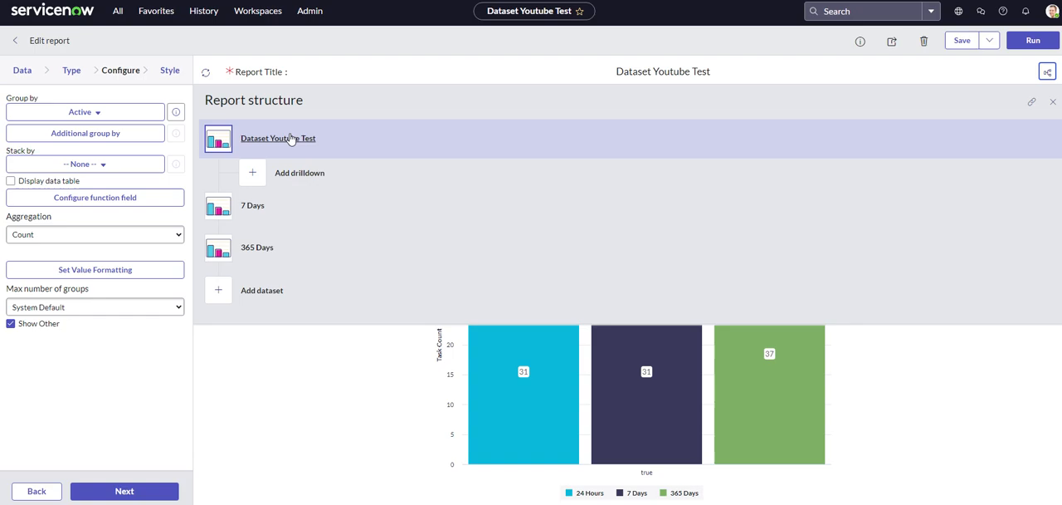
pyautogui.moveTo(239, 395)
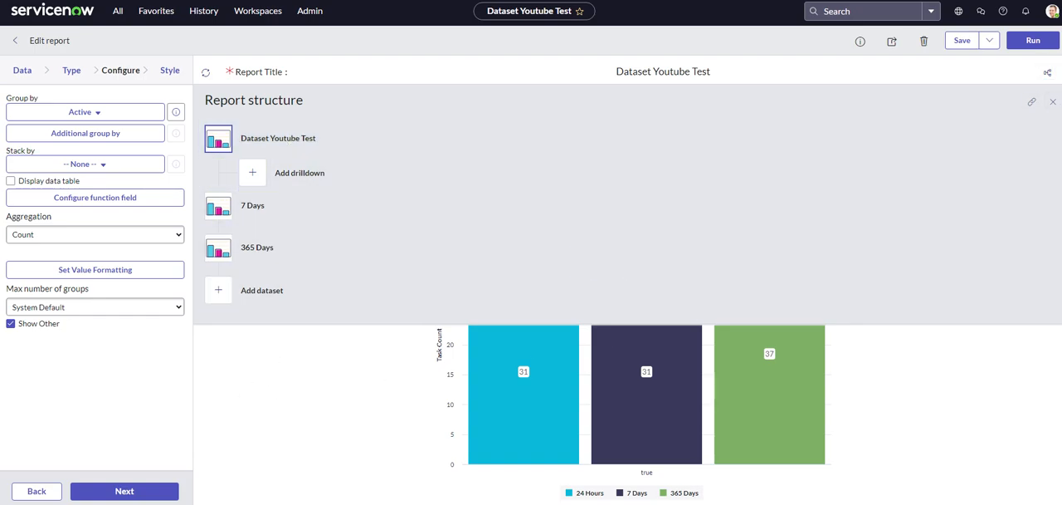
pyautogui.click(1047, 71)
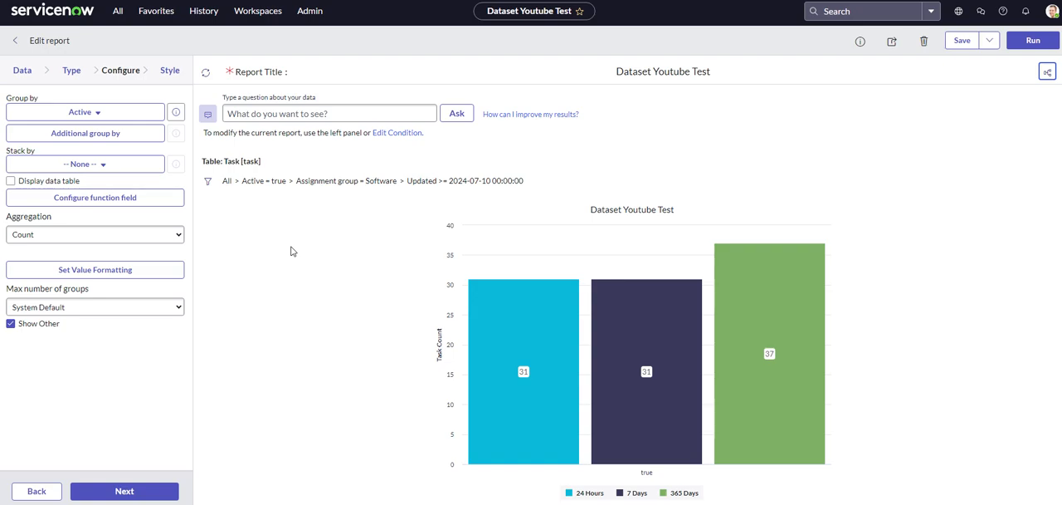
pyautogui.moveTo(279, 269)
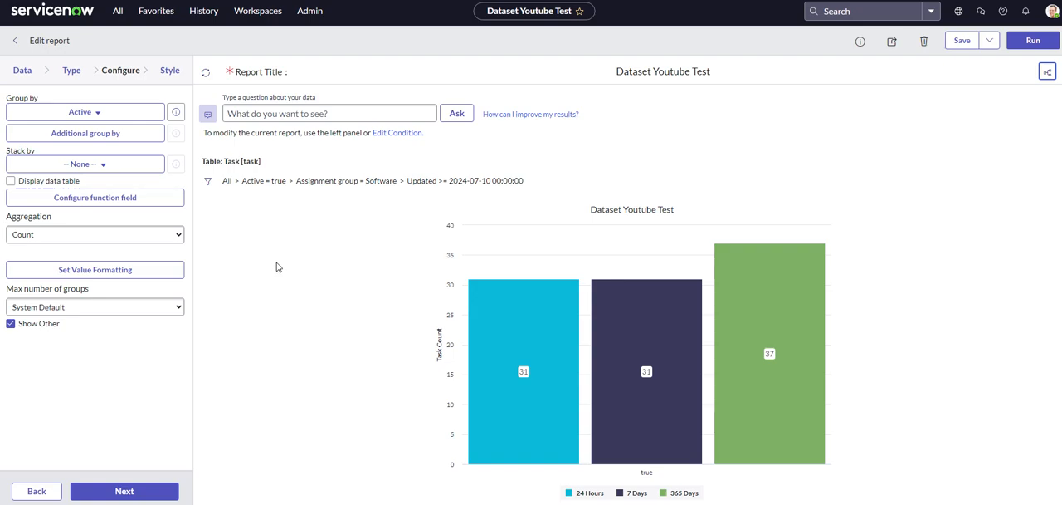
pyautogui.moveTo(290, 233)
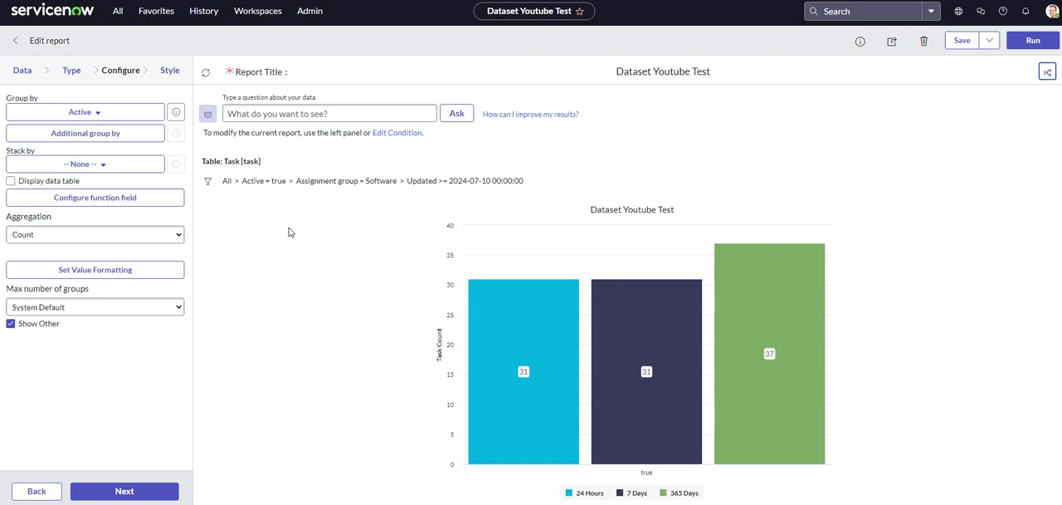
pyautogui.moveTo(269, 259)
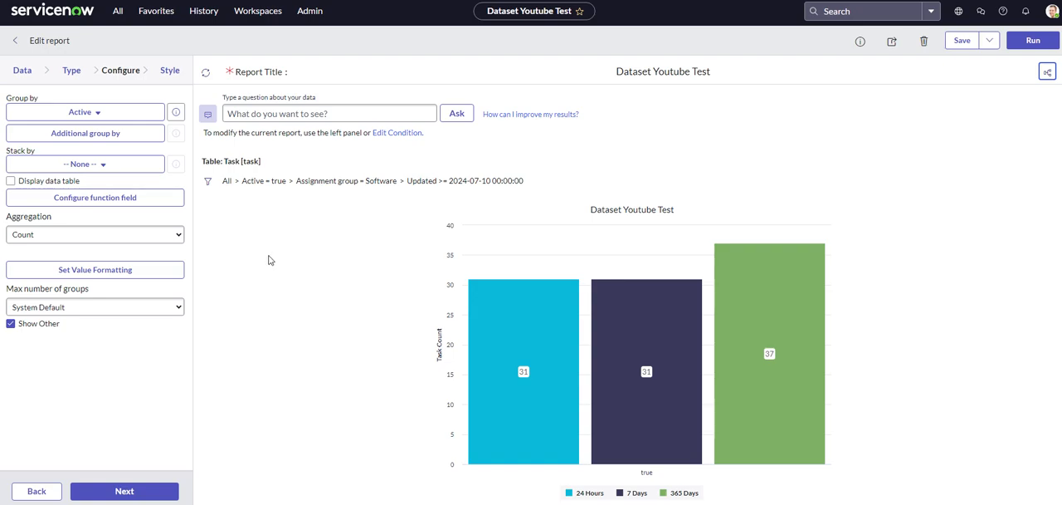
pyautogui.moveTo(312, 262)
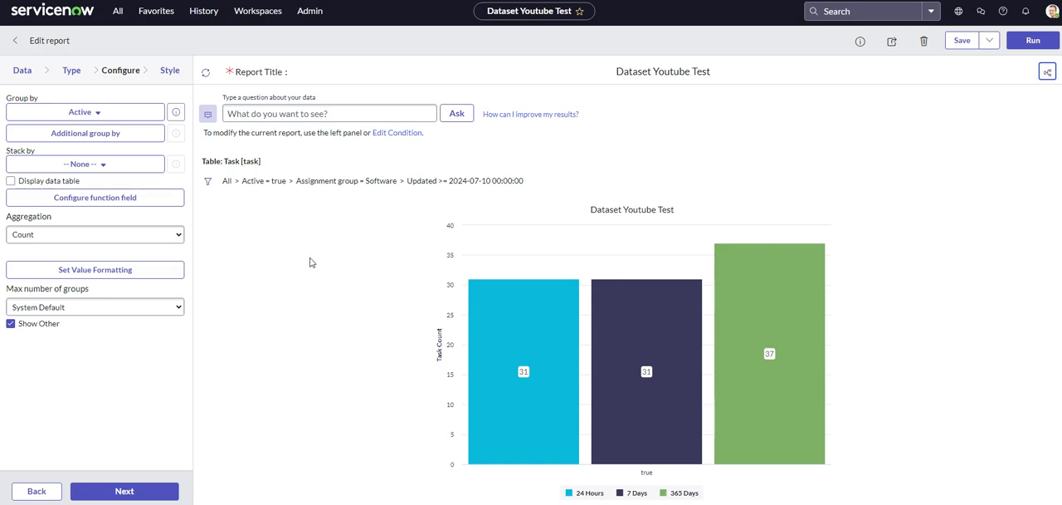